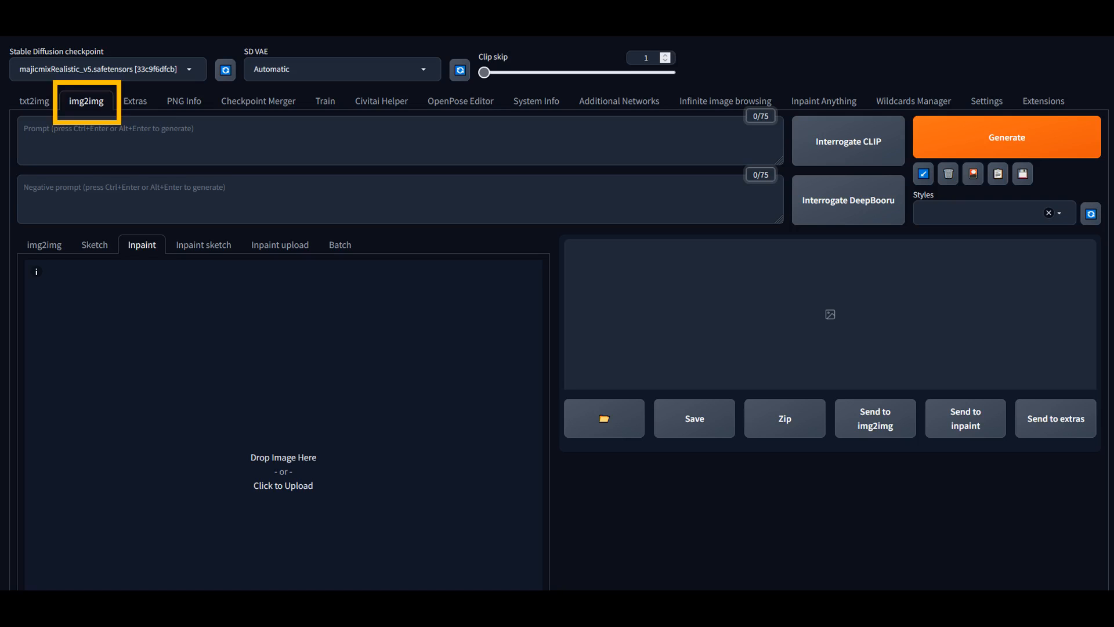
- Upload the portrait to Inpaint, brush a mask over the sweater, and undo a stroke
click(142, 245)
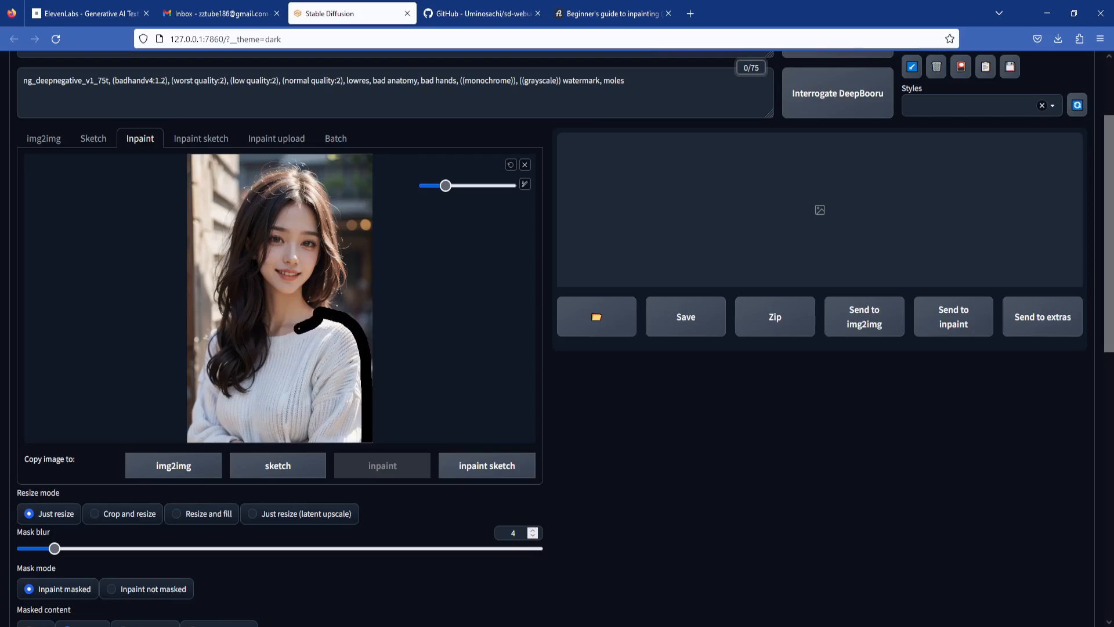
drag(444, 186, 466, 185)
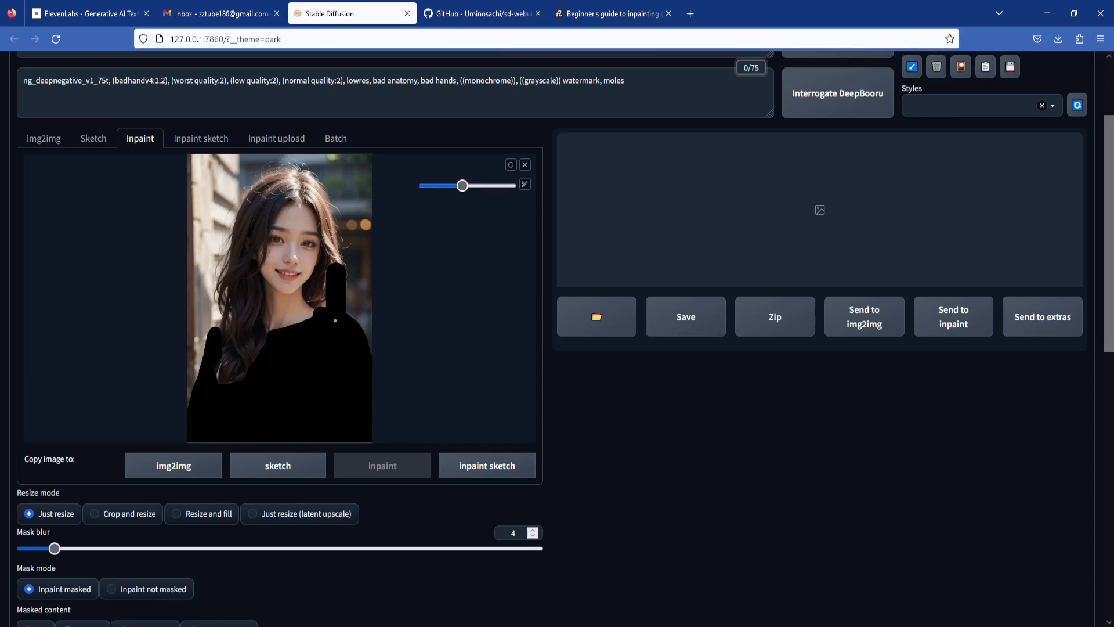
click(510, 164)
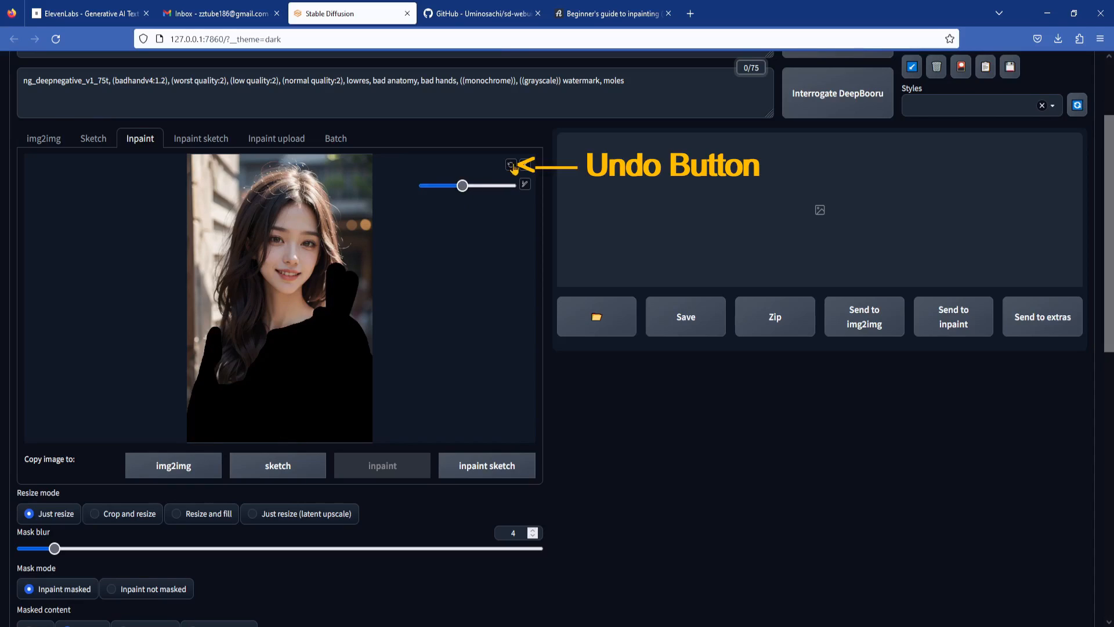
click(511, 164)
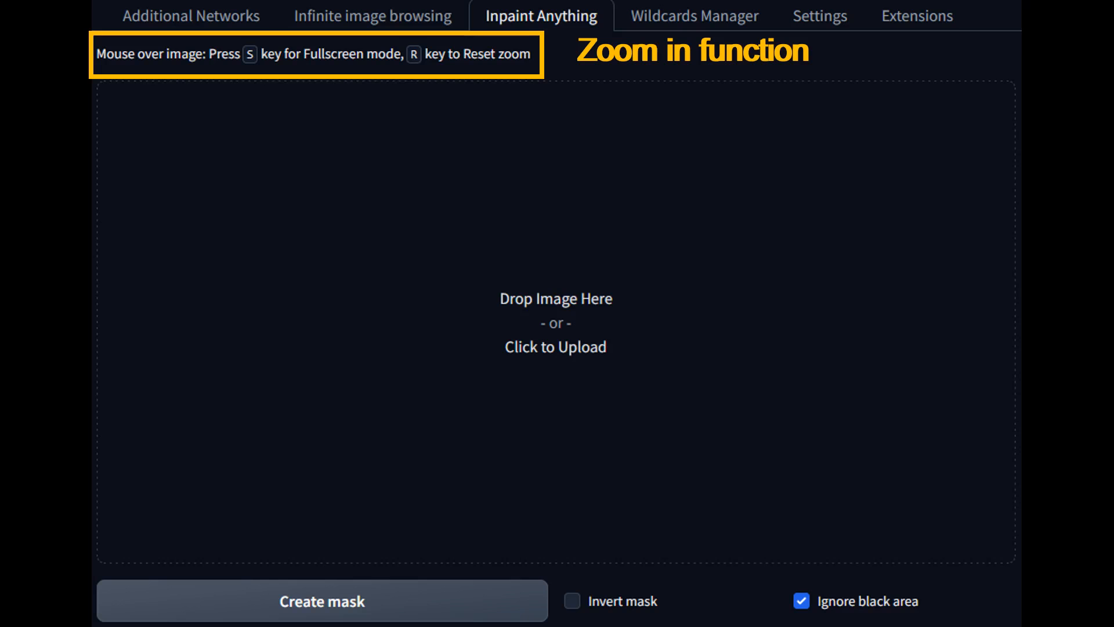
- Open the Extensions manager to view the installed extensions table
scroll(down, 3)
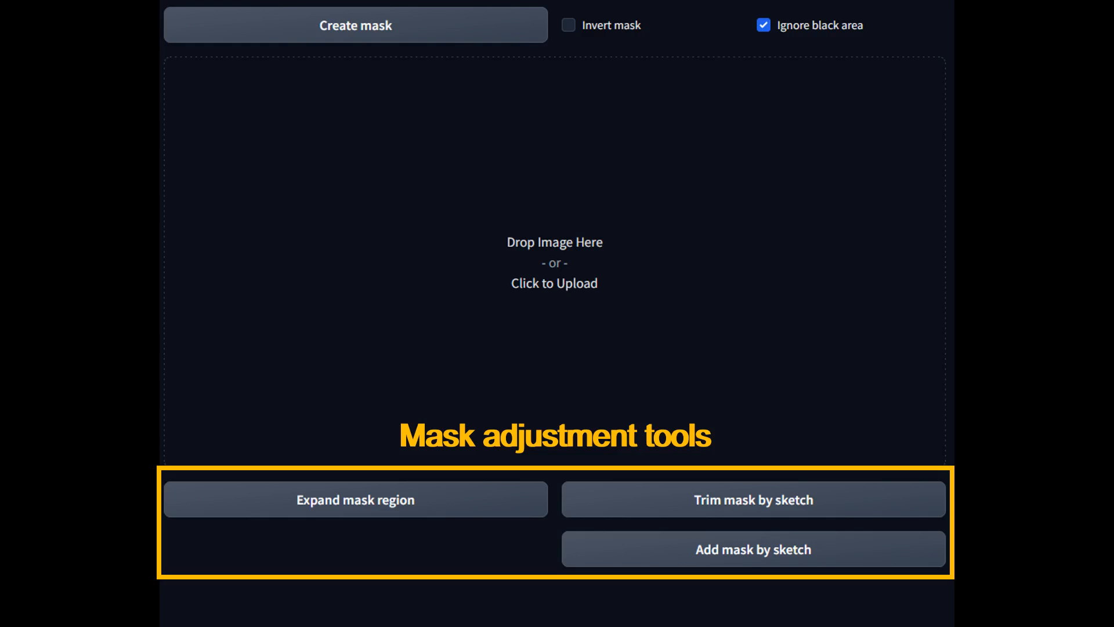
click(964, 114)
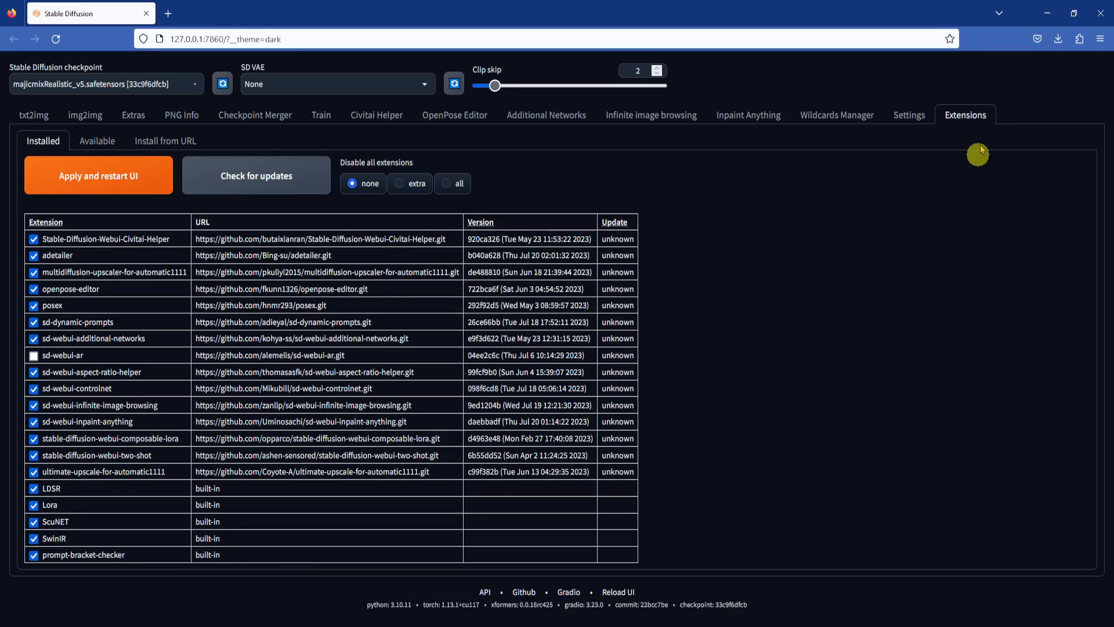
mouse_move(134, 115)
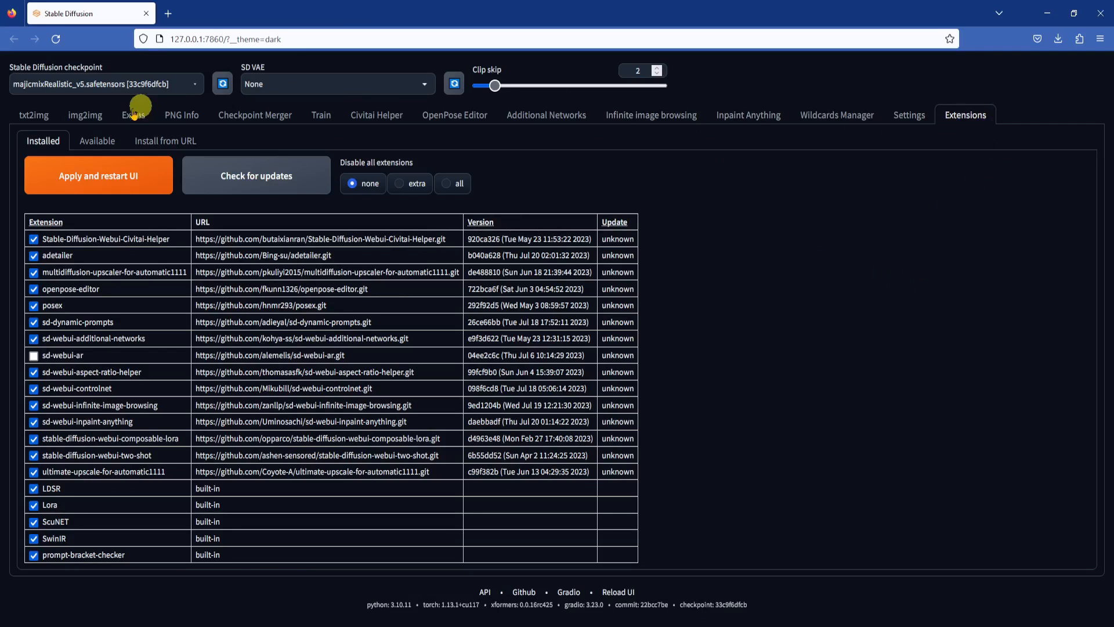
- Load the available extensions list and search it for Inpaint Anything
click(97, 140)
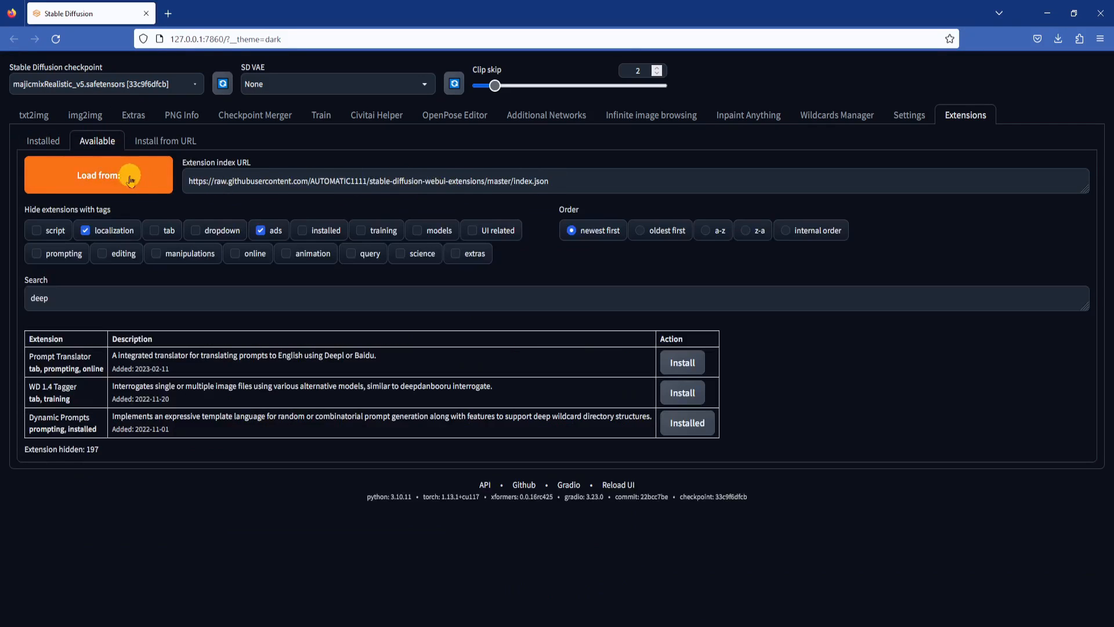
click(99, 174)
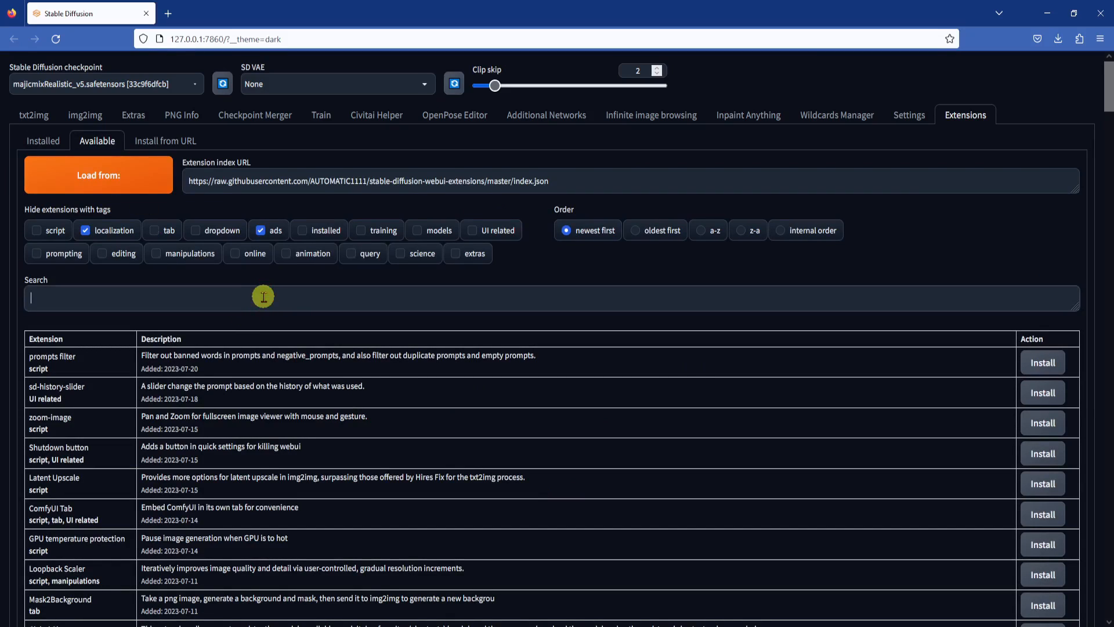
text(inpaint)
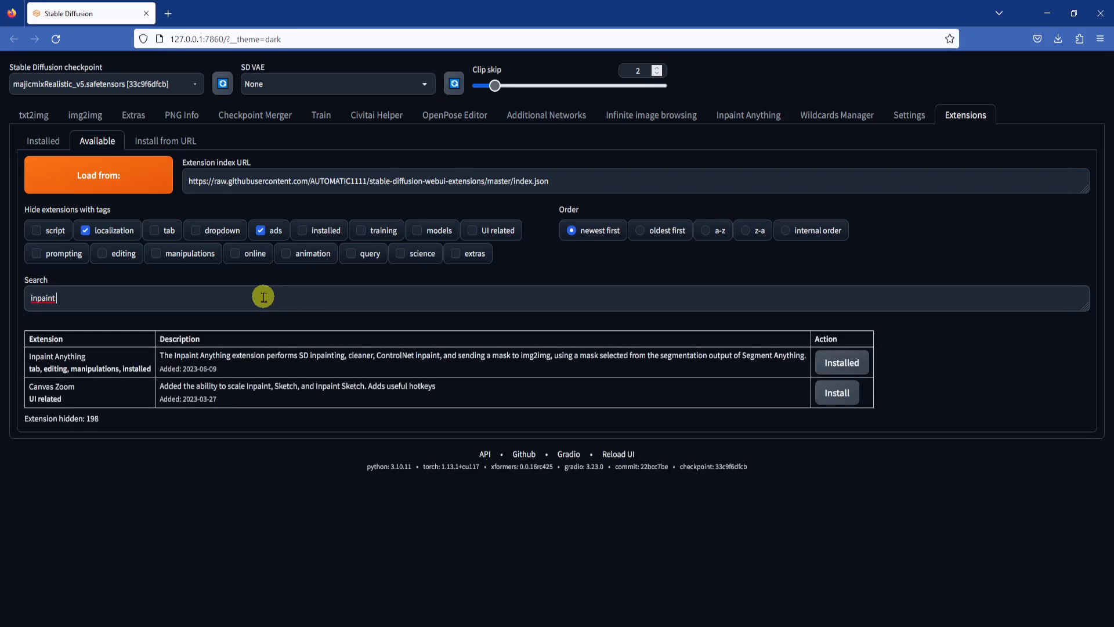
mouse_move(746, 367)
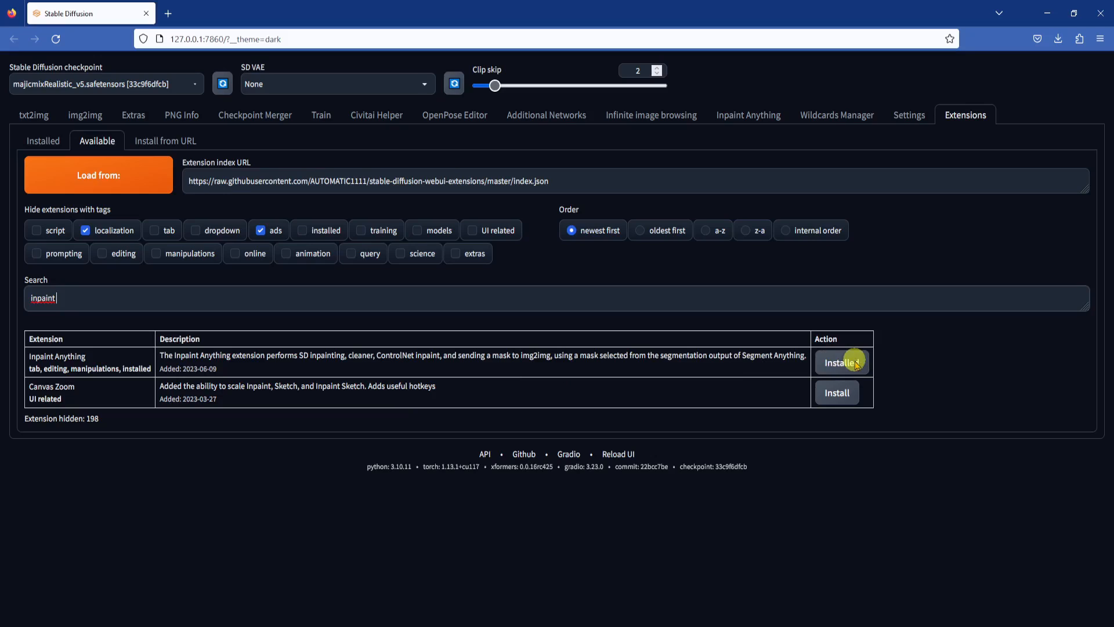
click(840, 362)
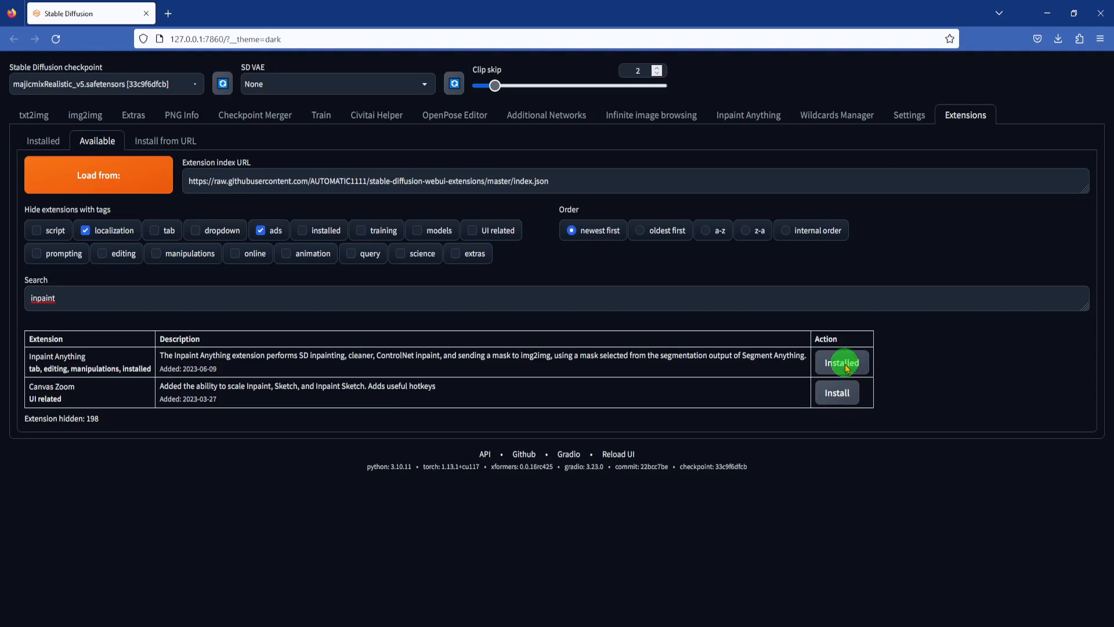
- Check installed extensions for updates, then apply and restart the UI
click(43, 140)
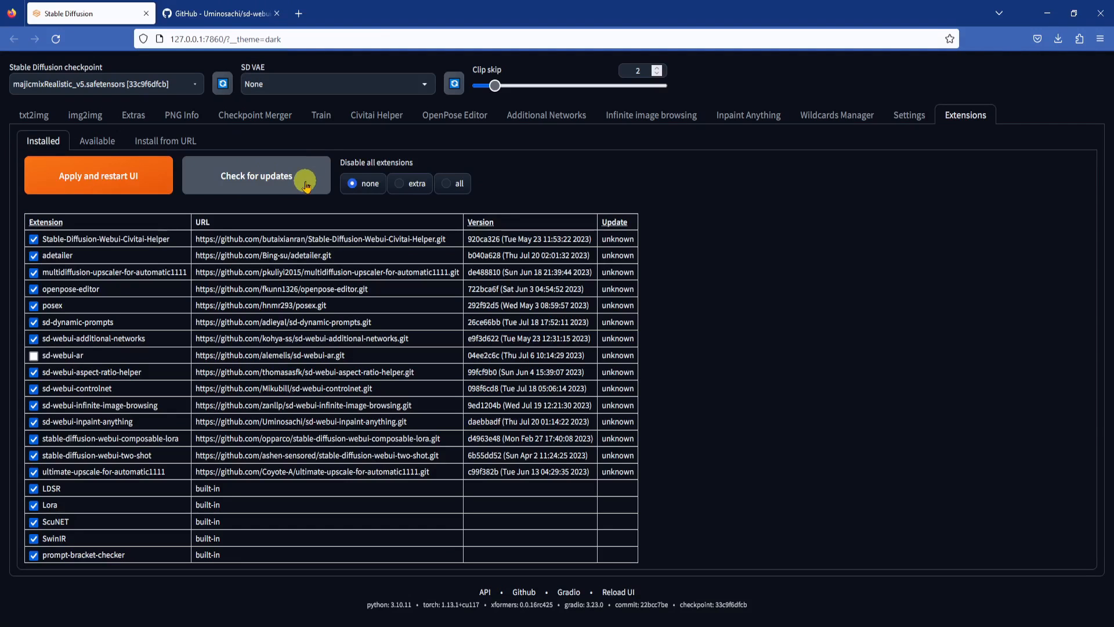
click(256, 175)
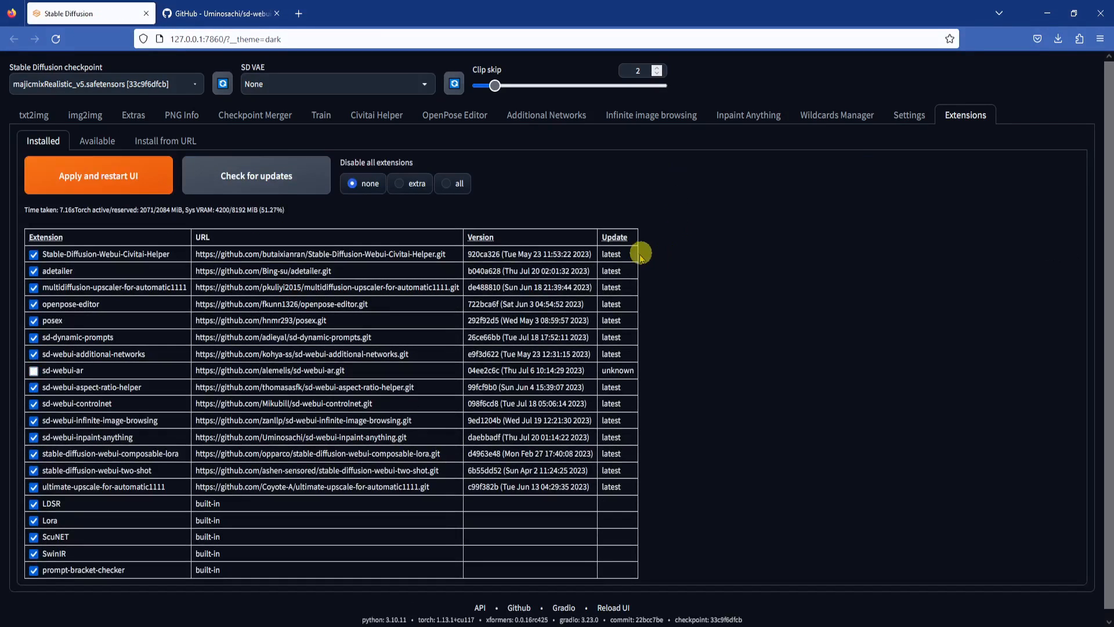
mouse_move(764, 404)
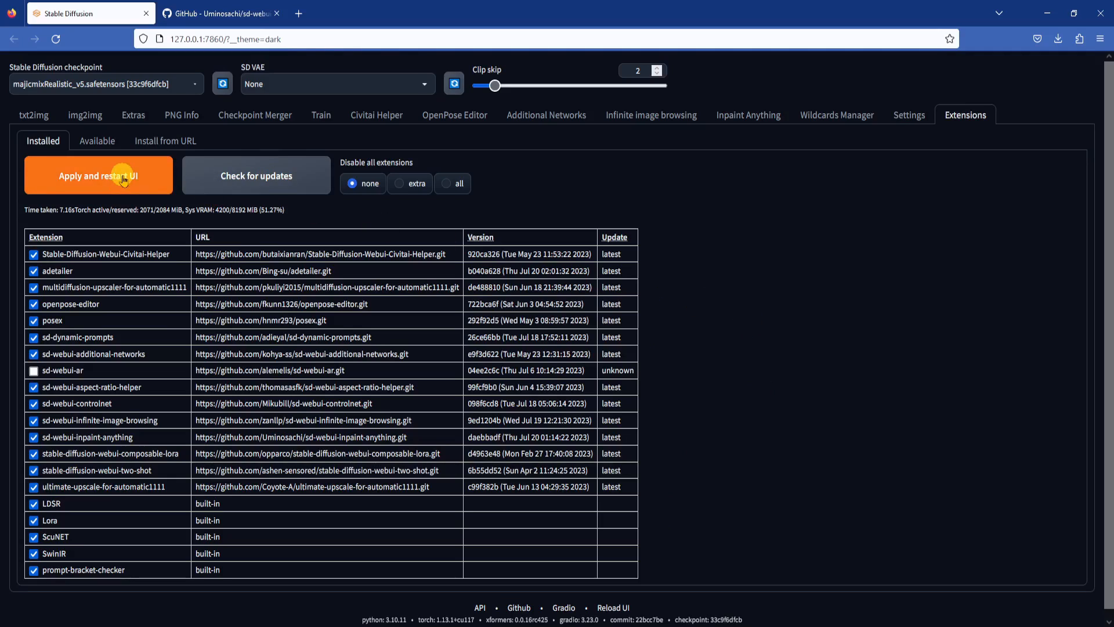
click(98, 174)
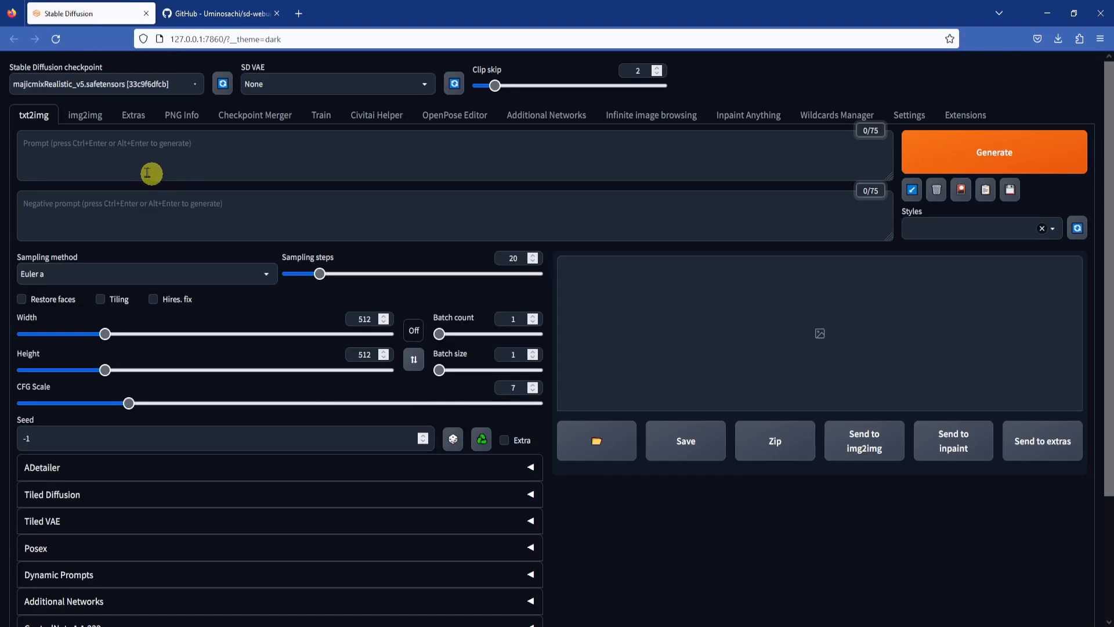
- Switch to the Inpaint Anything workspace and reload the UI
click(747, 114)
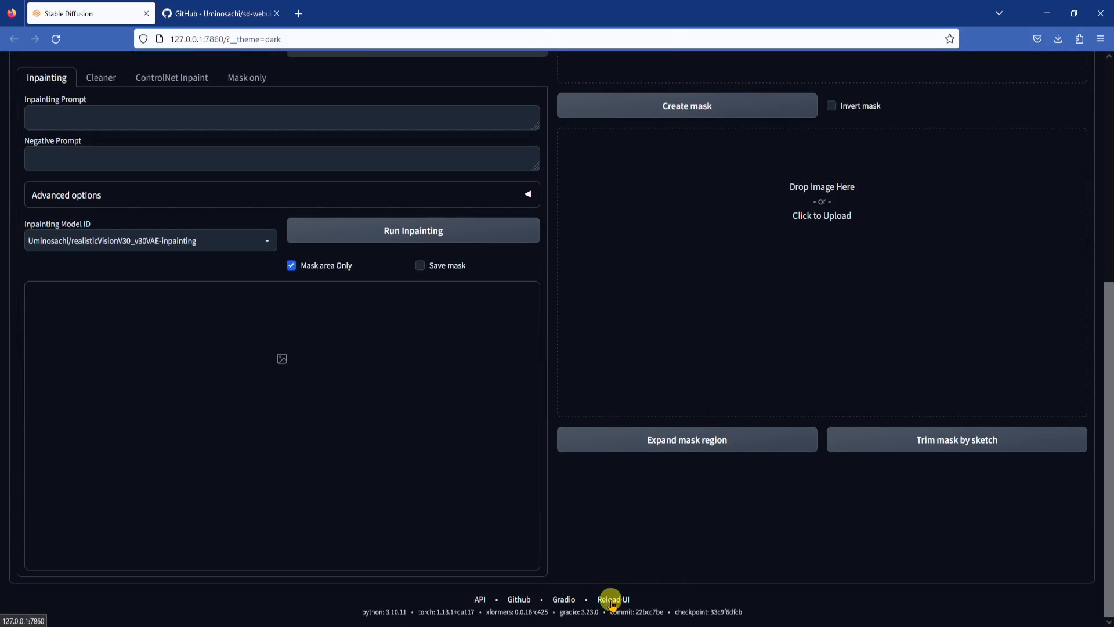
click(612, 598)
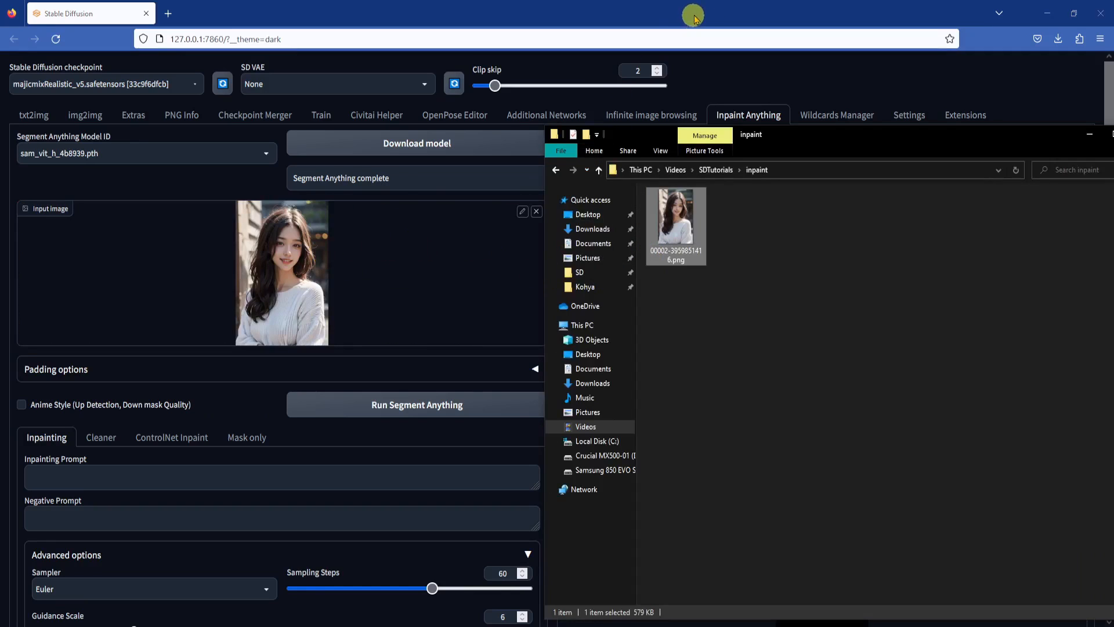
- Run Segment Anything with sam_vit_h_4b8939.pth, getting a model-not-found status
click(145, 154)
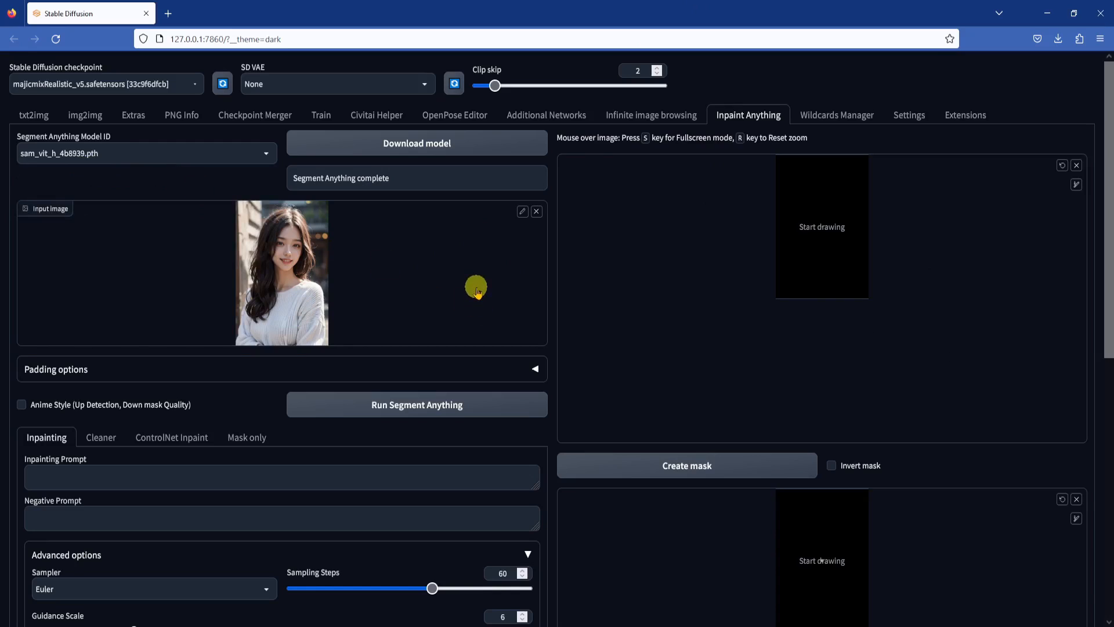
click(416, 404)
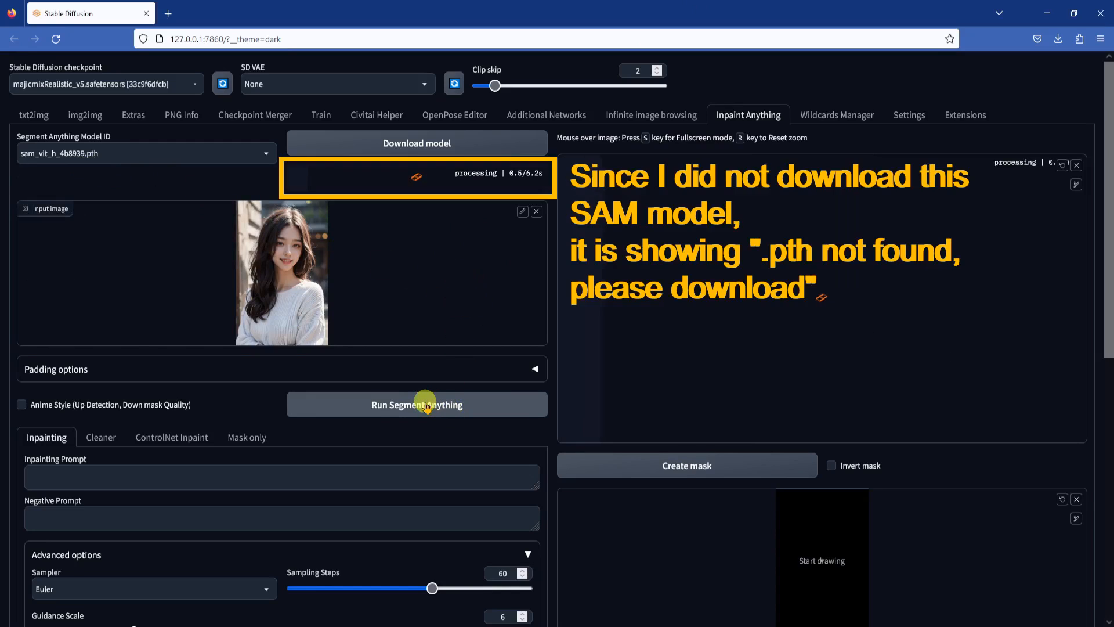
click(416, 404)
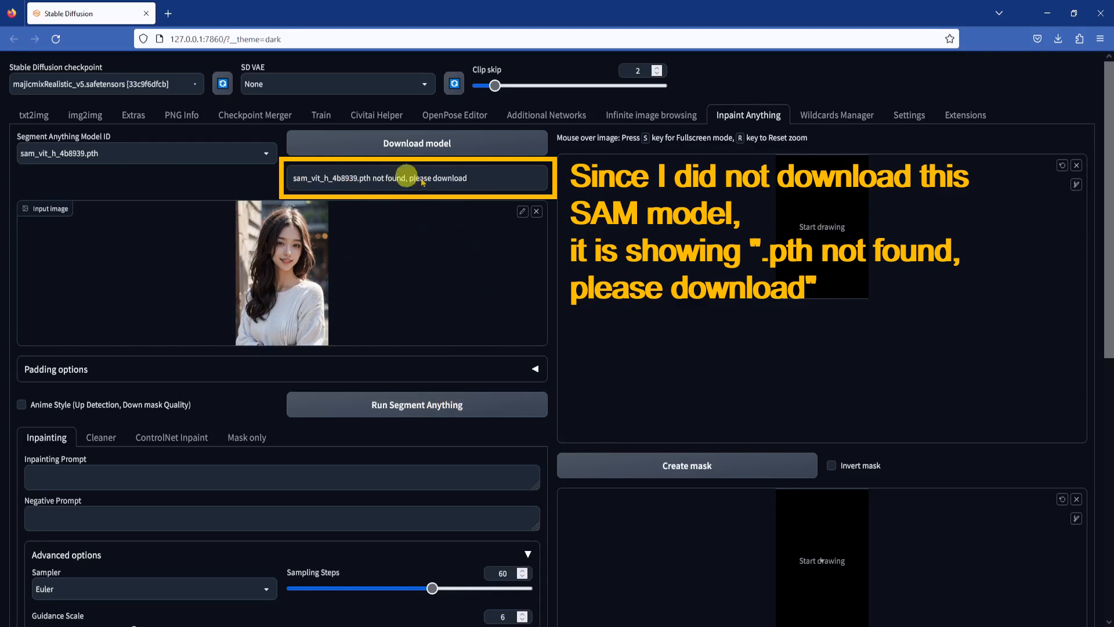
mouse_move(459, 333)
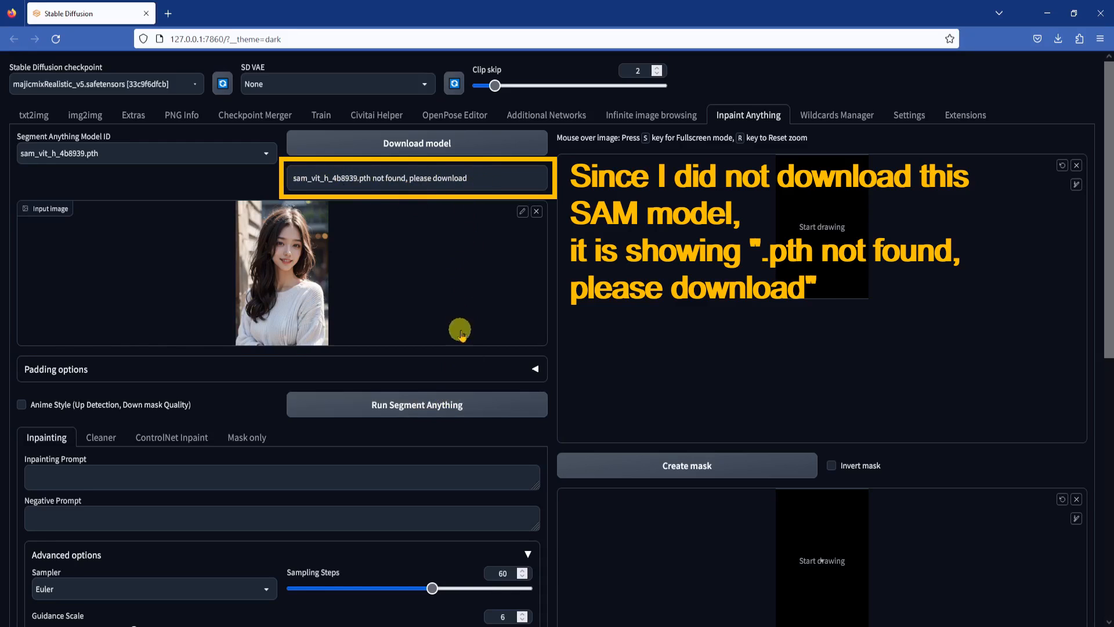
click(417, 142)
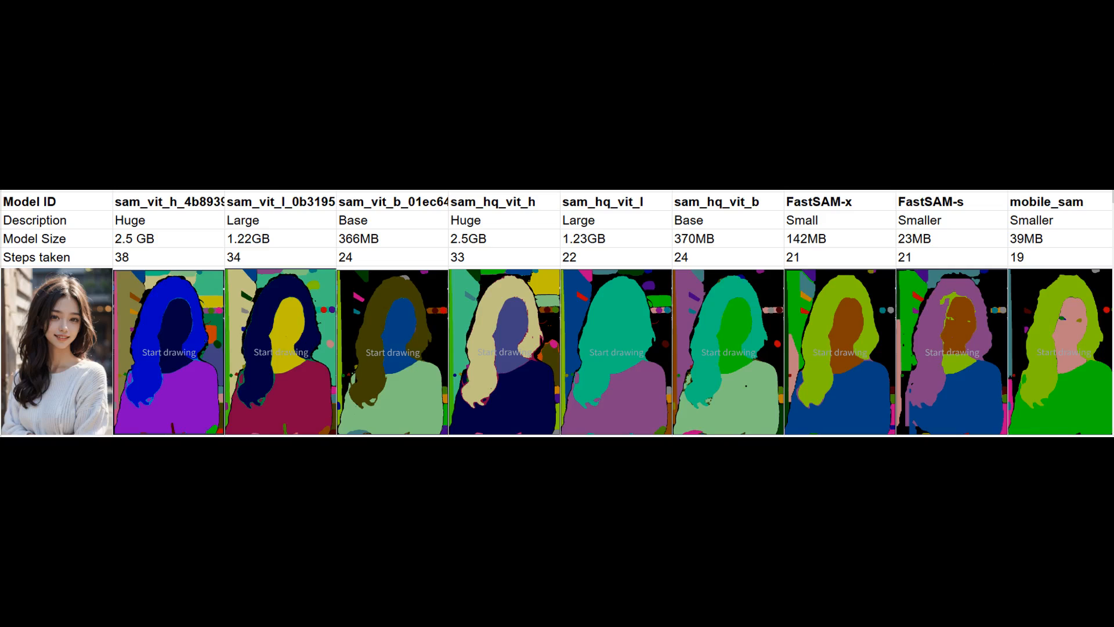
- Work in the Inpaint Anything panel to set up mobile_sam.pt segmentation
click(615, 351)
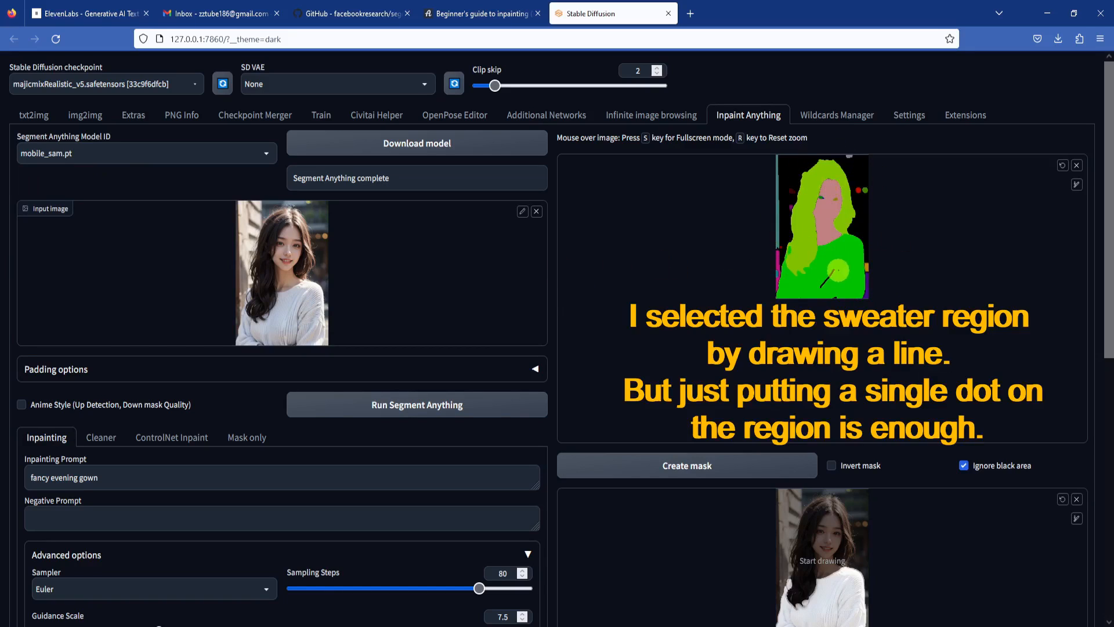
click(824, 277)
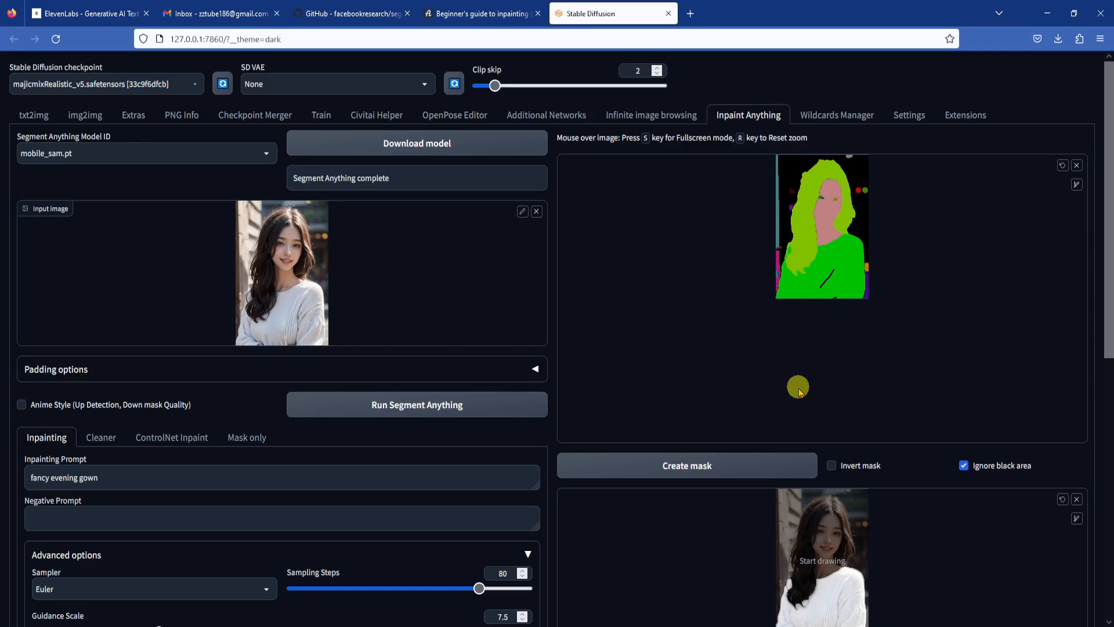
scroll(down, 3)
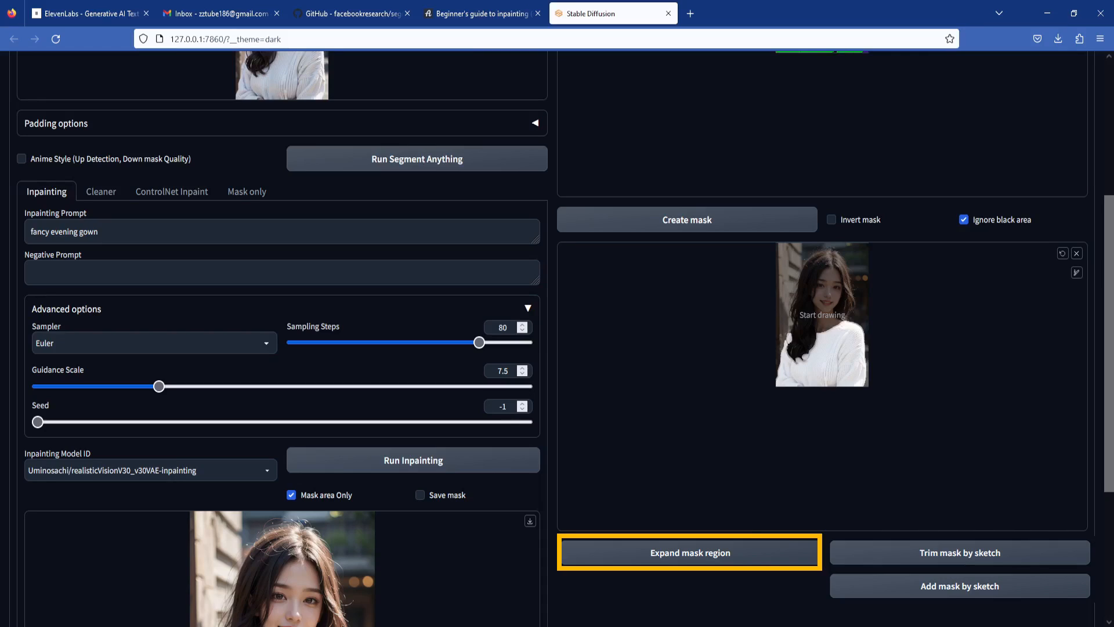
mouse_move(688, 551)
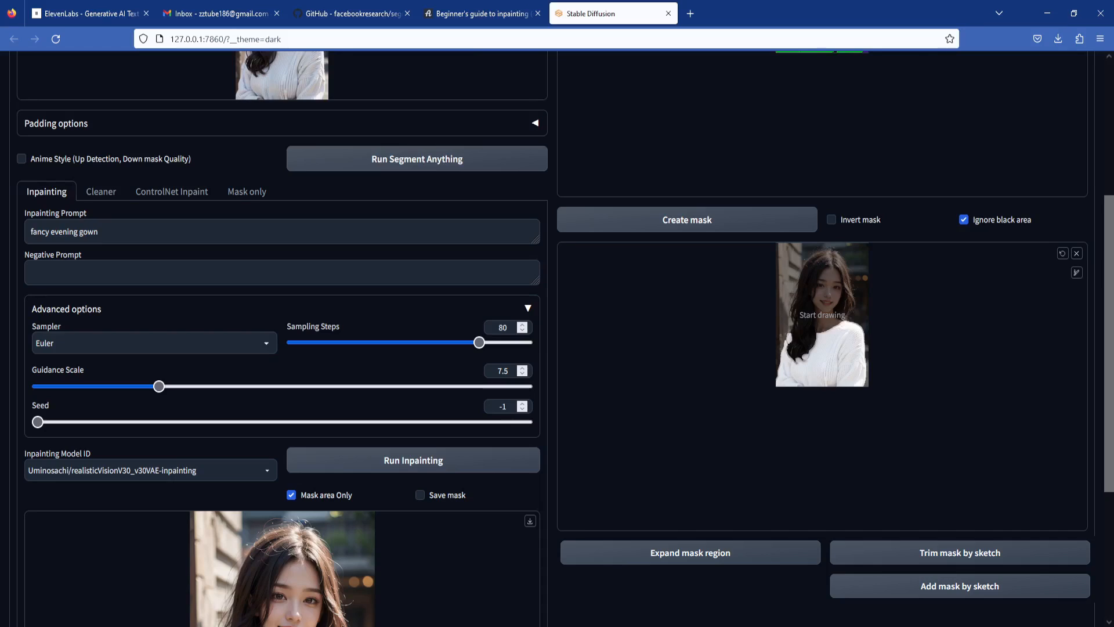
- Review the inpainting Advanced options, leaving 80 steps and guidance 7.5 unchanged
click(959, 586)
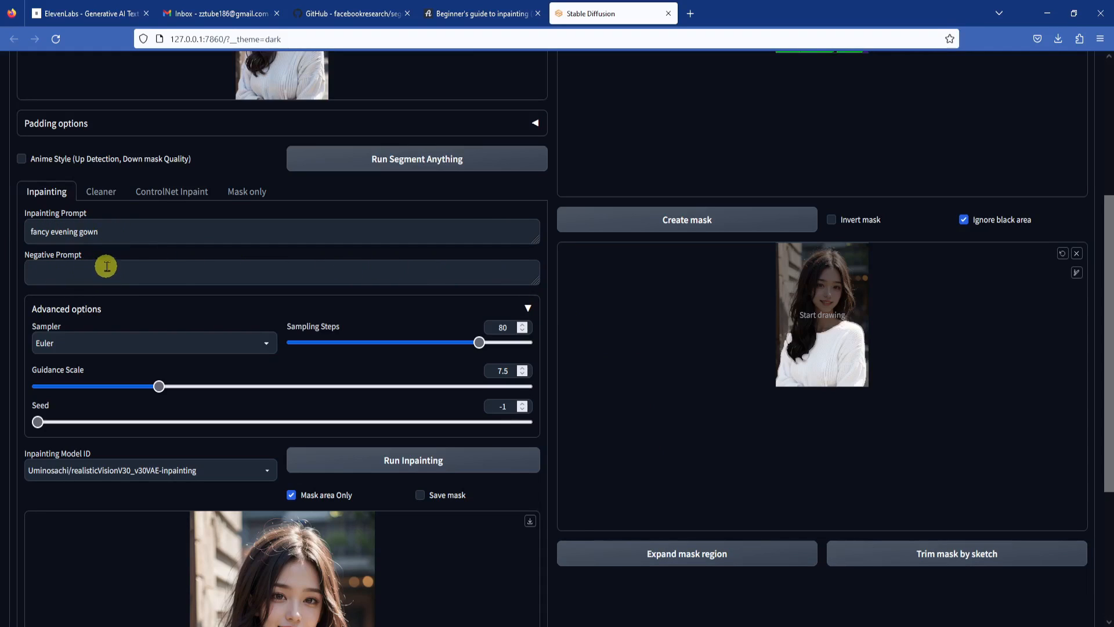
scroll(down, 3)
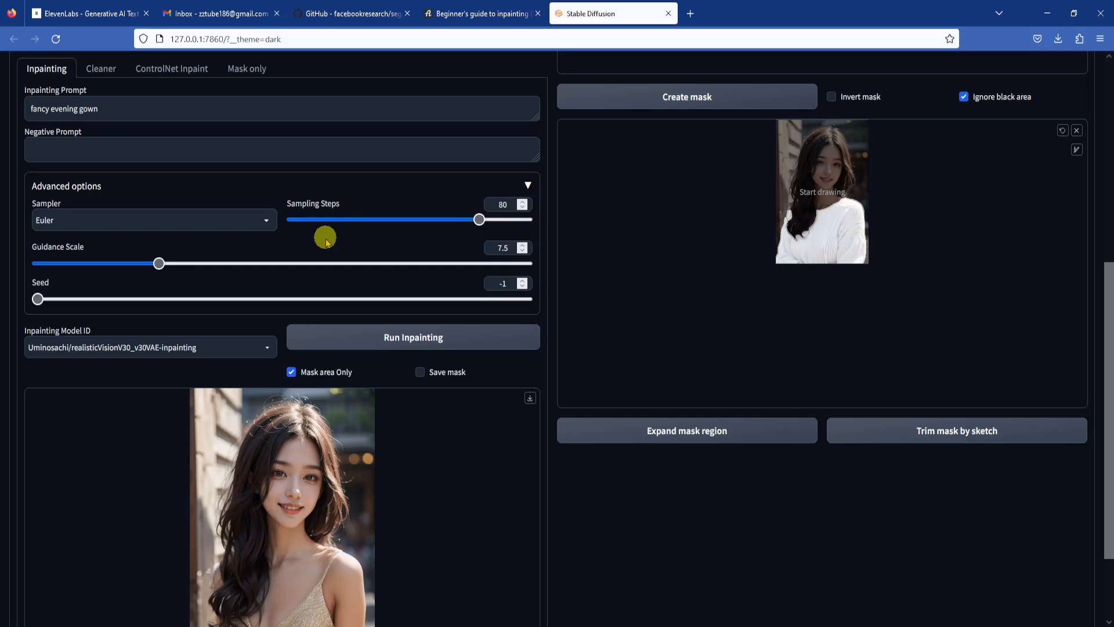
mouse_move(495, 247)
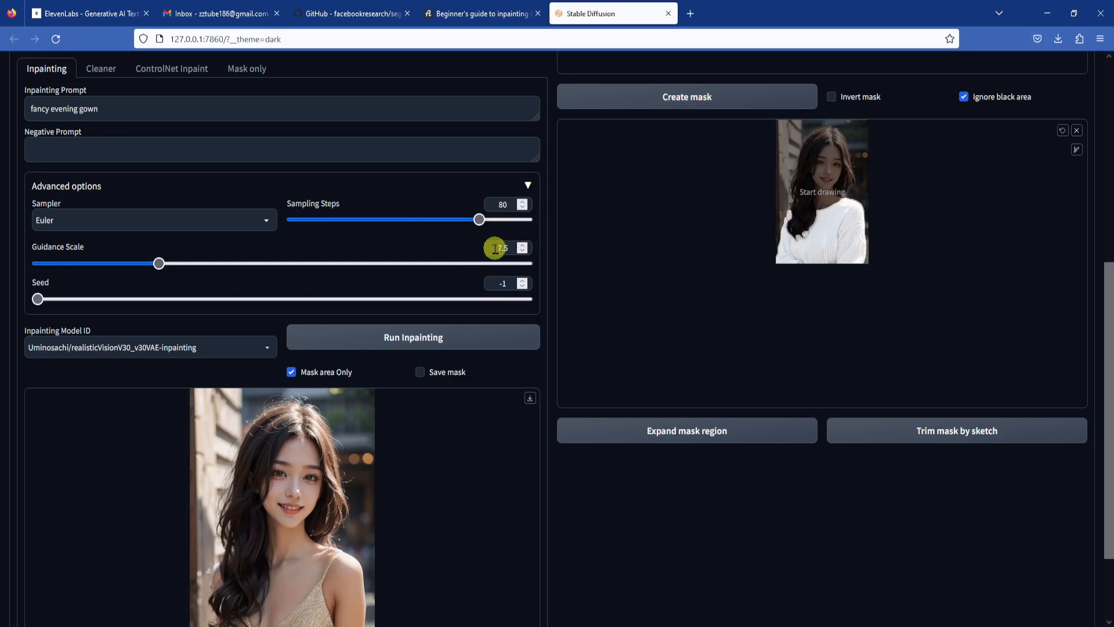
mouse_move(504, 278)
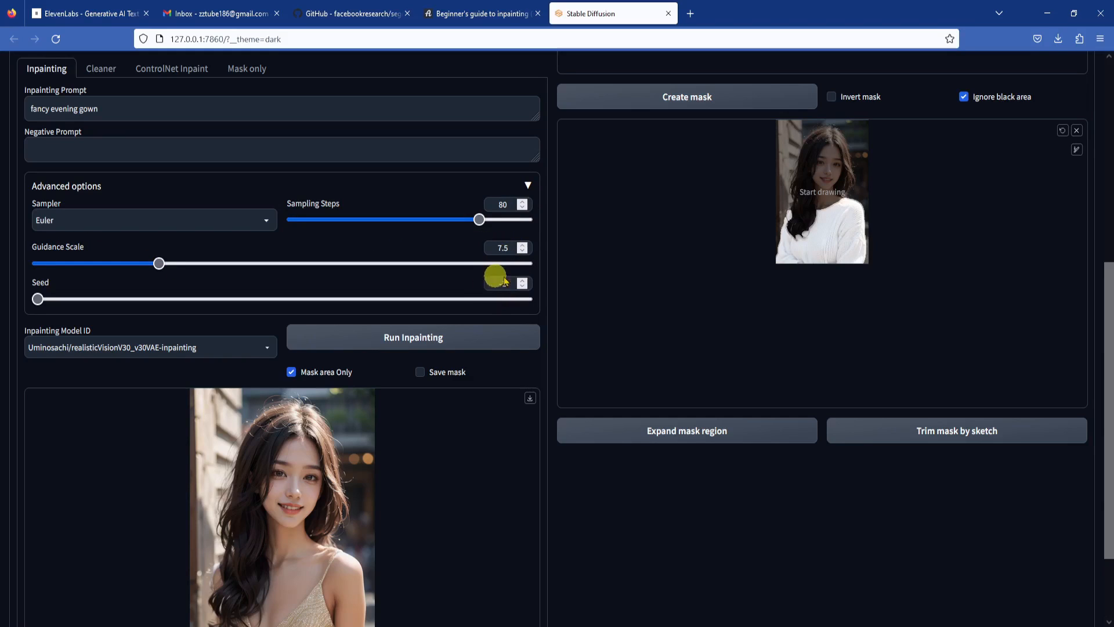
scroll(down, 3)
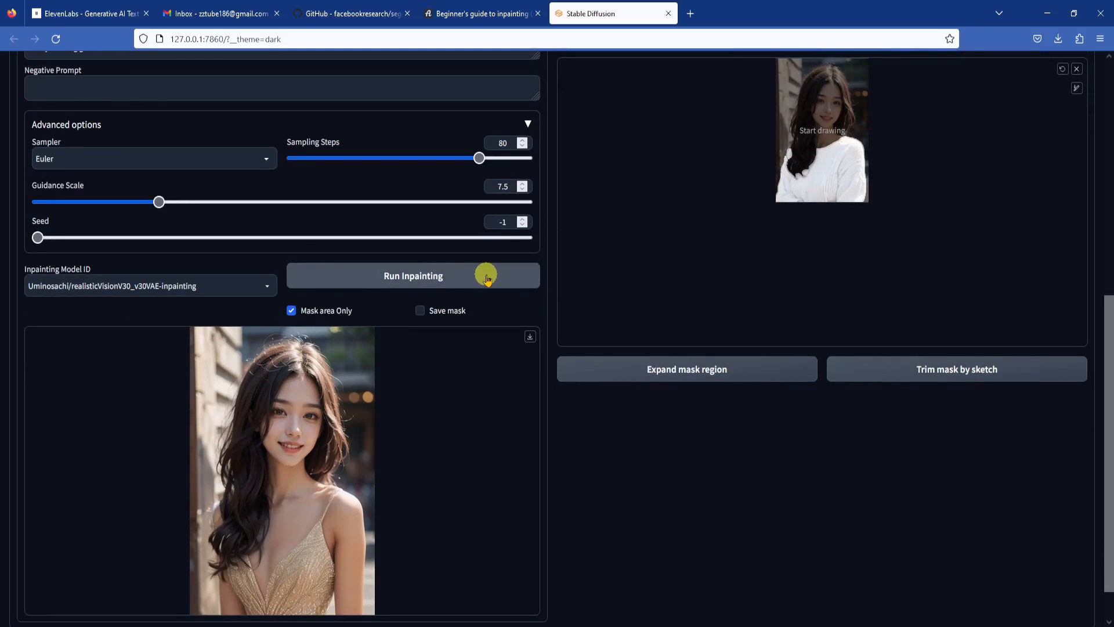
scroll(down, 3)
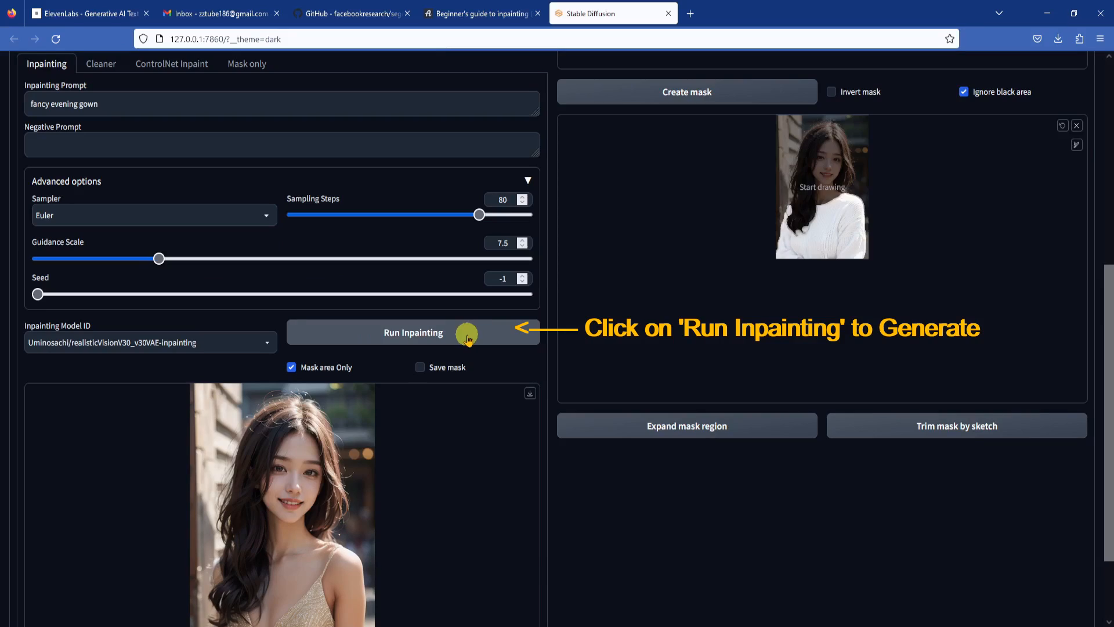
- Run Inpainting again to produce a new evening gown result
click(412, 332)
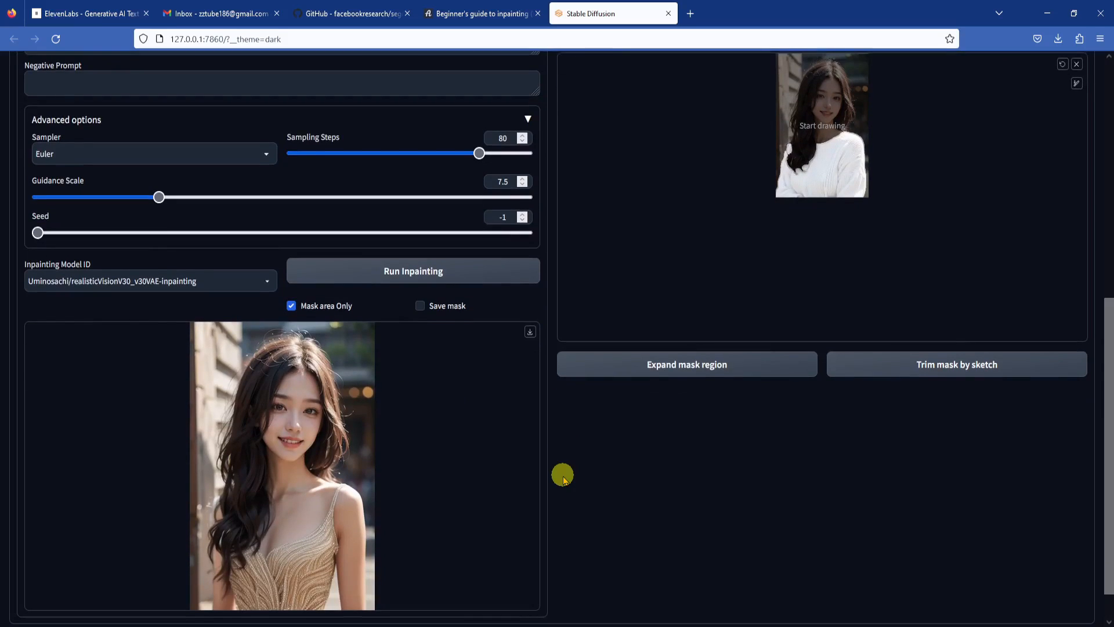
scroll(down, 3)
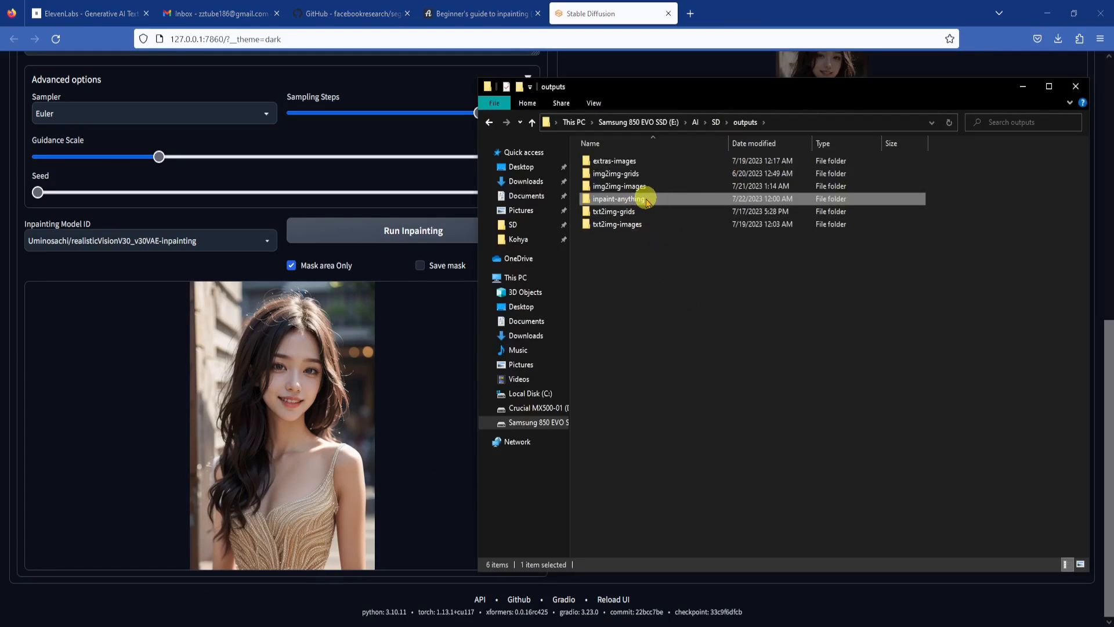
- Open inpaint-anything, then its 2023-07-22 output folder
double_click(618, 198)
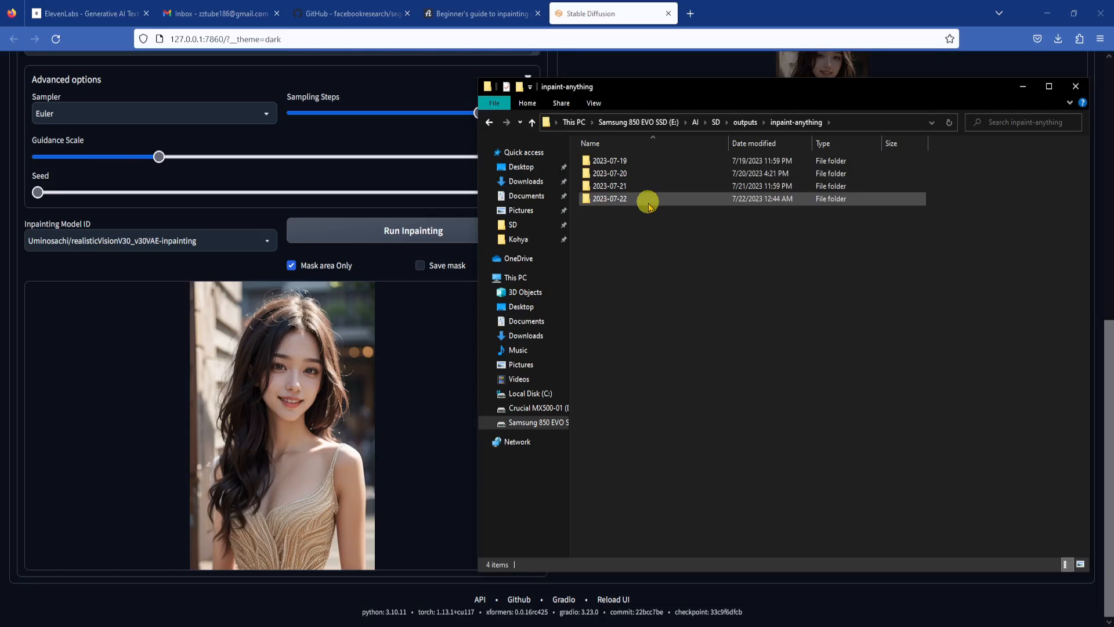
double_click(609, 198)
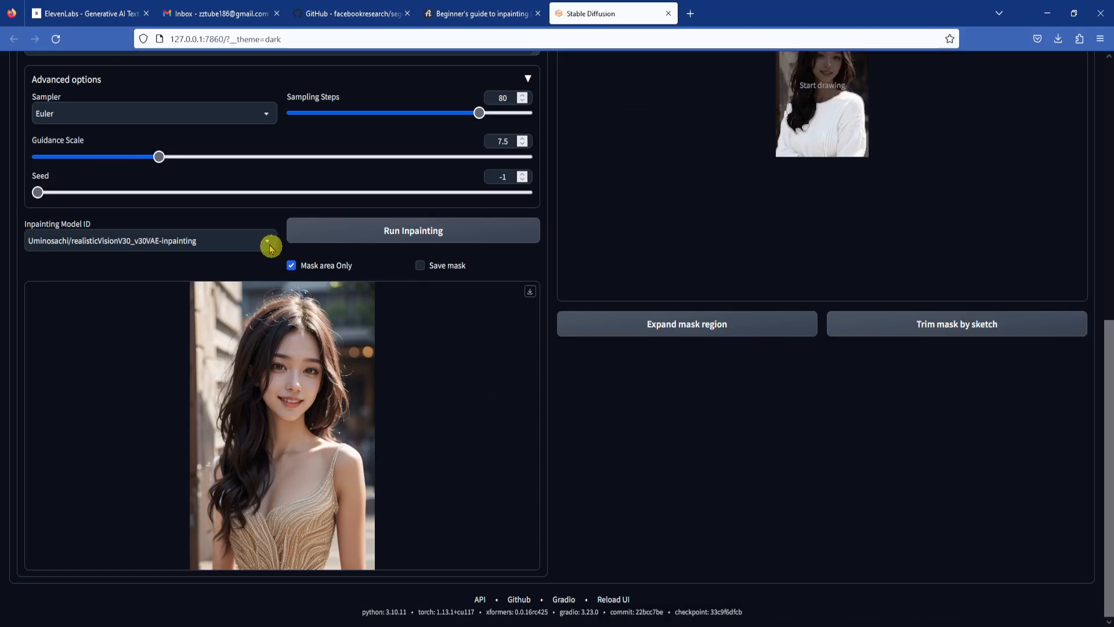
click(149, 240)
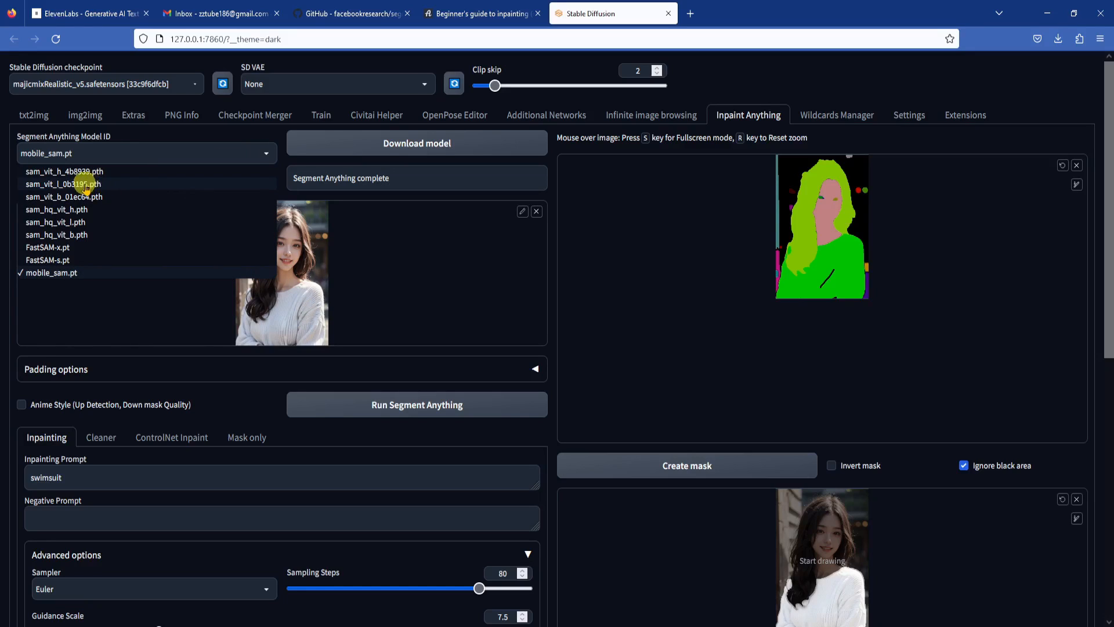
- Select sam_vit_l_0b3195.pth and rerun Segment Anything on the portrait
click(63, 183)
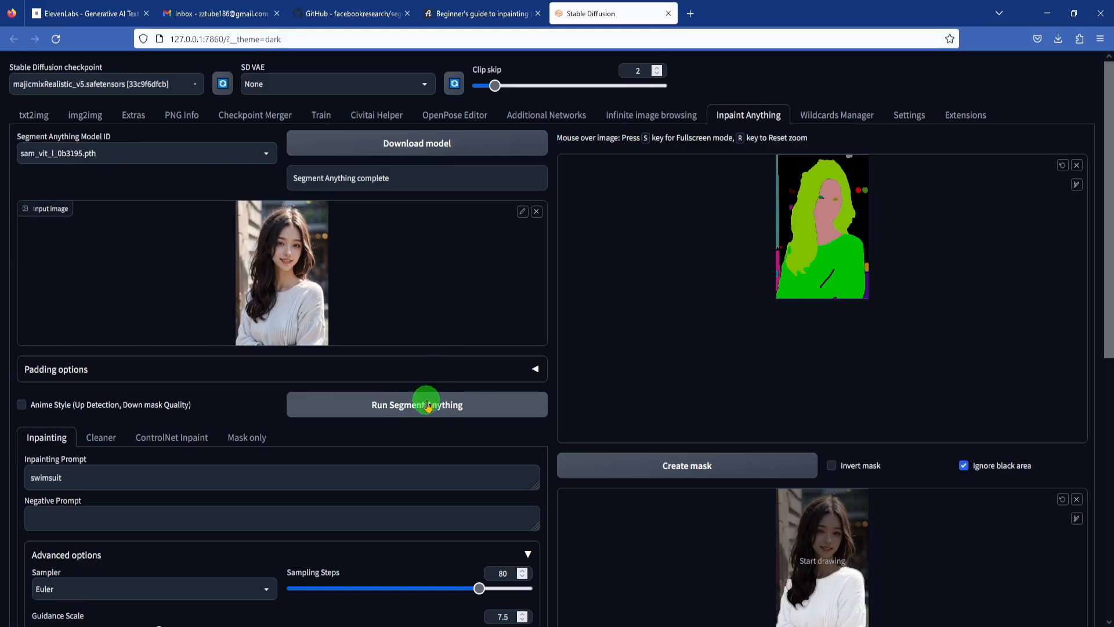
click(417, 404)
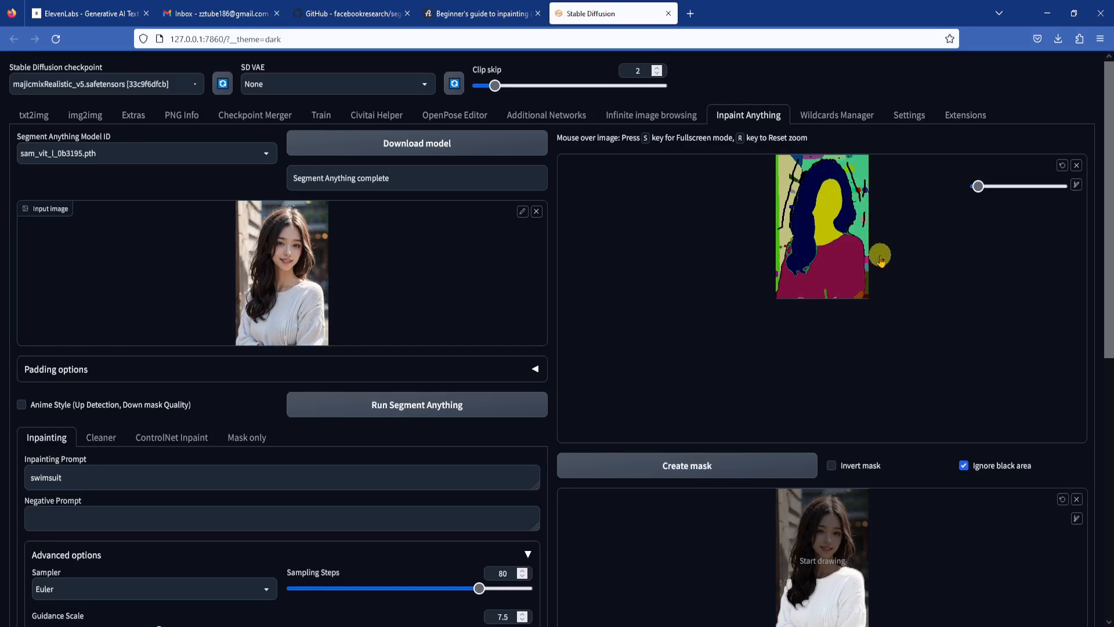
mouse_move(867, 284)
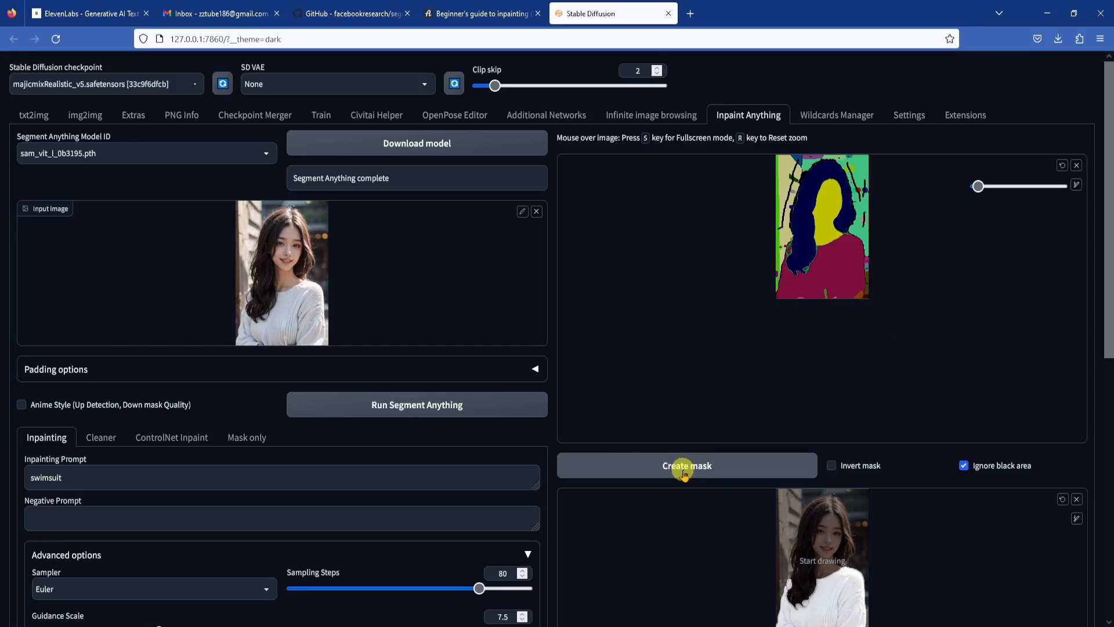
- Build a mask from the chosen segment and paint black over the sweater's left side and both shoulders
click(686, 465)
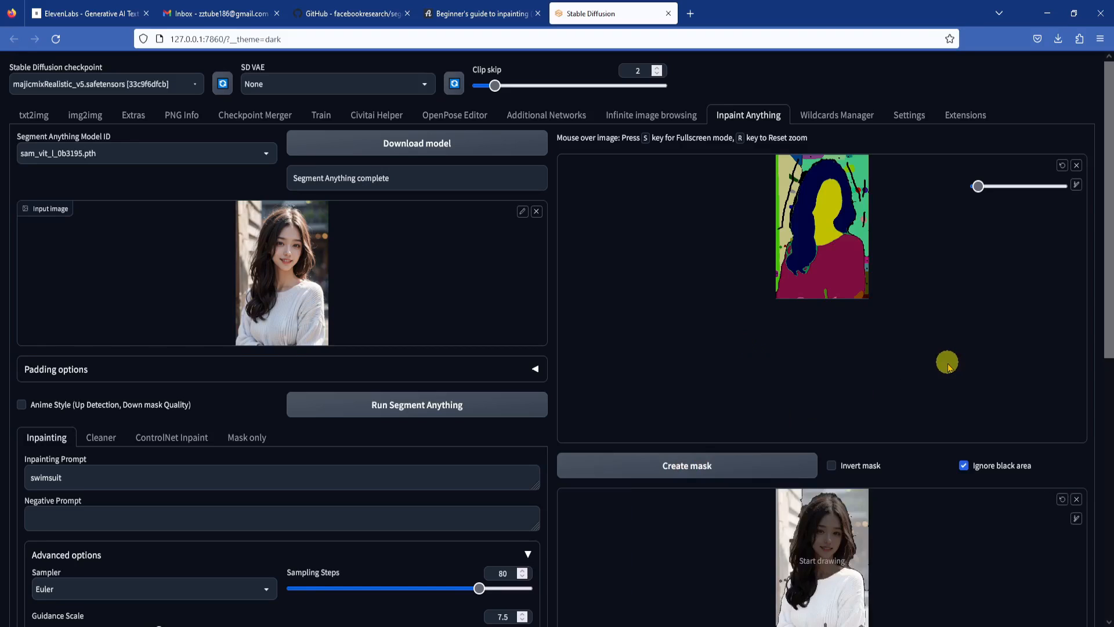
scroll(down, 3)
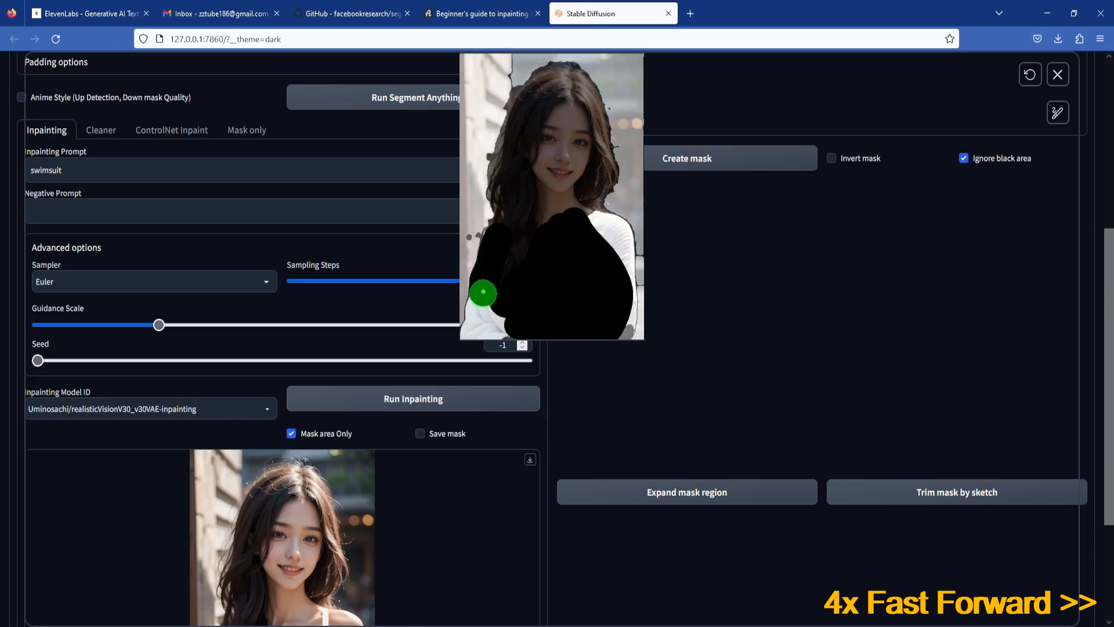
drag(483, 294, 588, 221)
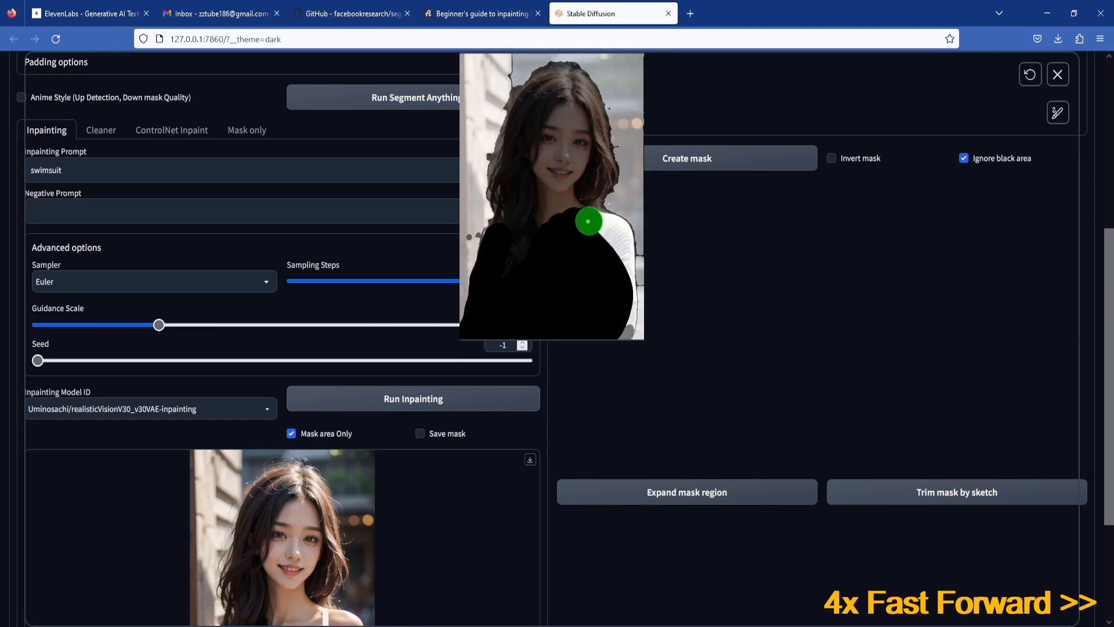
drag(589, 222, 614, 229)
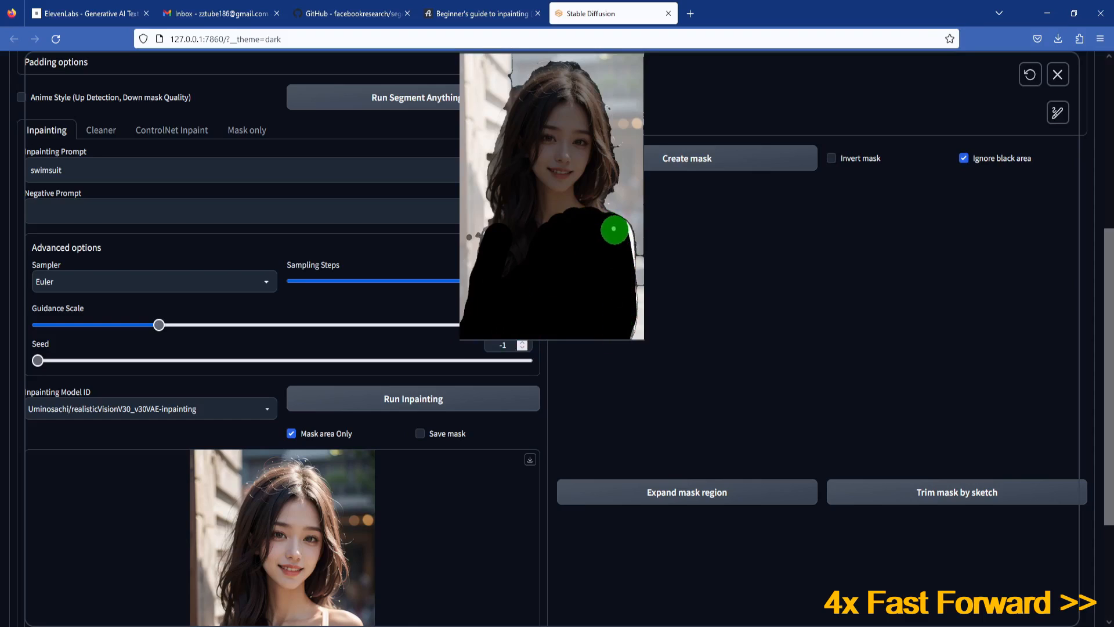
drag(614, 228, 616, 313)
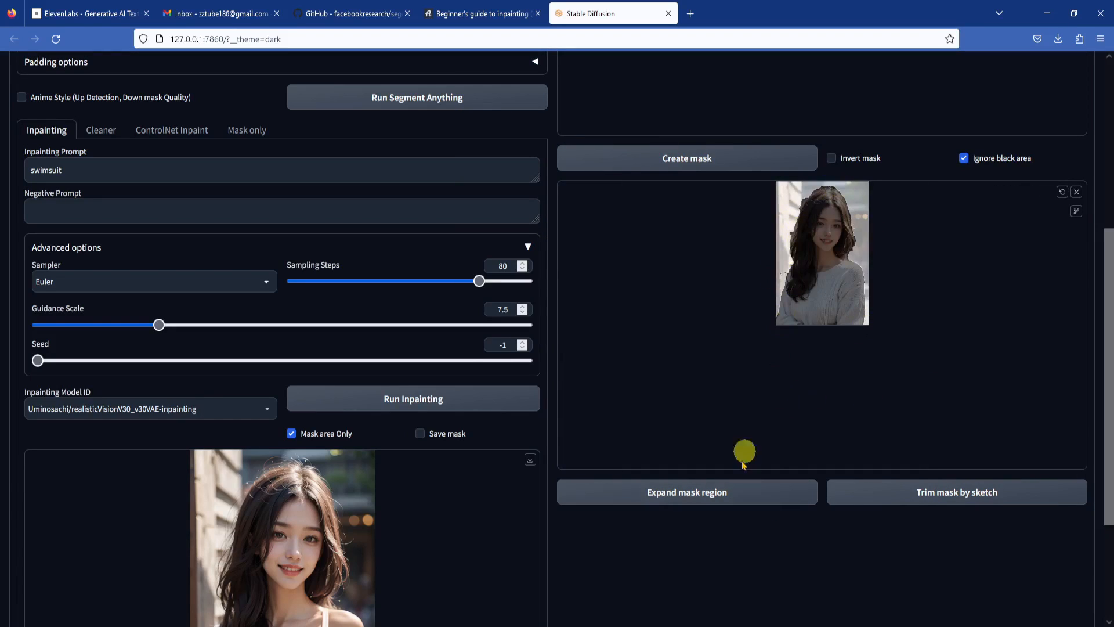
- Grow the sweater mask outward with Expand mask region and check it in the editor
click(687, 492)
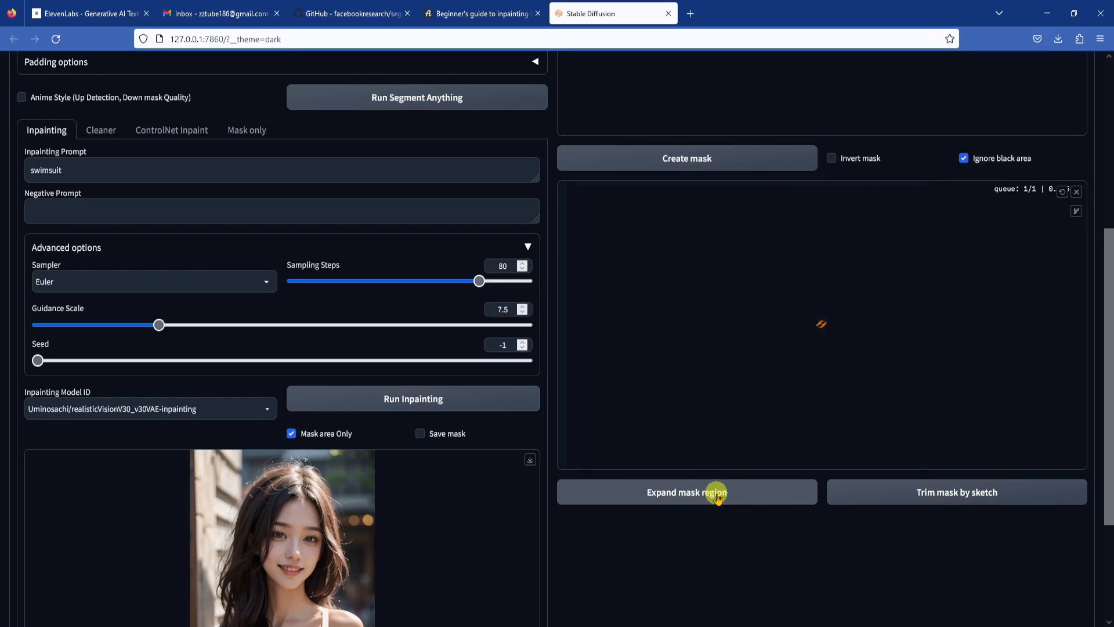
click(686, 491)
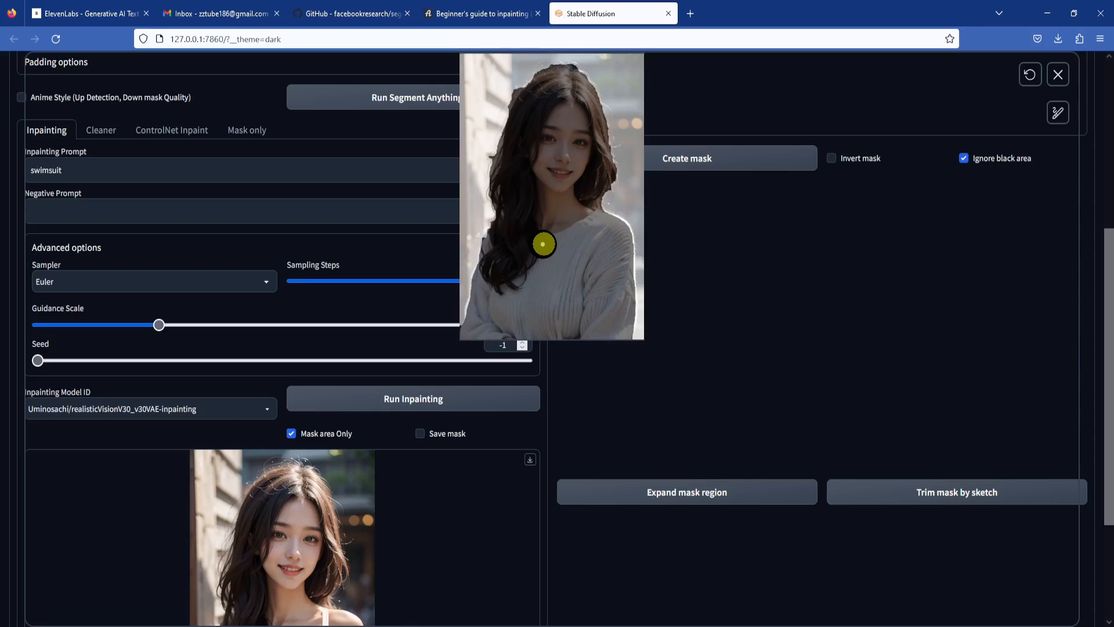
click(686, 491)
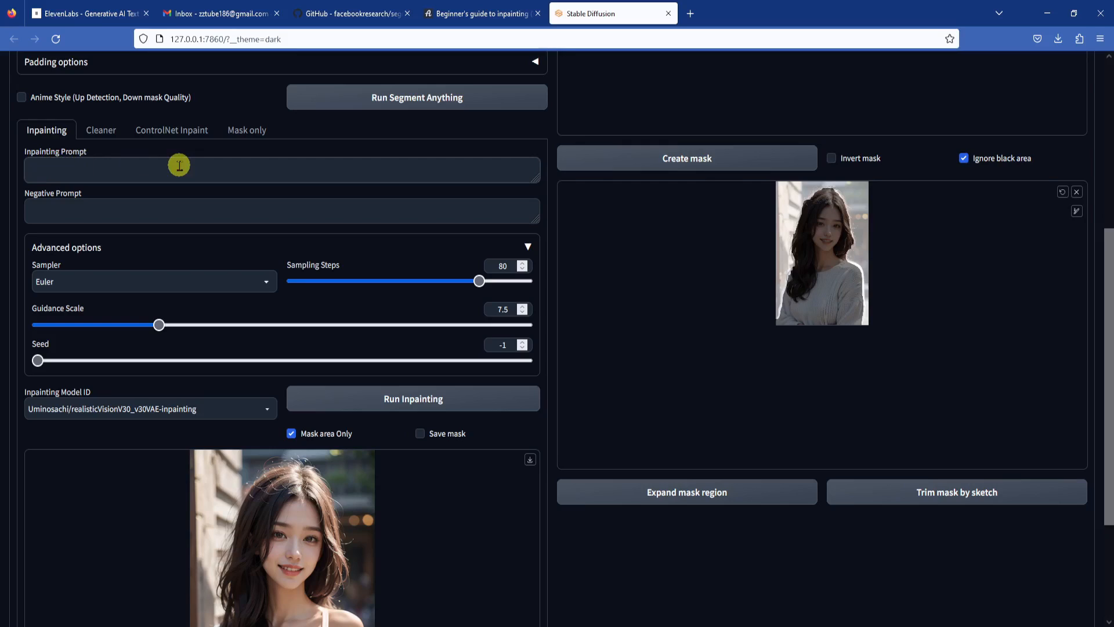
- Enter 'beach' as the inpainting prompt
text(beach)
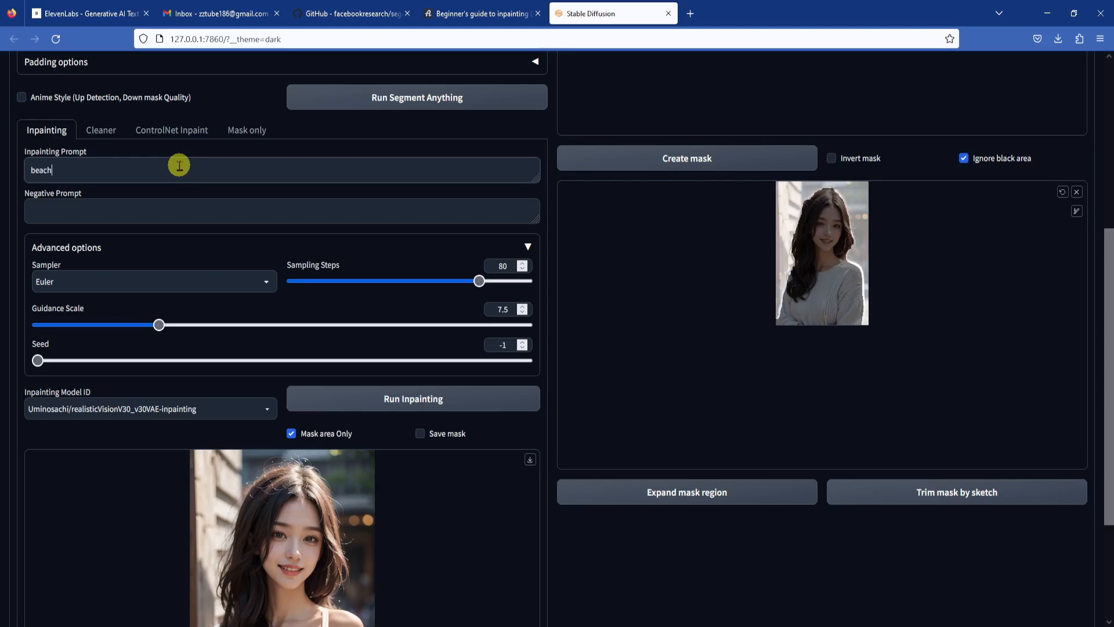
mouse_move(548, 321)
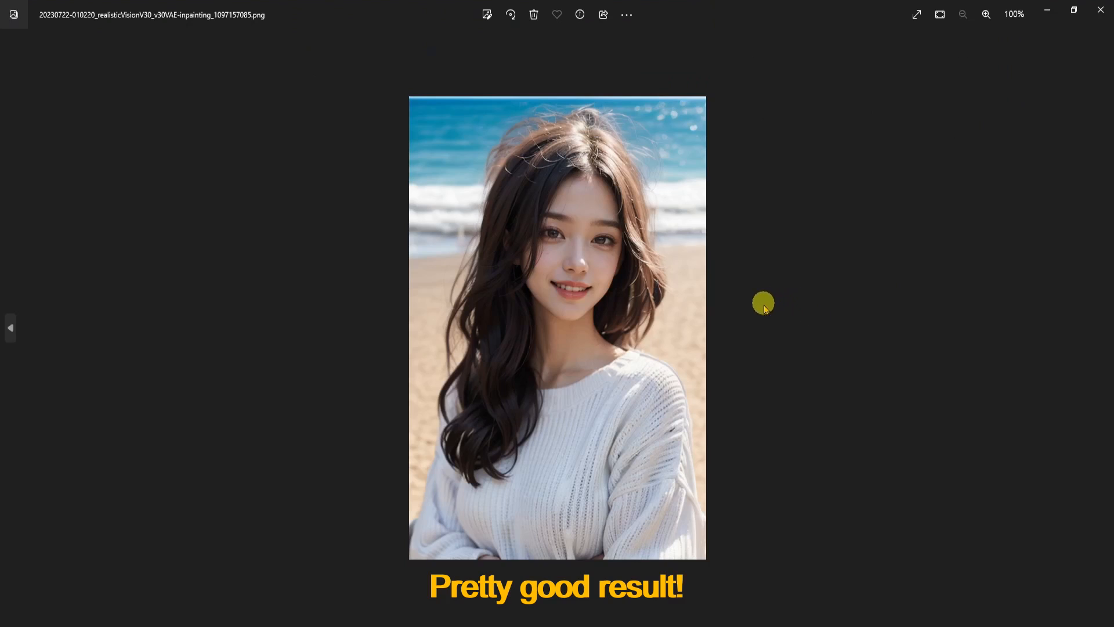
mouse_move(767, 300)
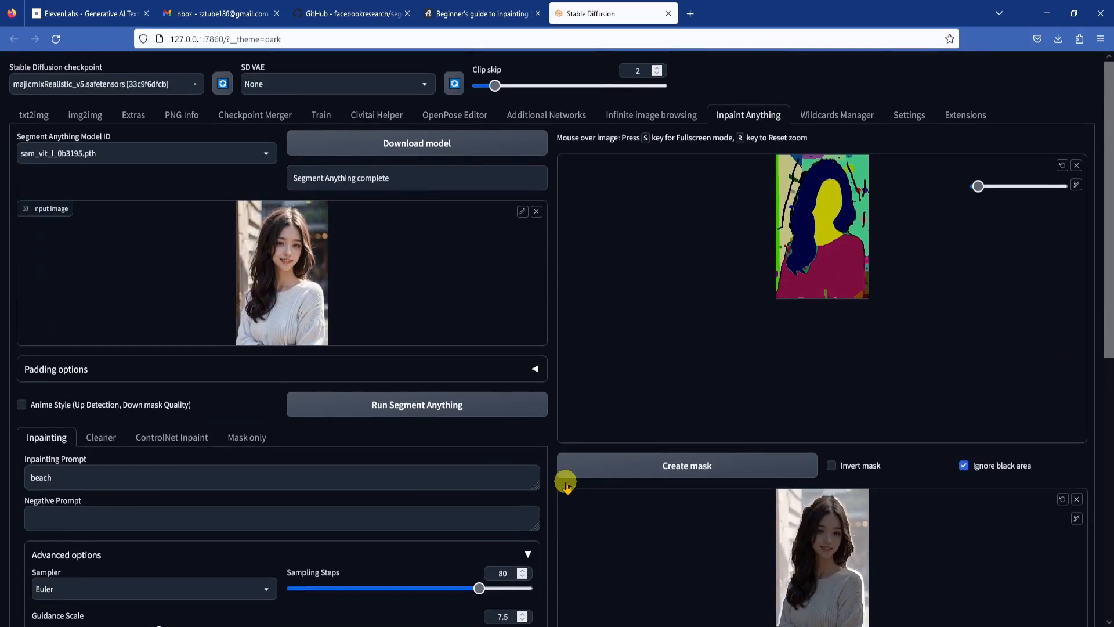
- Switch the Segment Anything model back to mobile_sam.pt and mark a region on the segmentation map
click(146, 153)
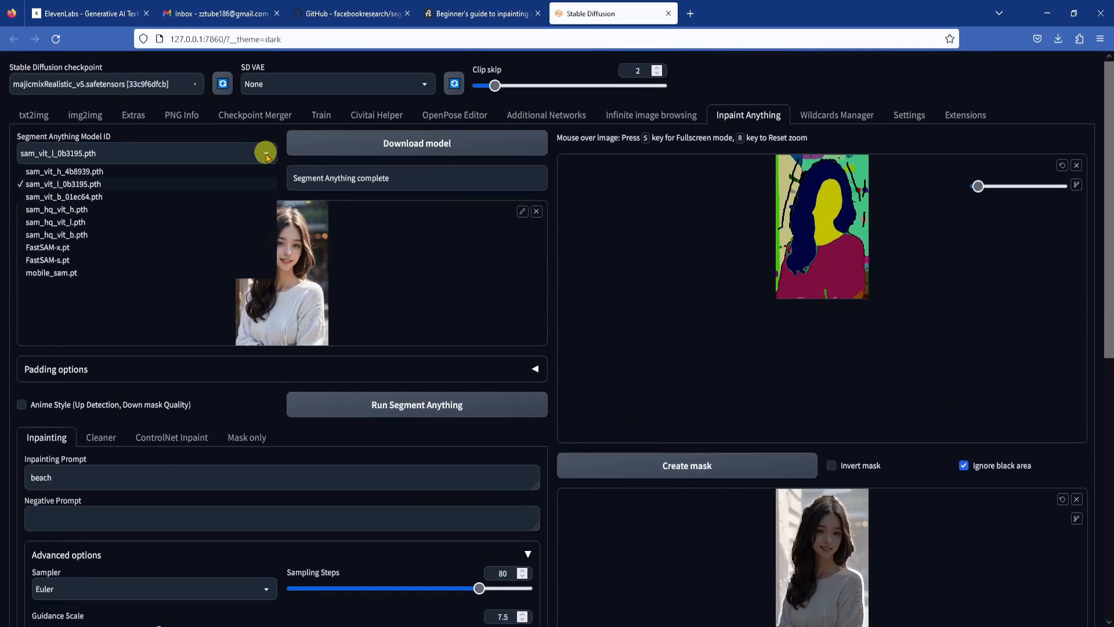
click(51, 272)
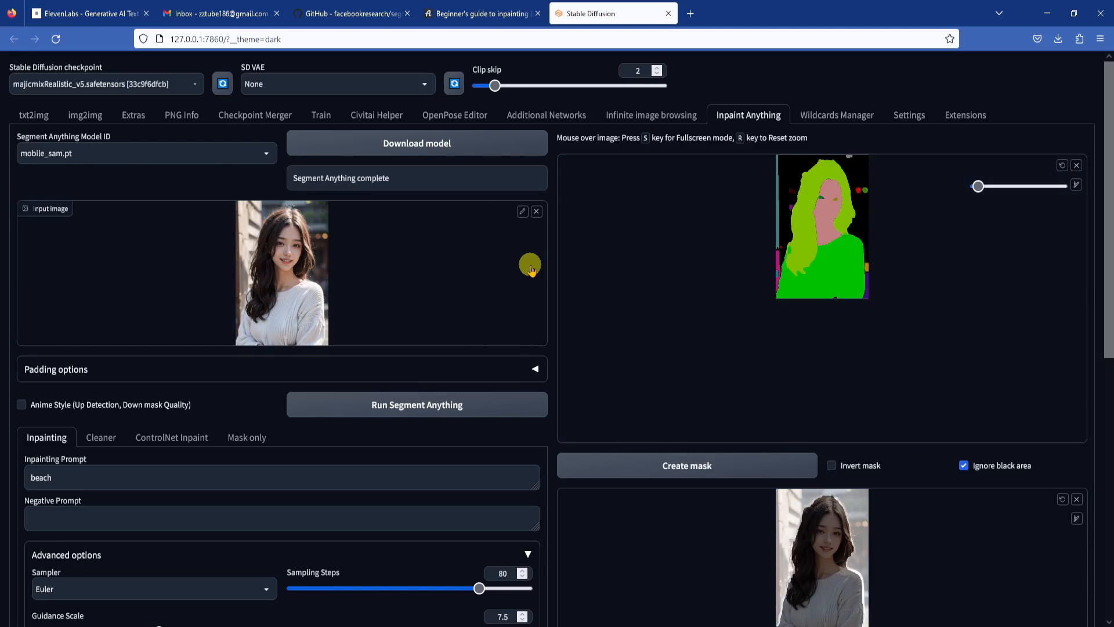
mouse_move(955, 284)
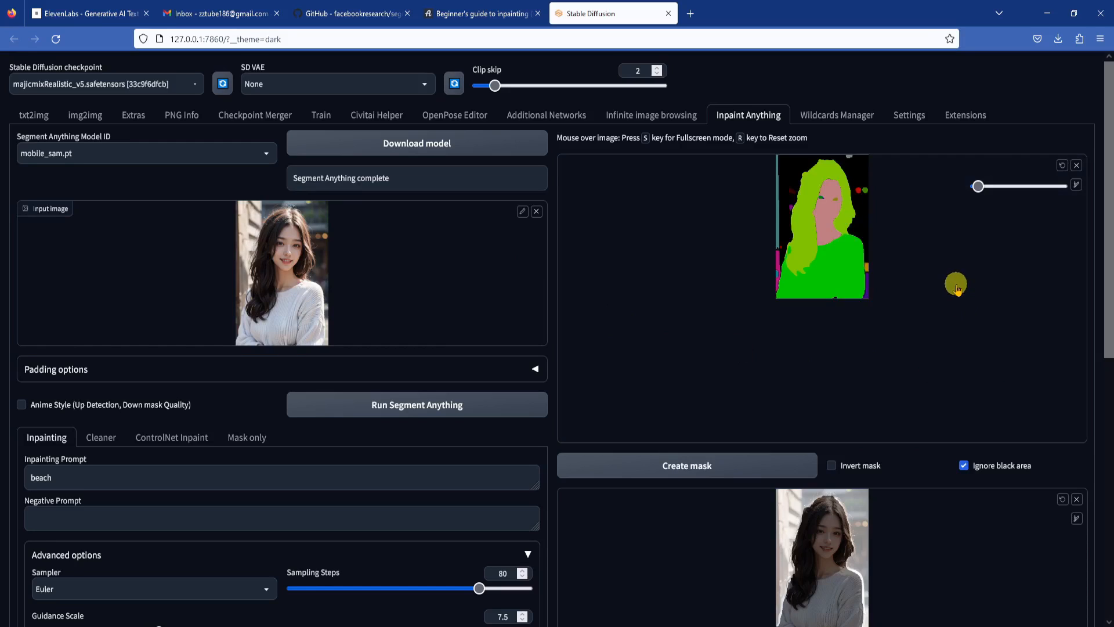
click(826, 269)
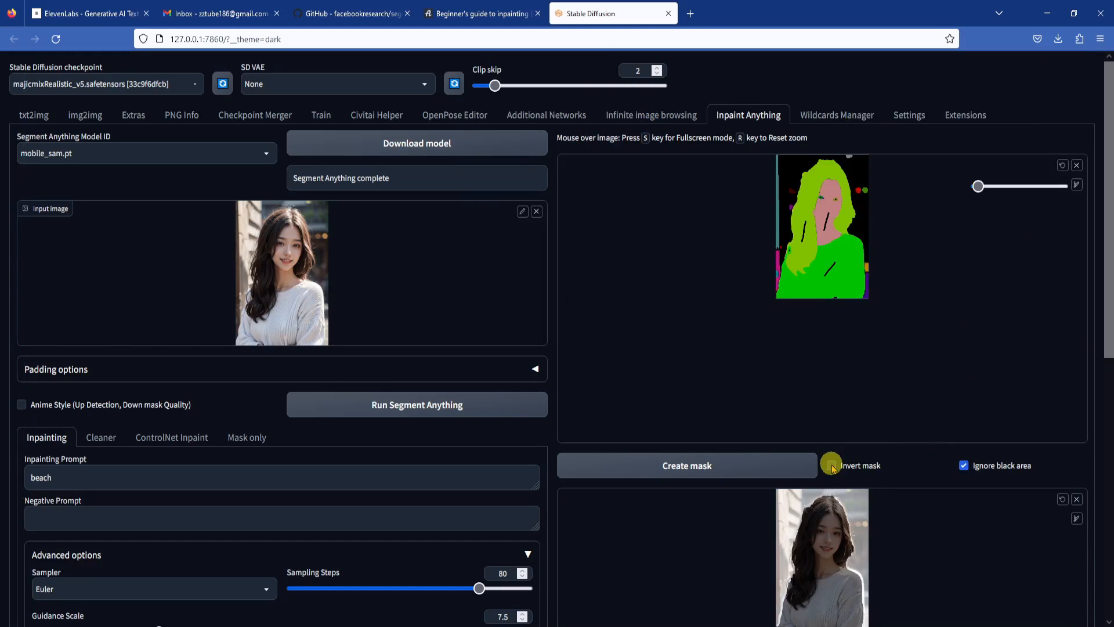
- Create an inverted mask, enlarge the sketch brush, and sketch spots onto the mask image
click(831, 465)
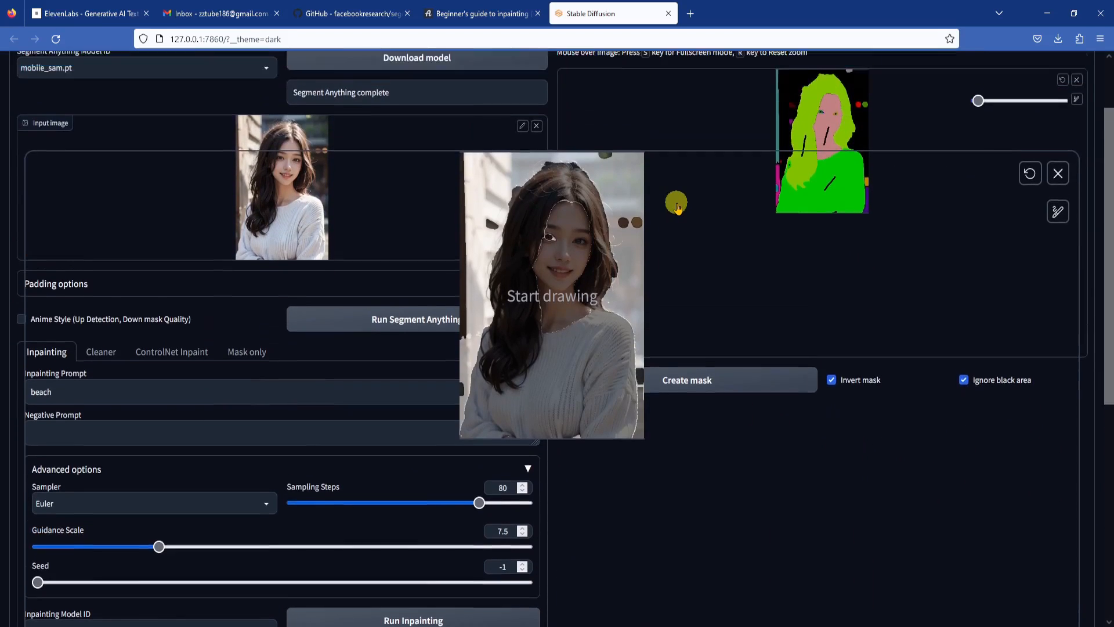
scroll(down, 3)
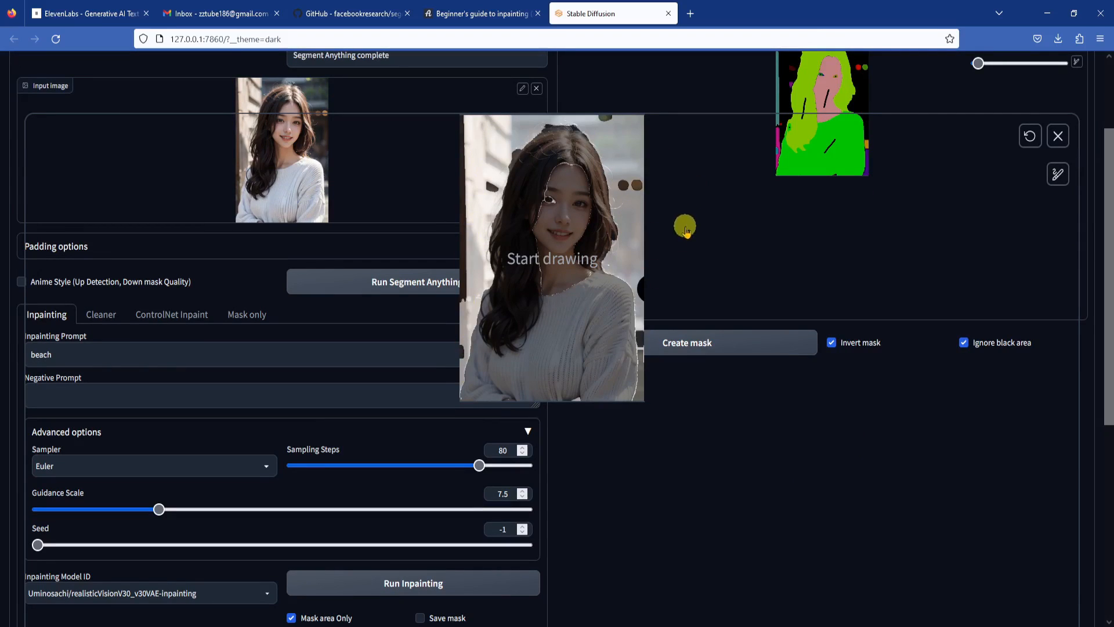
scroll(down, 3)
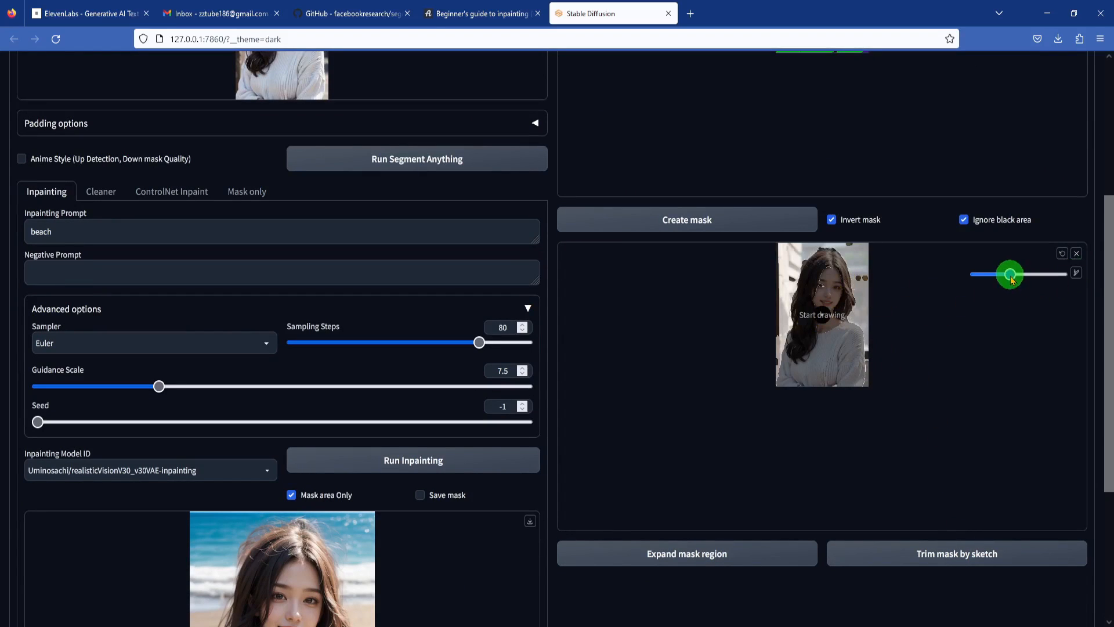
drag(1009, 274, 1048, 276)
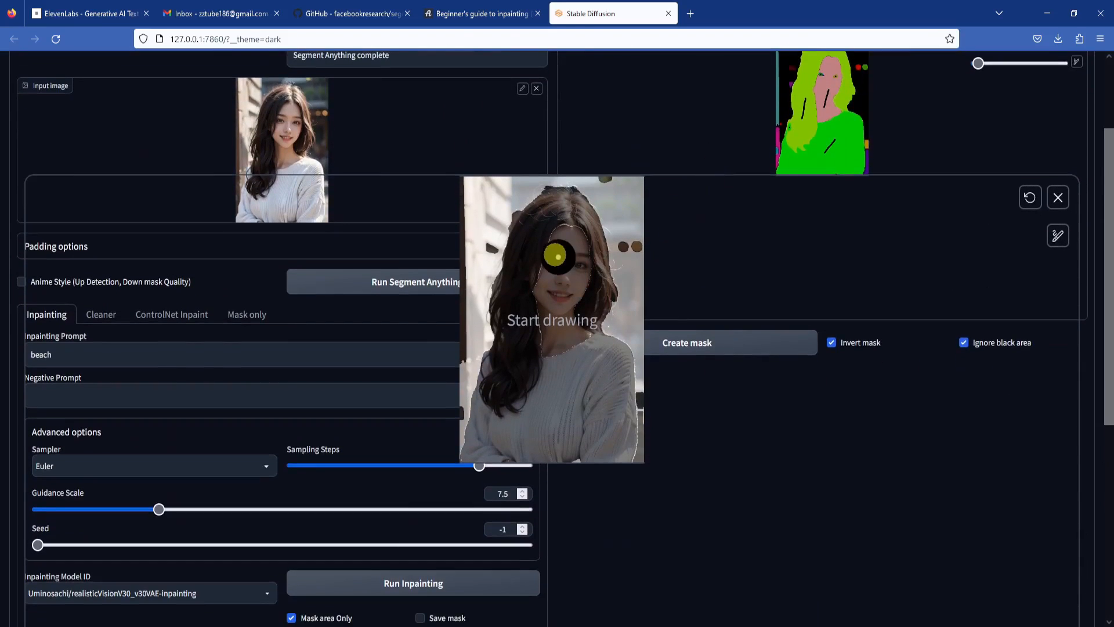
drag(557, 256, 537, 287)
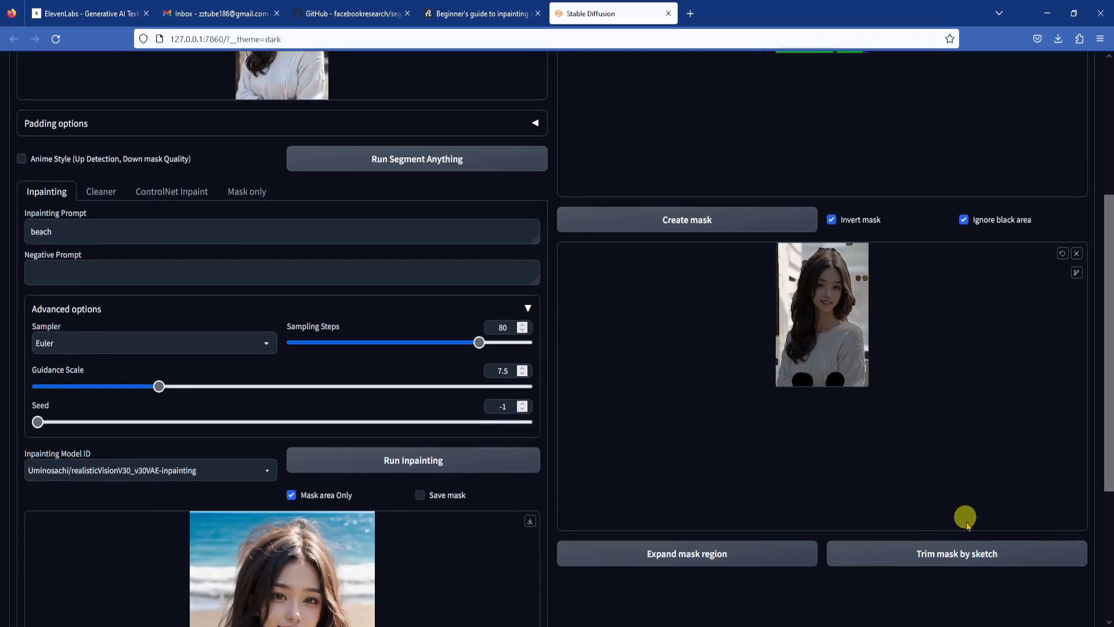
- Trim the mask by sketch, run inpainting, and view the palm-tree beach result
click(686, 554)
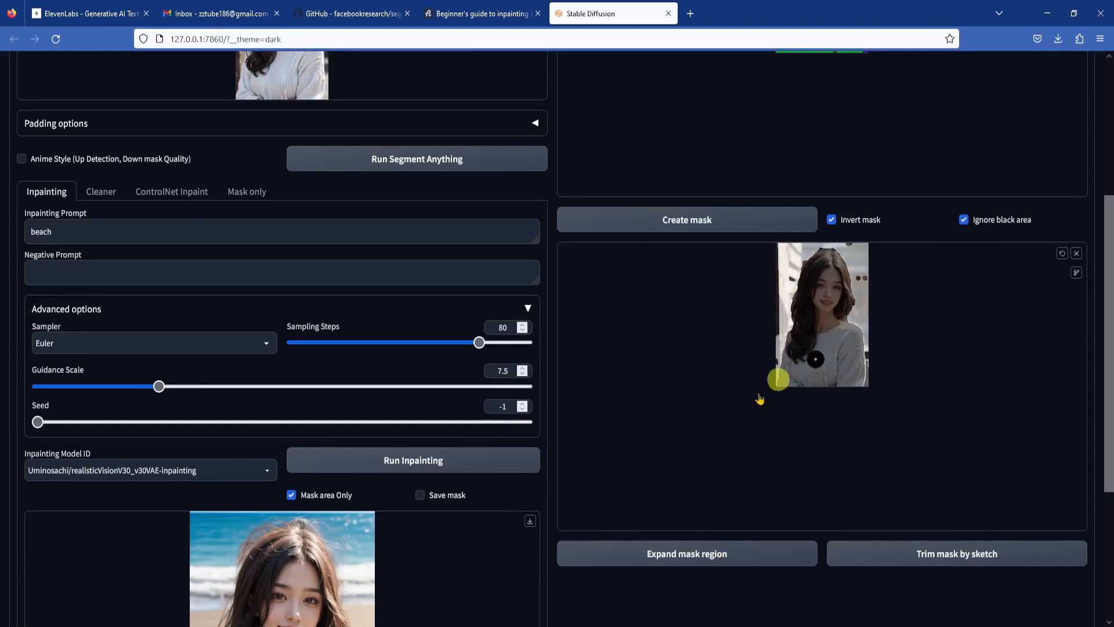
click(686, 553)
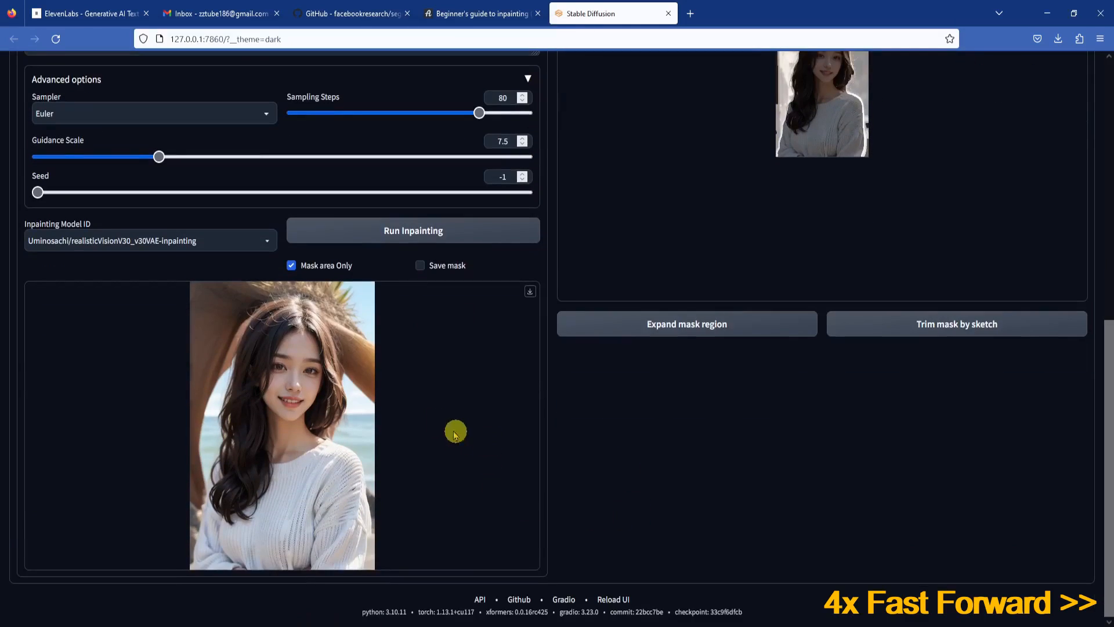
click(413, 230)
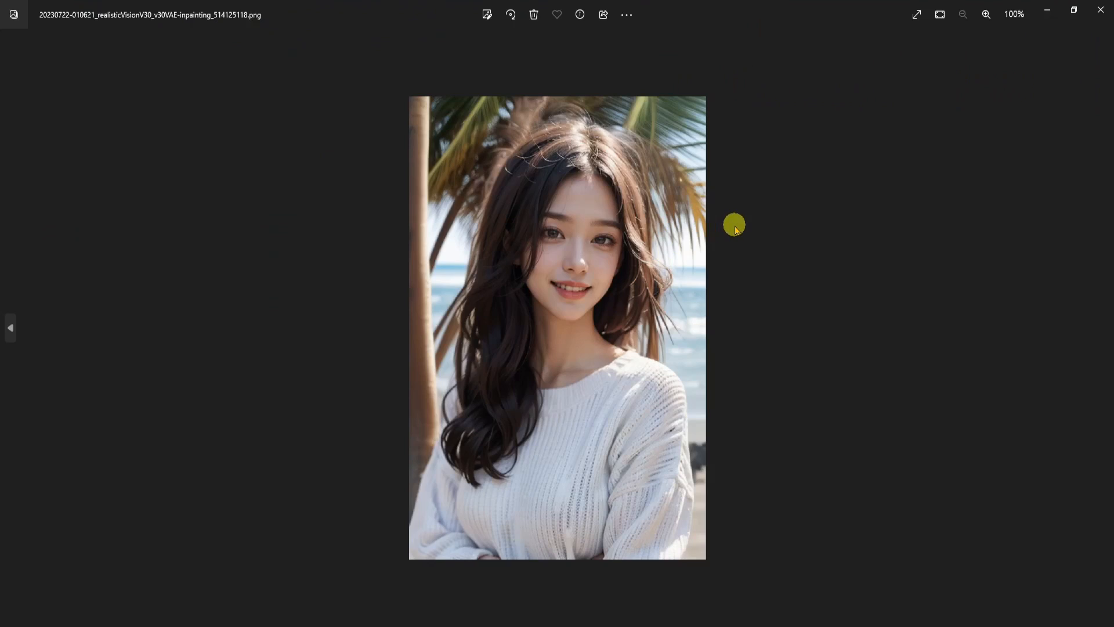
mouse_move(752, 201)
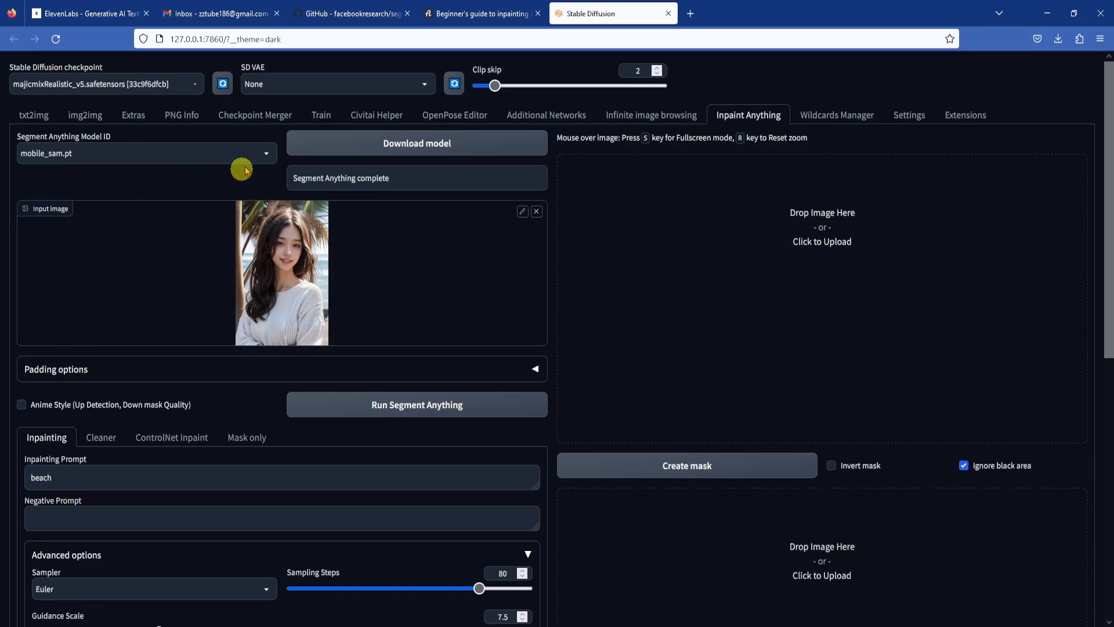
- Segment the palm-tree beach image and select FastSAM-x.pt as the segmentation model
click(416, 405)
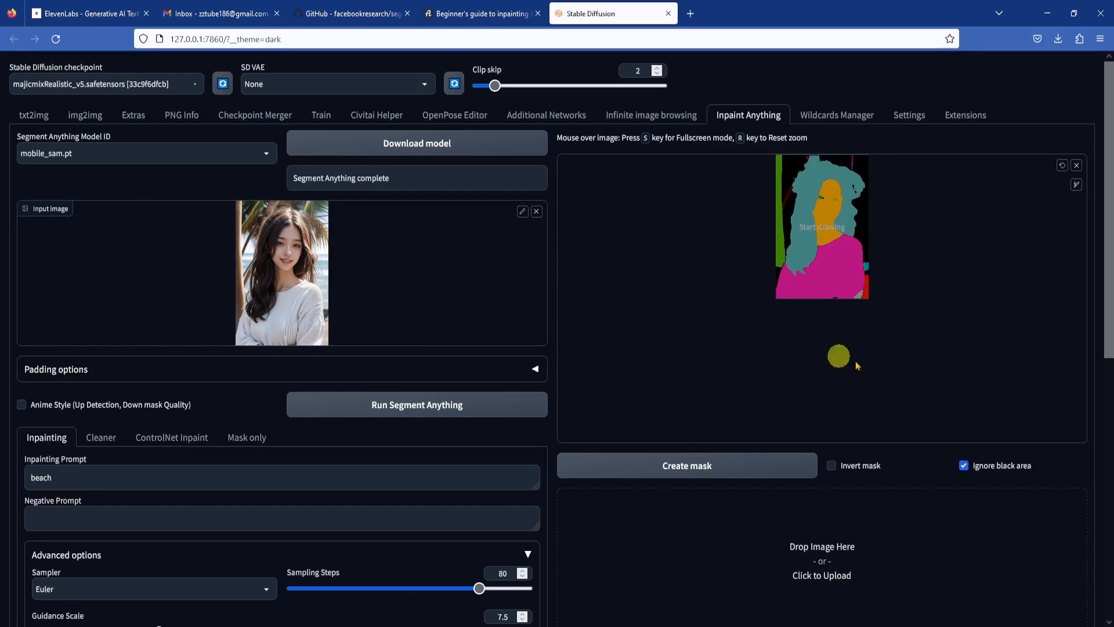
click(145, 153)
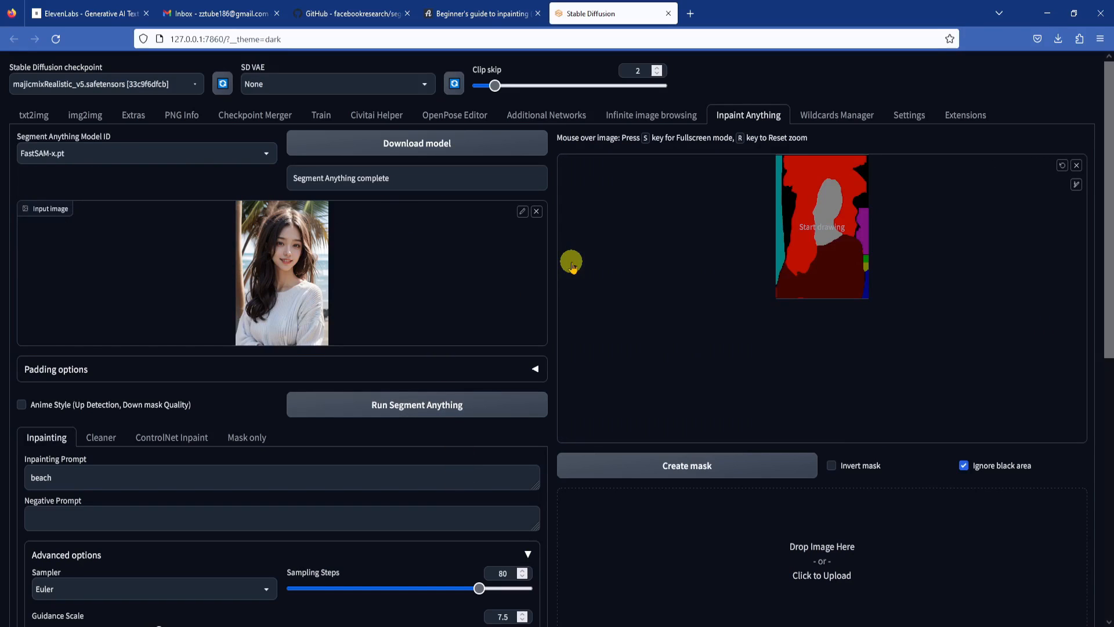
mouse_move(877, 305)
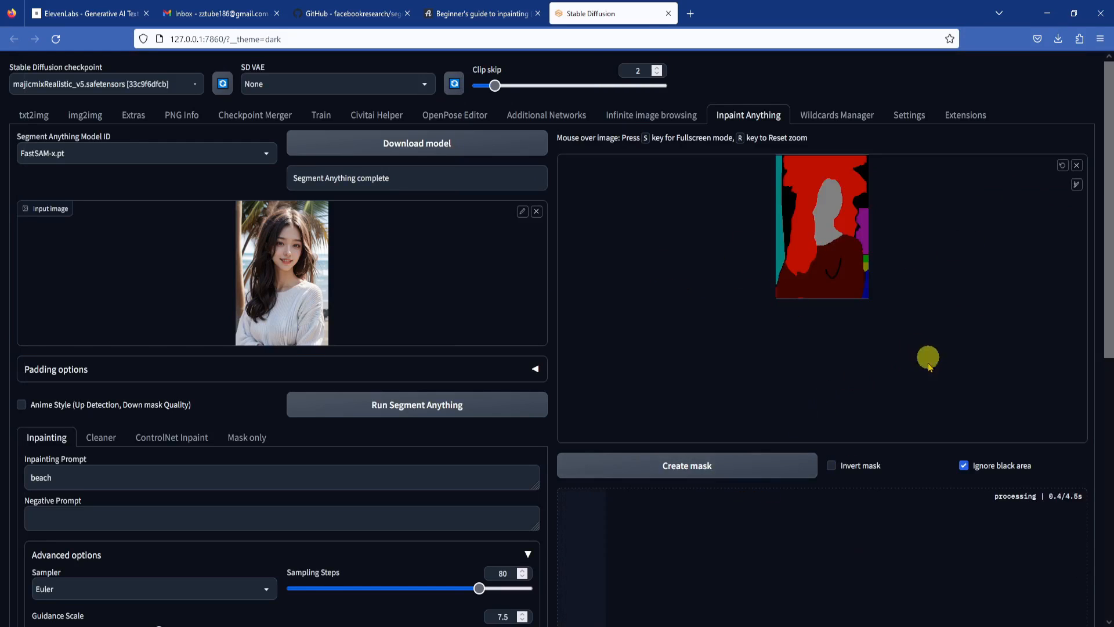
- Replace the inpainting prompt 'beach' with 'swimsuit'
scroll(down, 3)
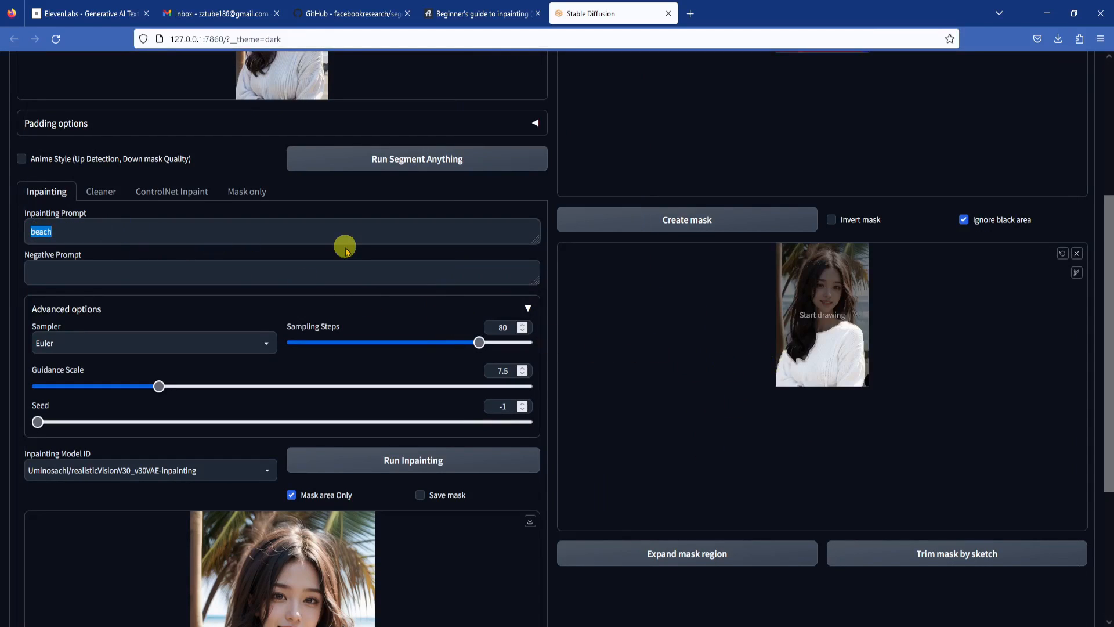
text(swimsuit)
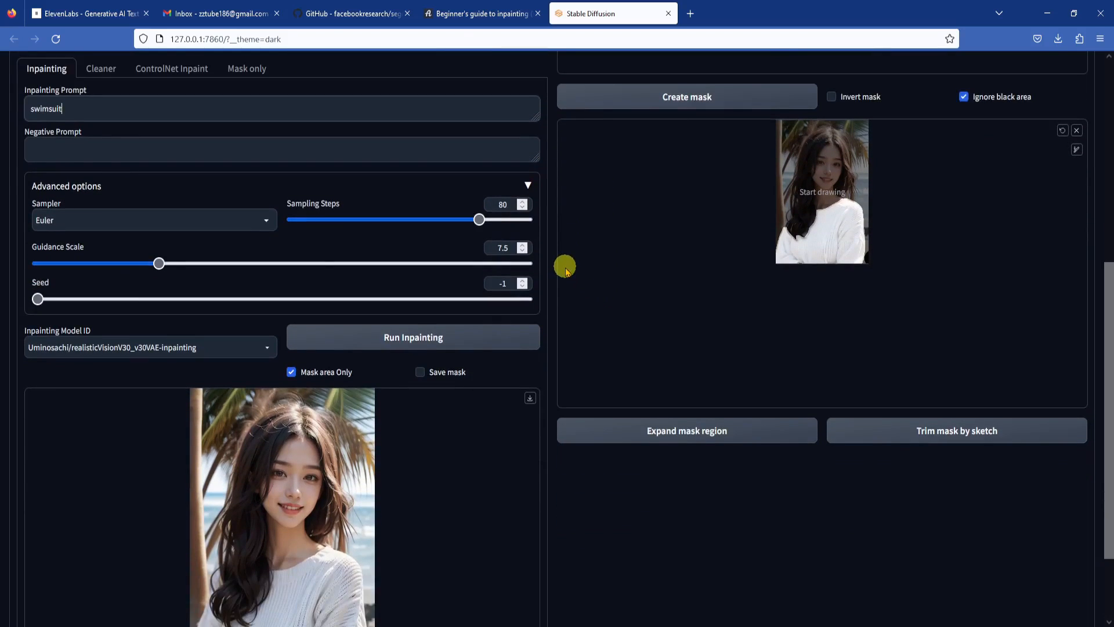
scroll(down, 3)
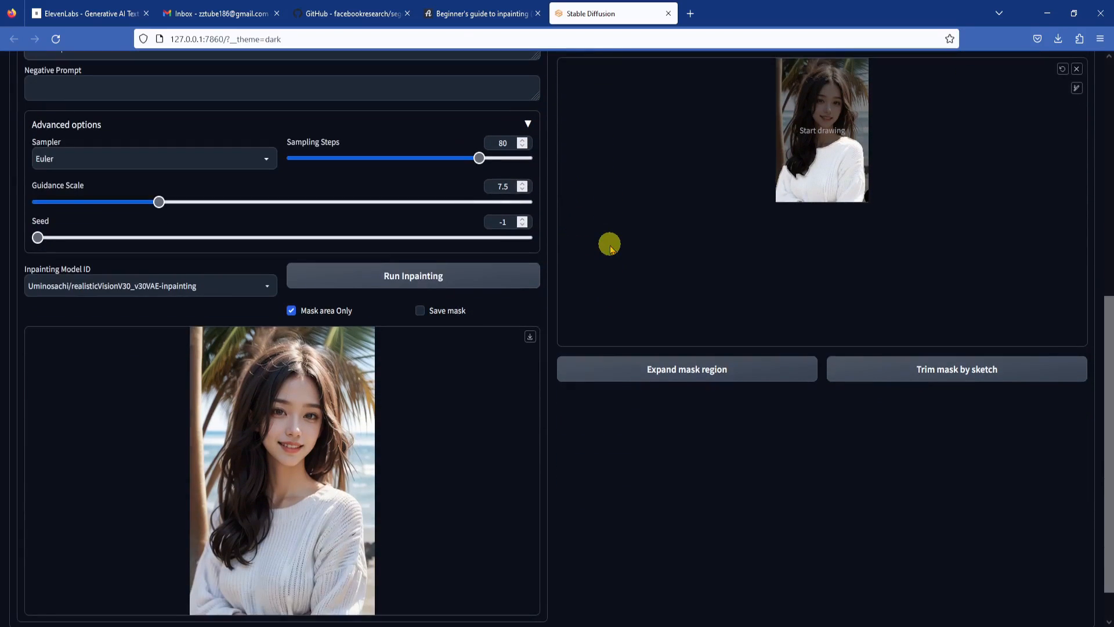
- Run inpainting to turn the masked sweater into a swimsuit
click(412, 275)
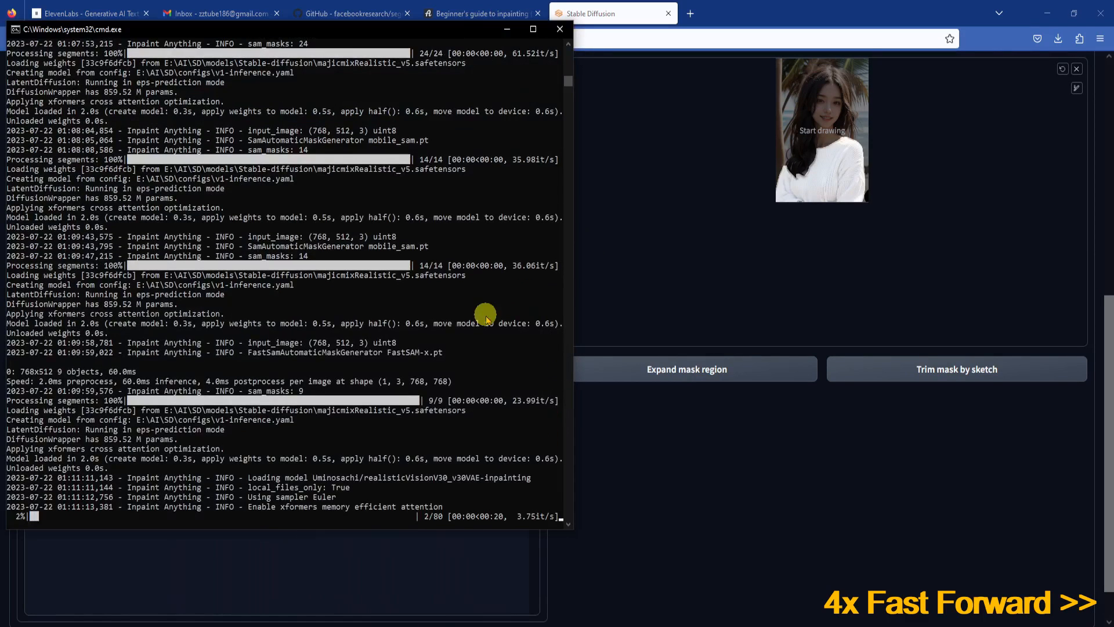
mouse_move(493, 347)
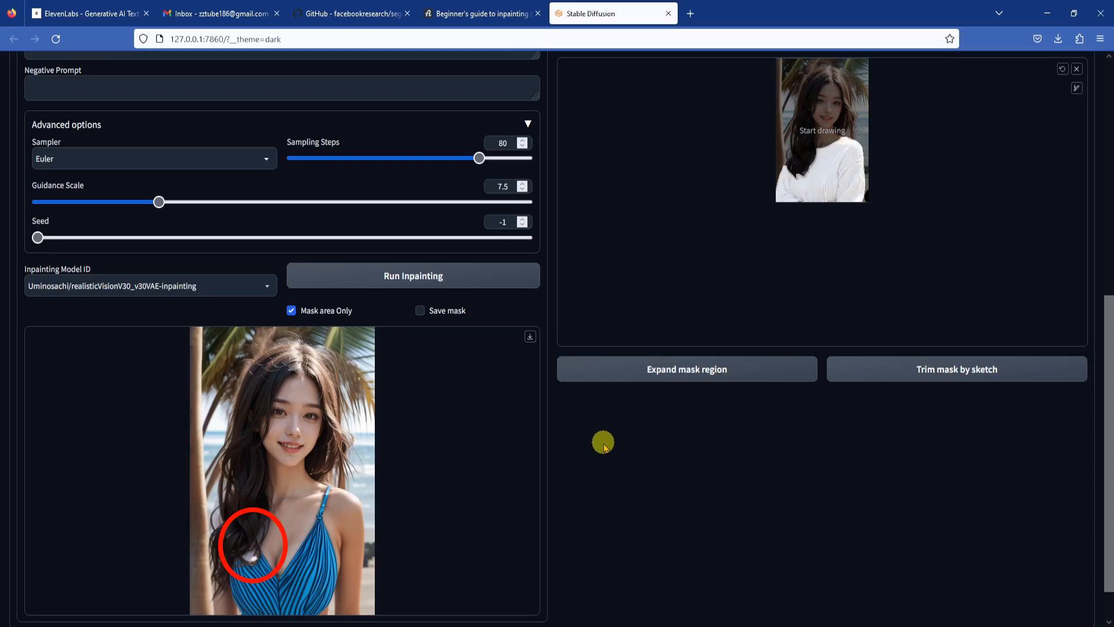
mouse_move(599, 447)
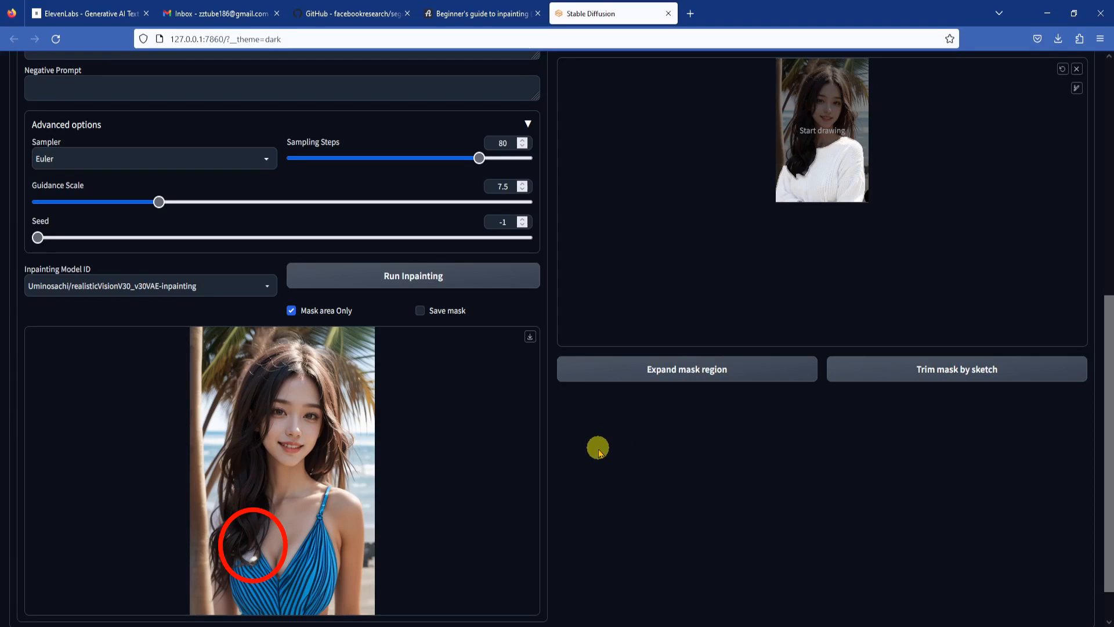
mouse_move(480, 455)
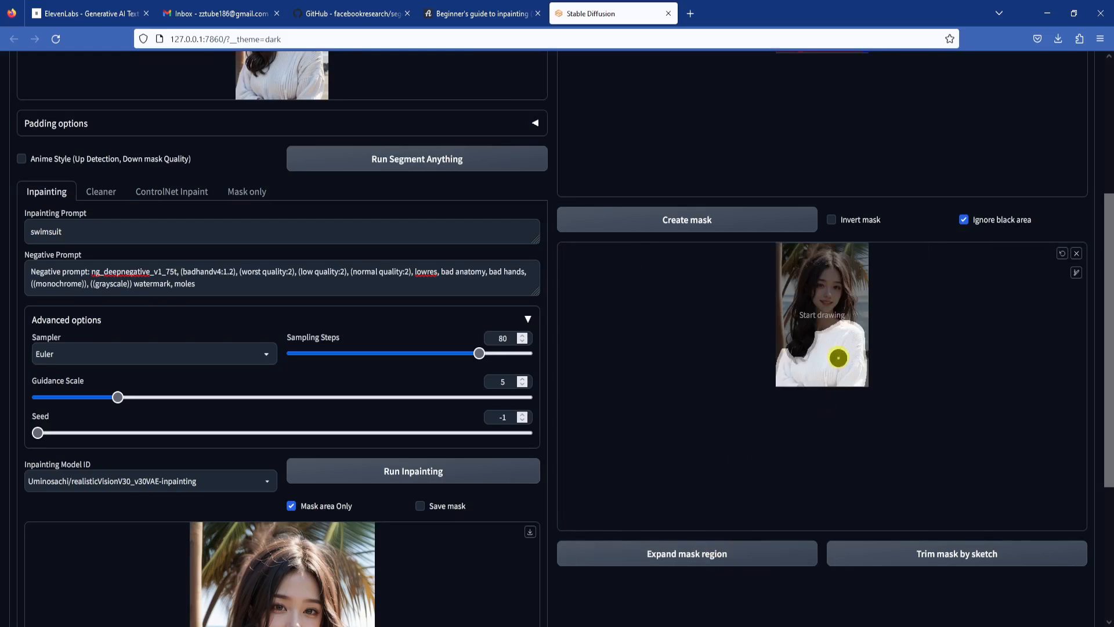
- Rerun the swimsuit inpainting and open the blue-and-white bikini result
click(412, 470)
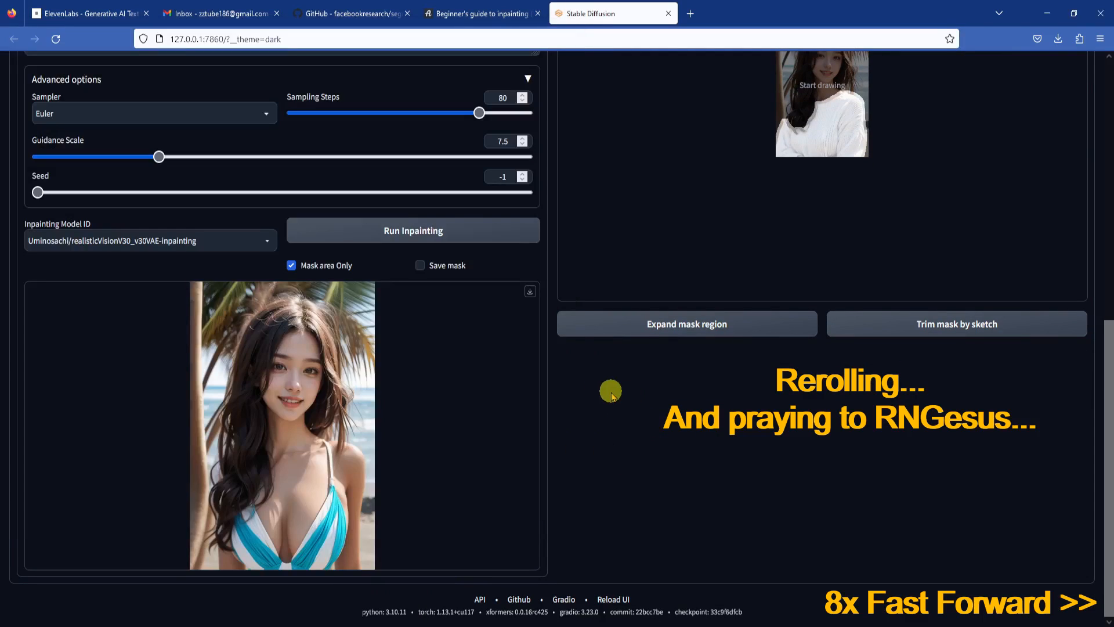
click(413, 230)
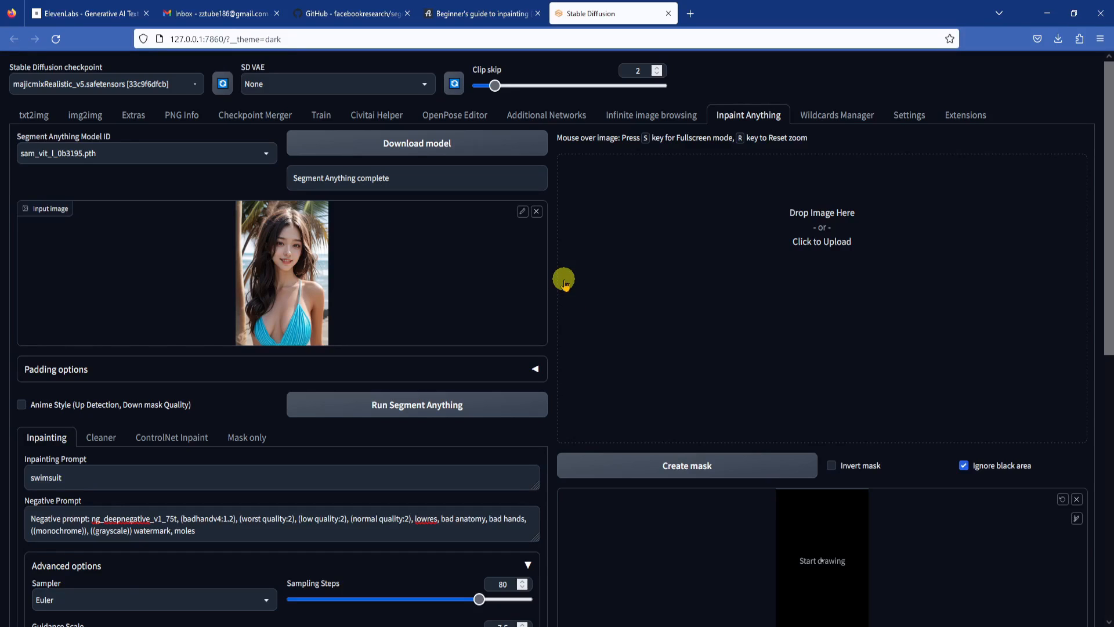
mouse_move(580, 287)
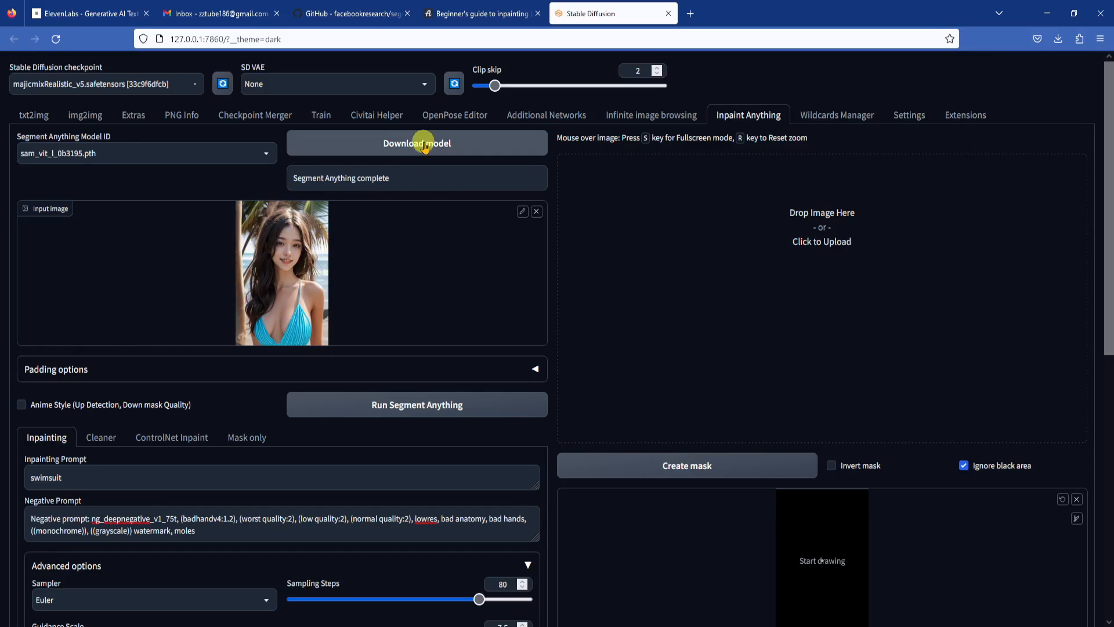
- Choose a segmentation model and change the inpainting prompt to 'pink hair'
click(147, 153)
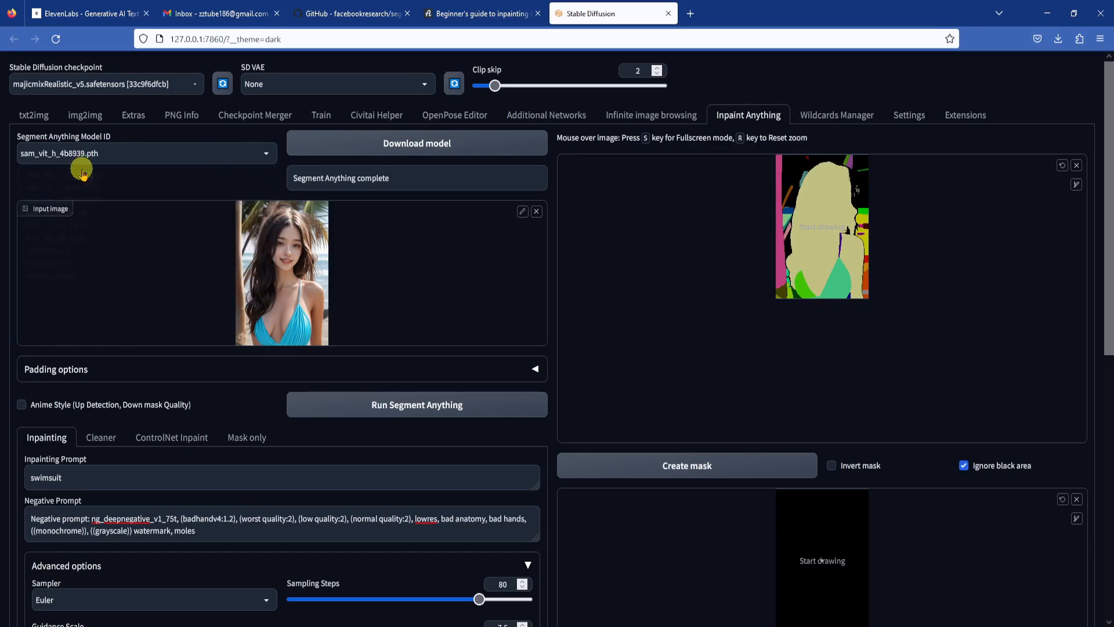
click(686, 466)
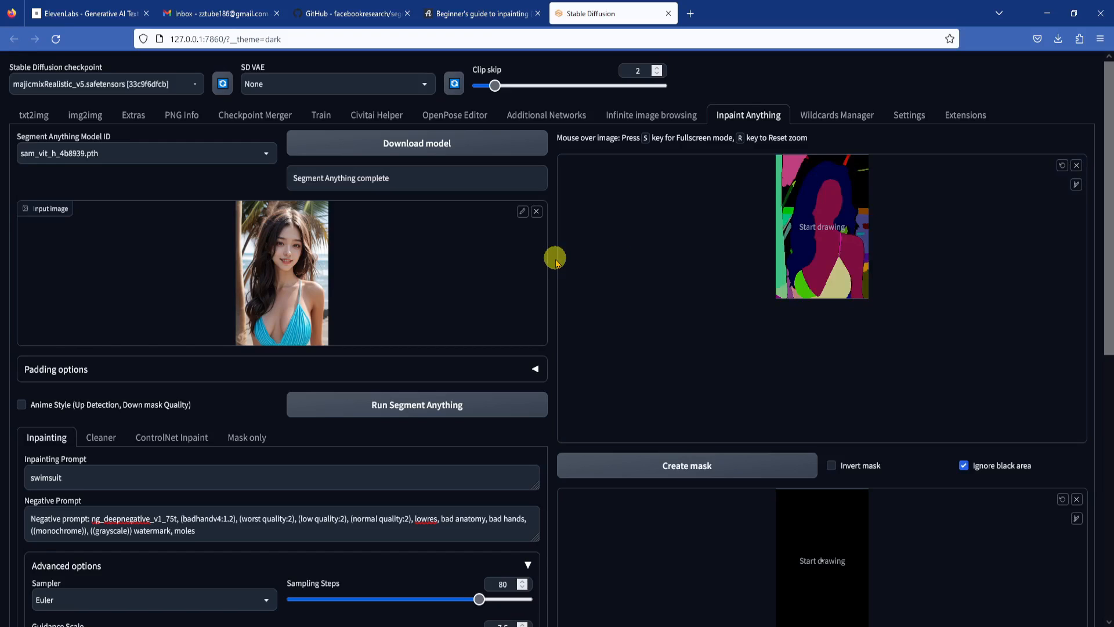
mouse_move(841, 231)
text(red hair)
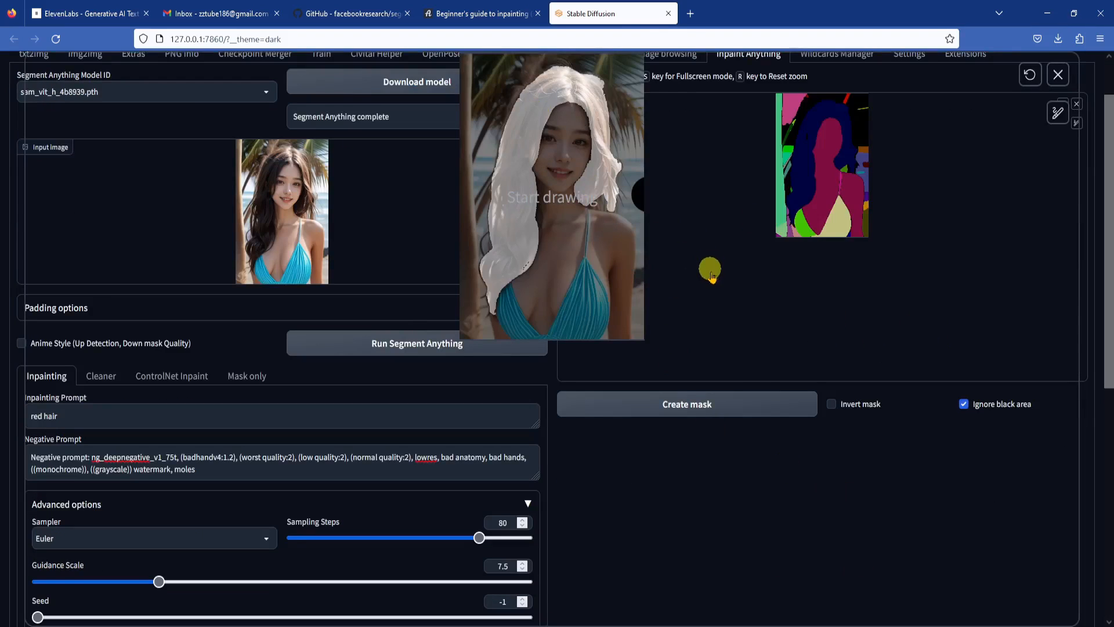
scroll(down, 3)
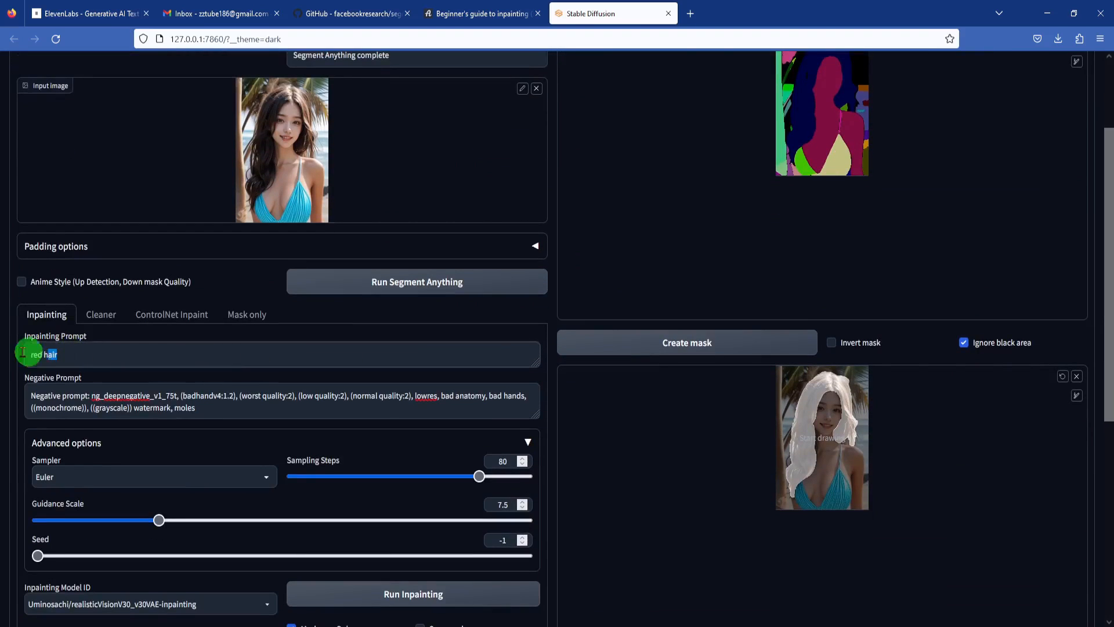
text(pink hair)
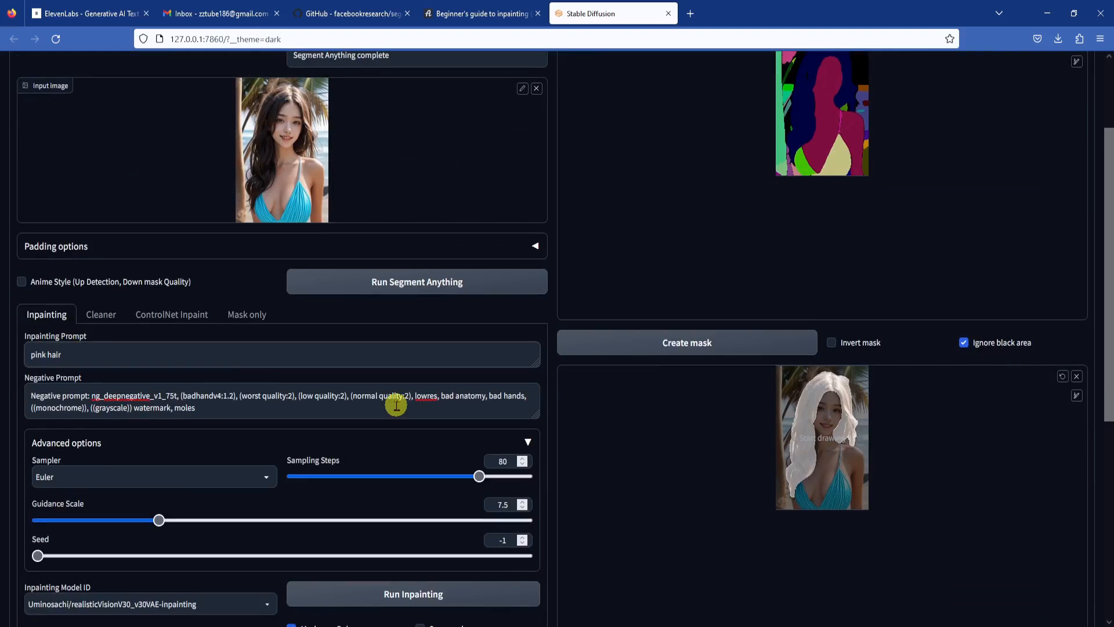
click(412, 593)
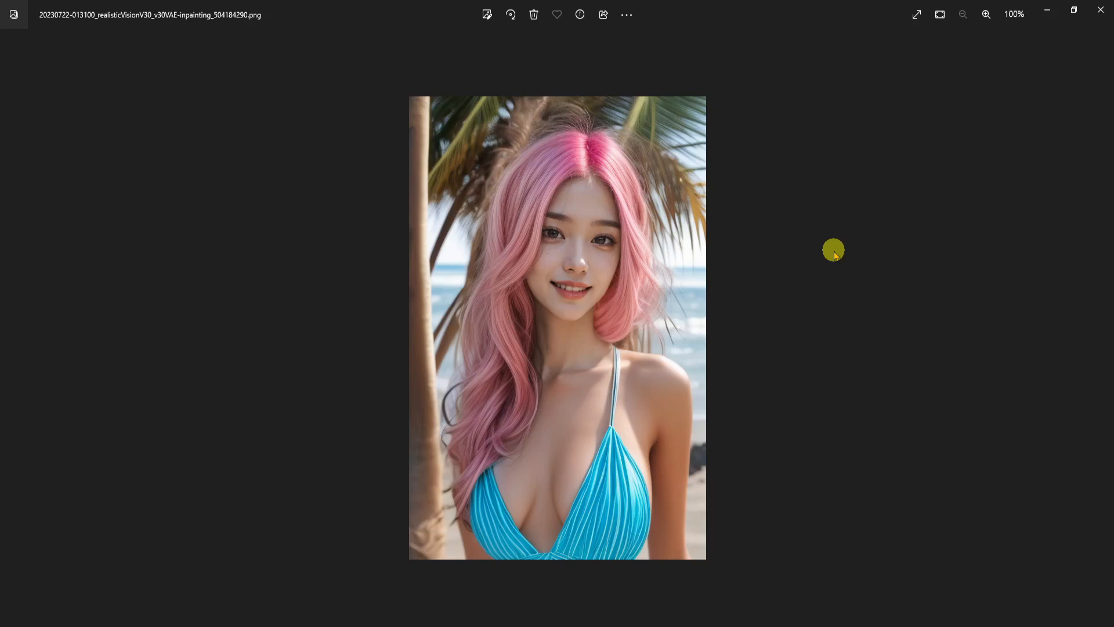
mouse_move(704, 318)
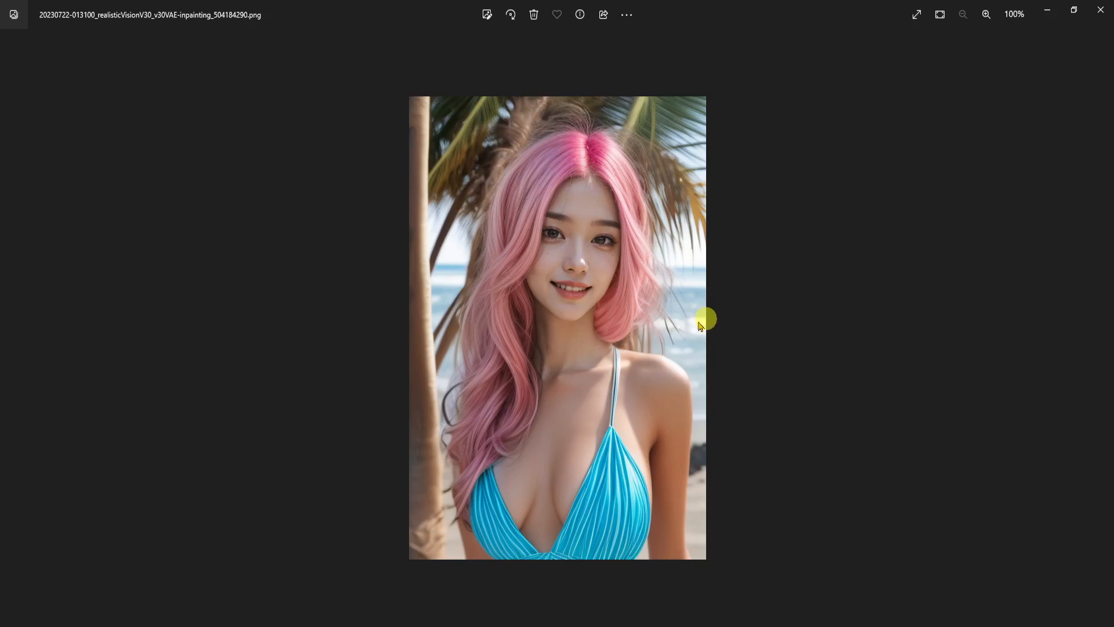
mouse_move(442, 497)
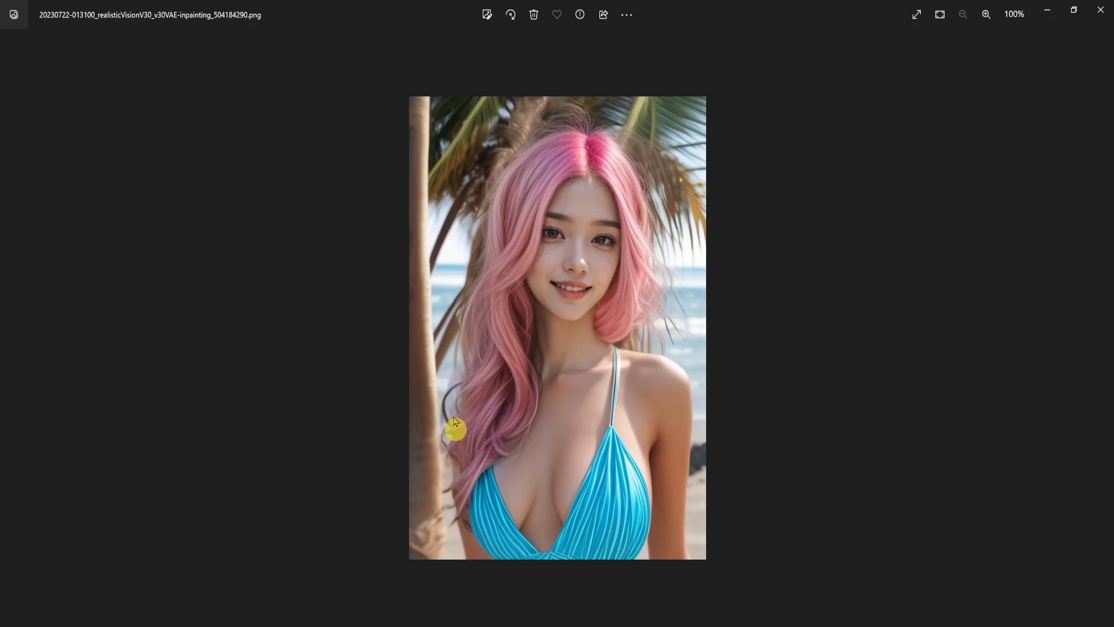
mouse_move(466, 540)
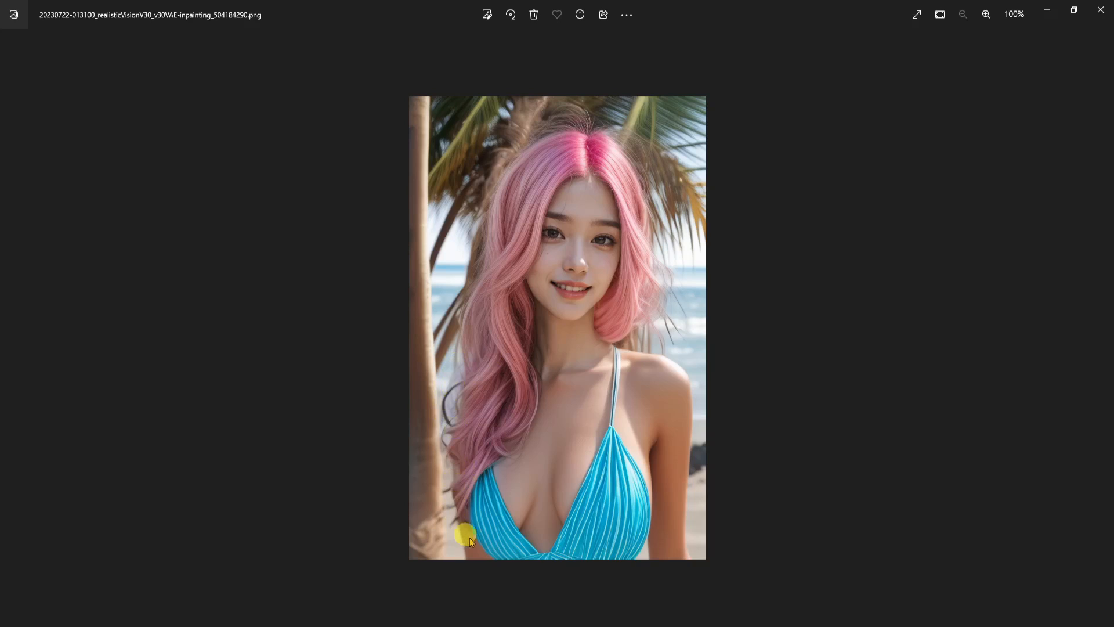
mouse_move(676, 297)
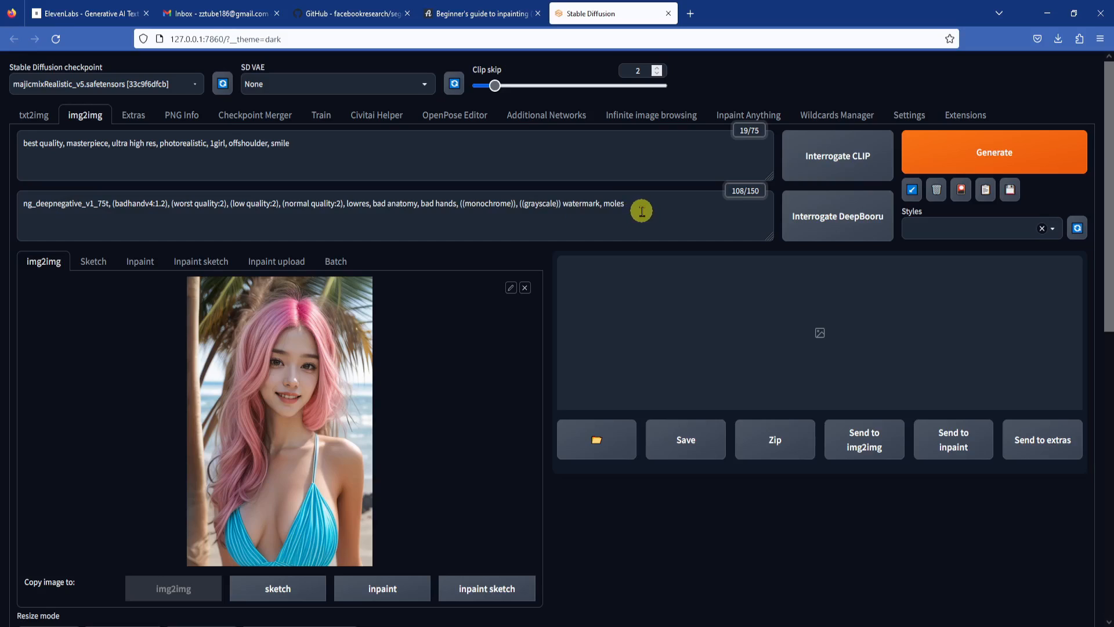
mouse_move(432, 429)
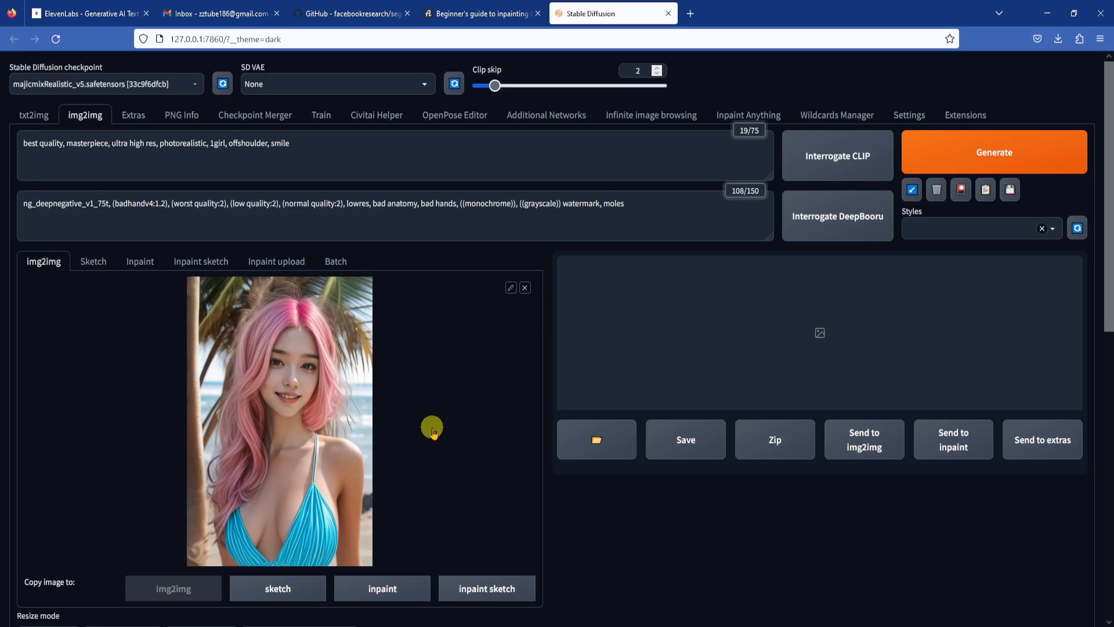
mouse_move(127, 377)
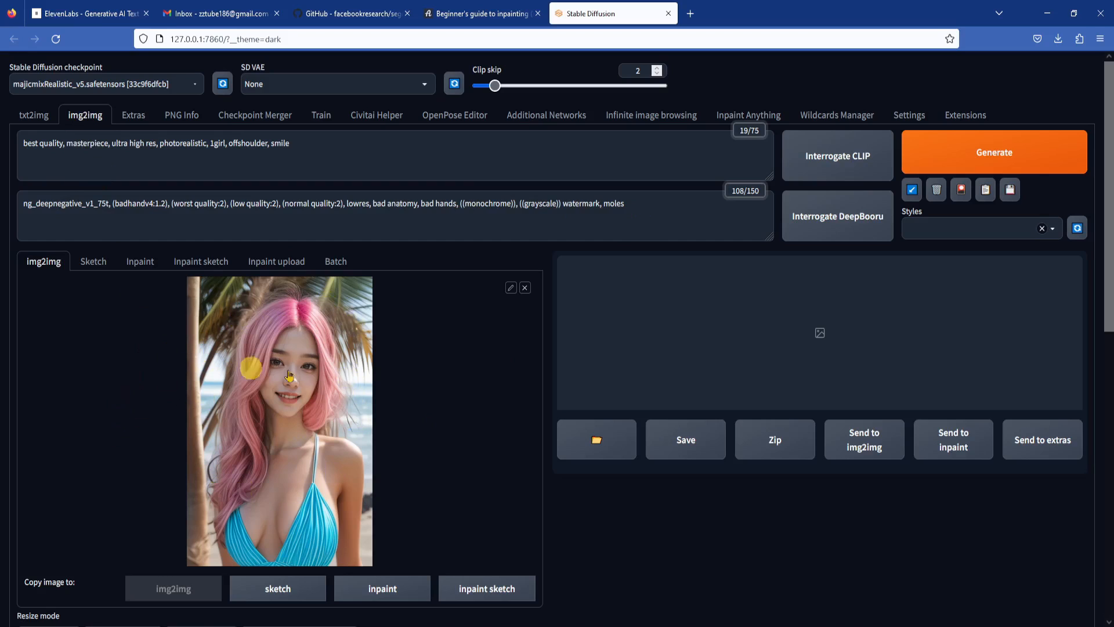
- Keep Resize mode on Just resize and set img2img sampling steps to 50
scroll(down, 3)
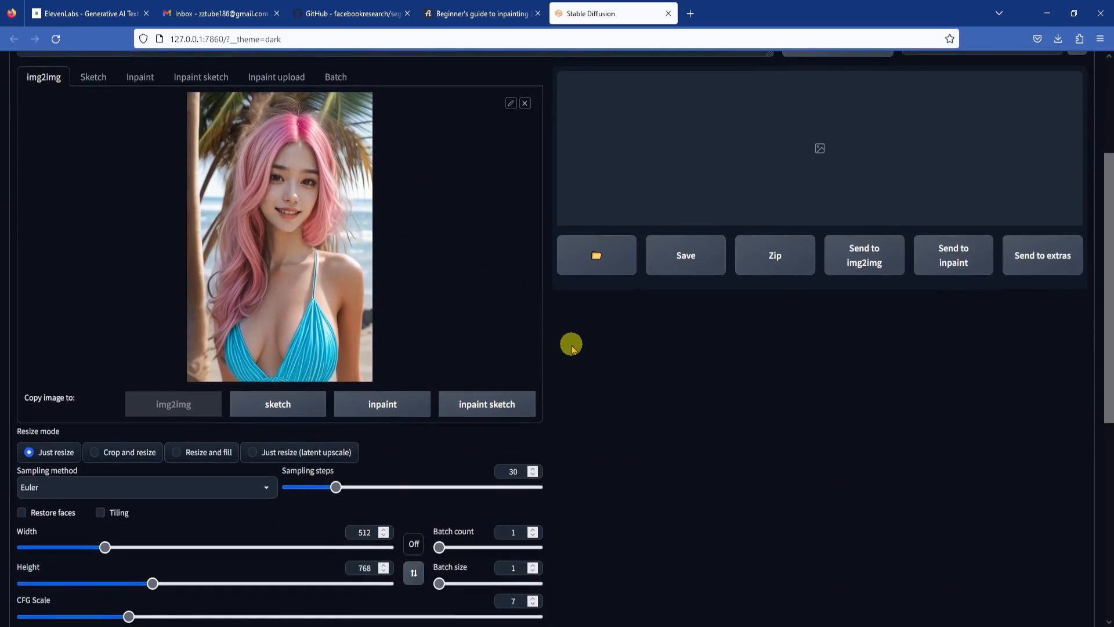
scroll(down, 3)
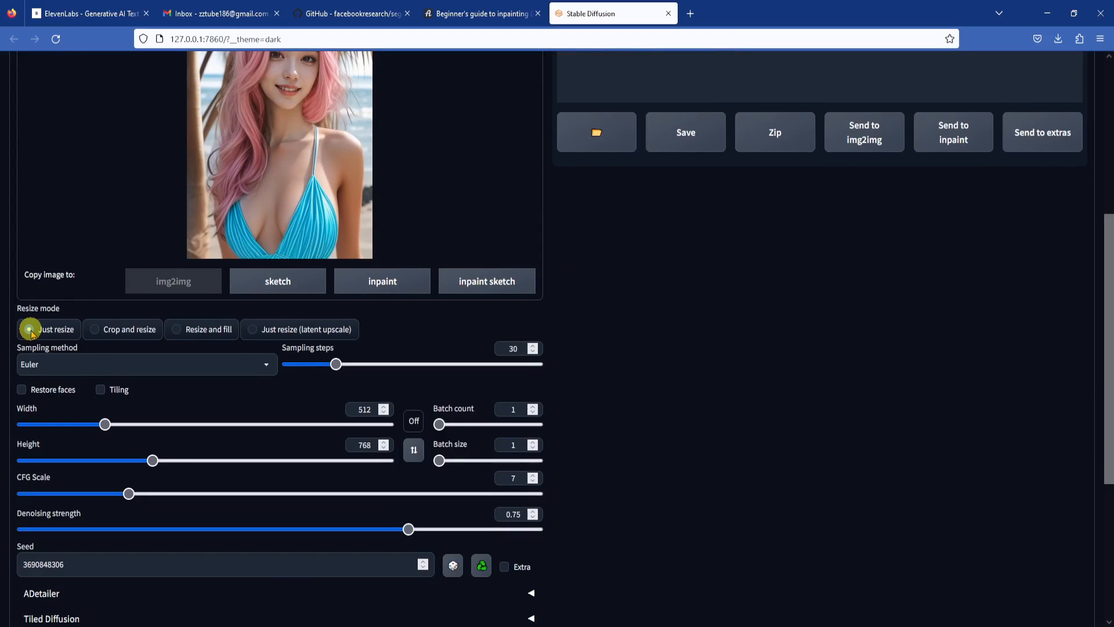
click(29, 329)
text(50)
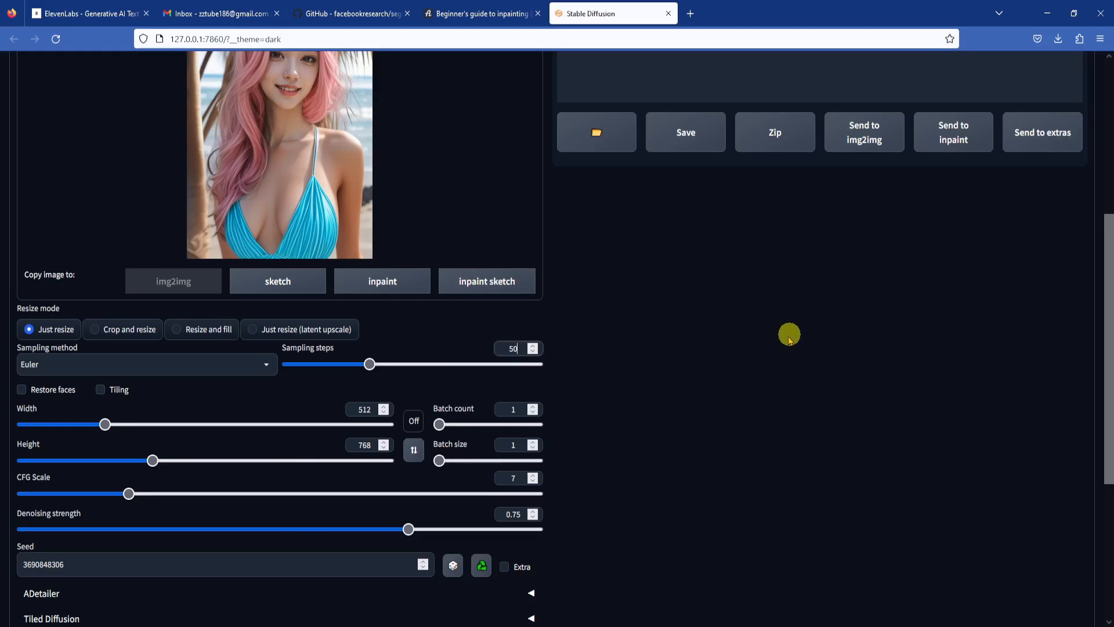
mouse_move(623, 381)
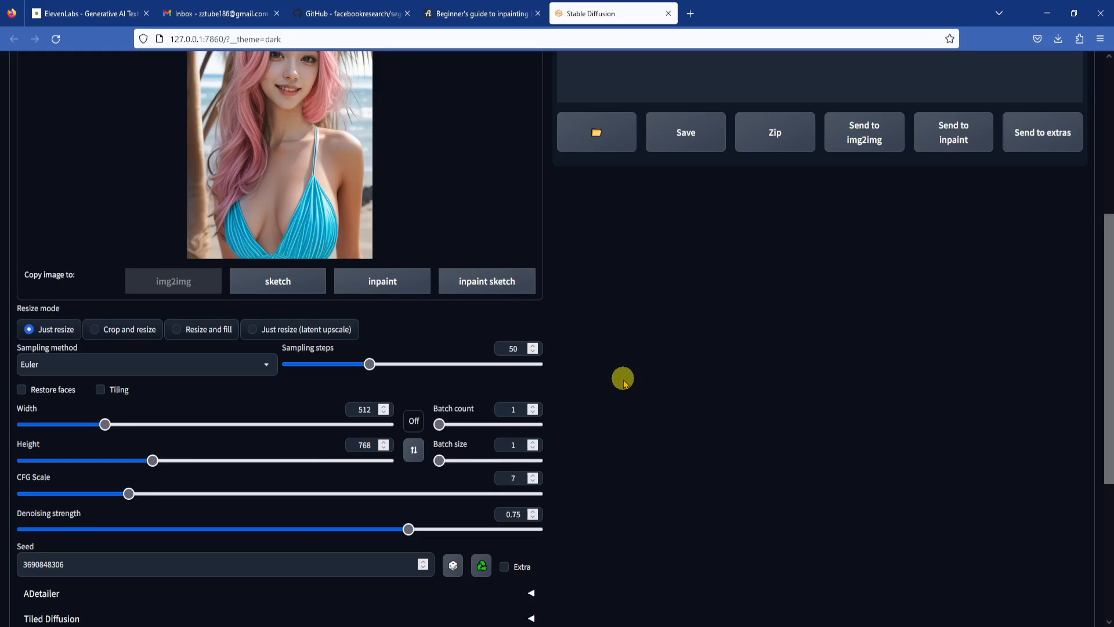
click(414, 421)
text(720)
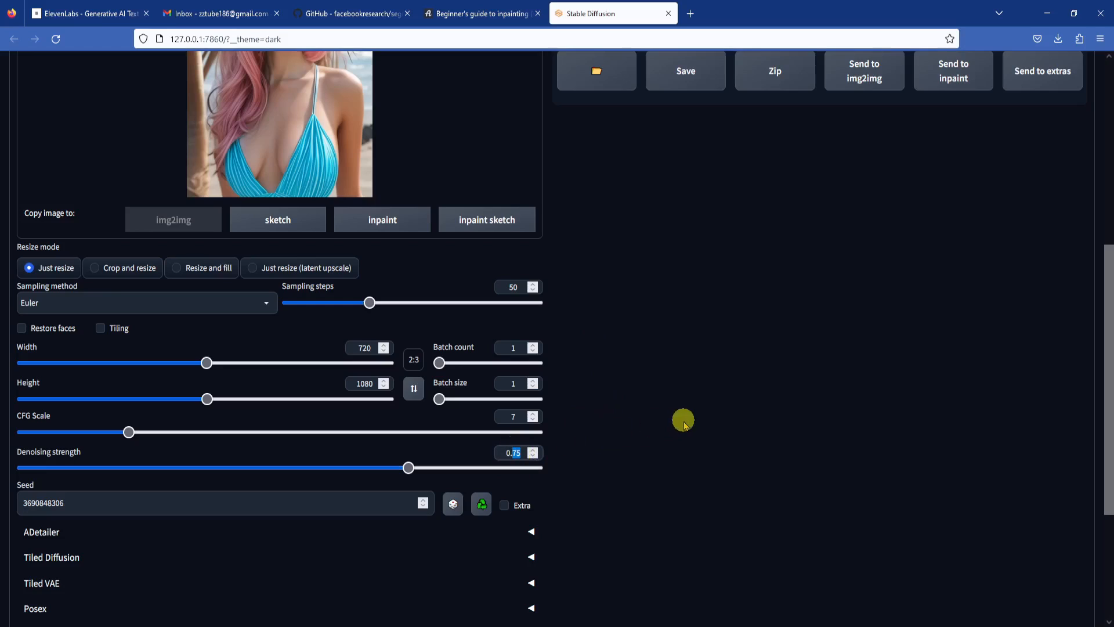
- Lower the Denoising strength from 0.75 to 0.25 for the 720×1080 pass
drag(407, 468, 202, 468)
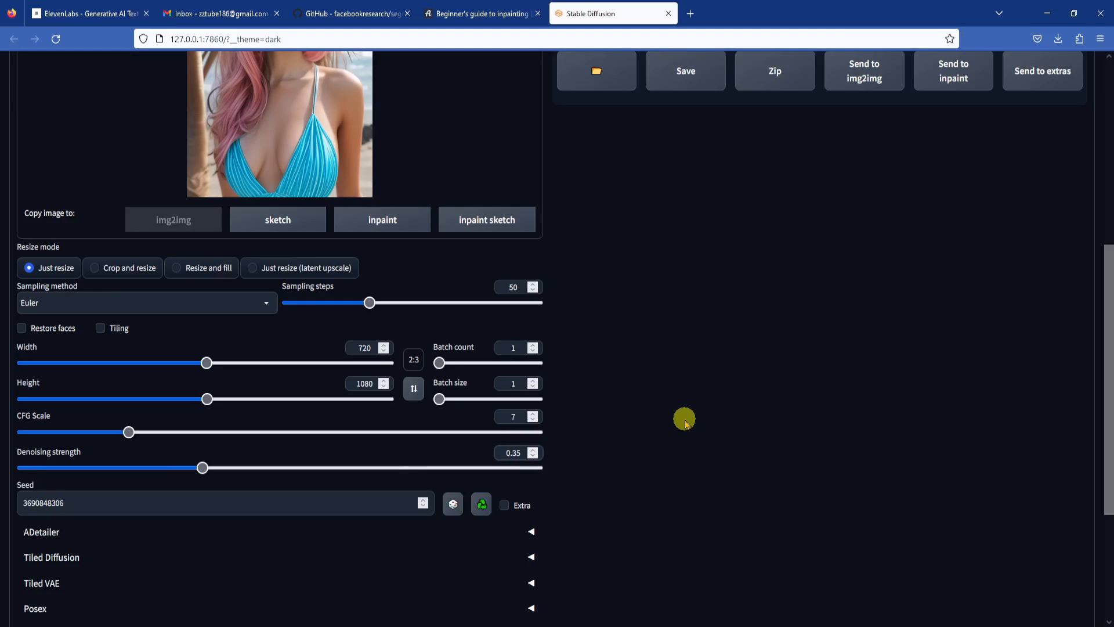
drag(202, 468, 279, 467)
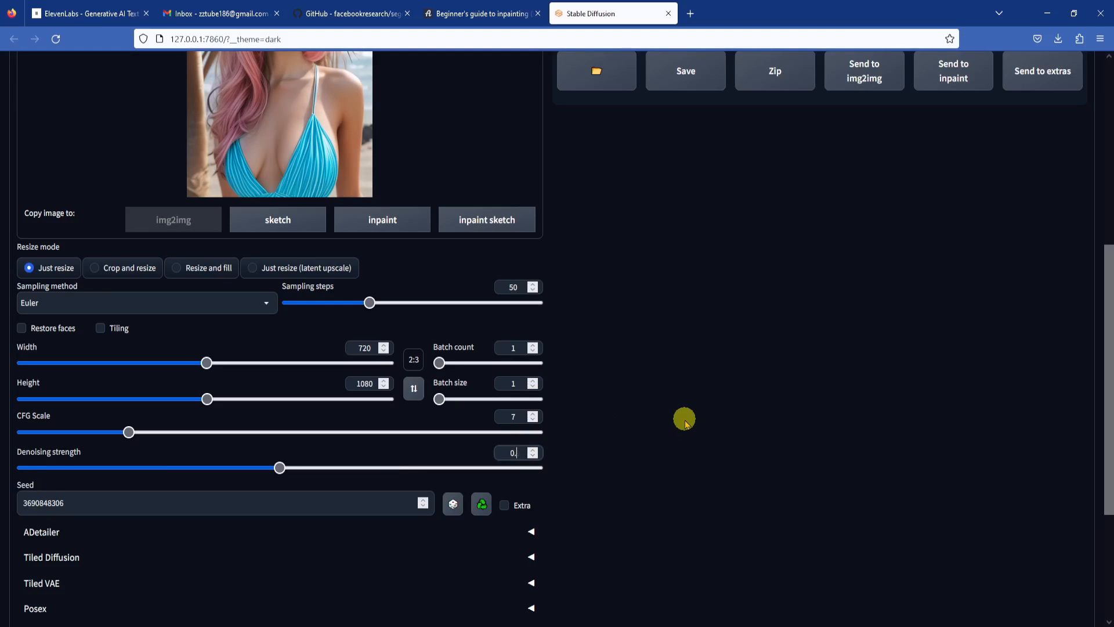
drag(279, 467, 152, 467)
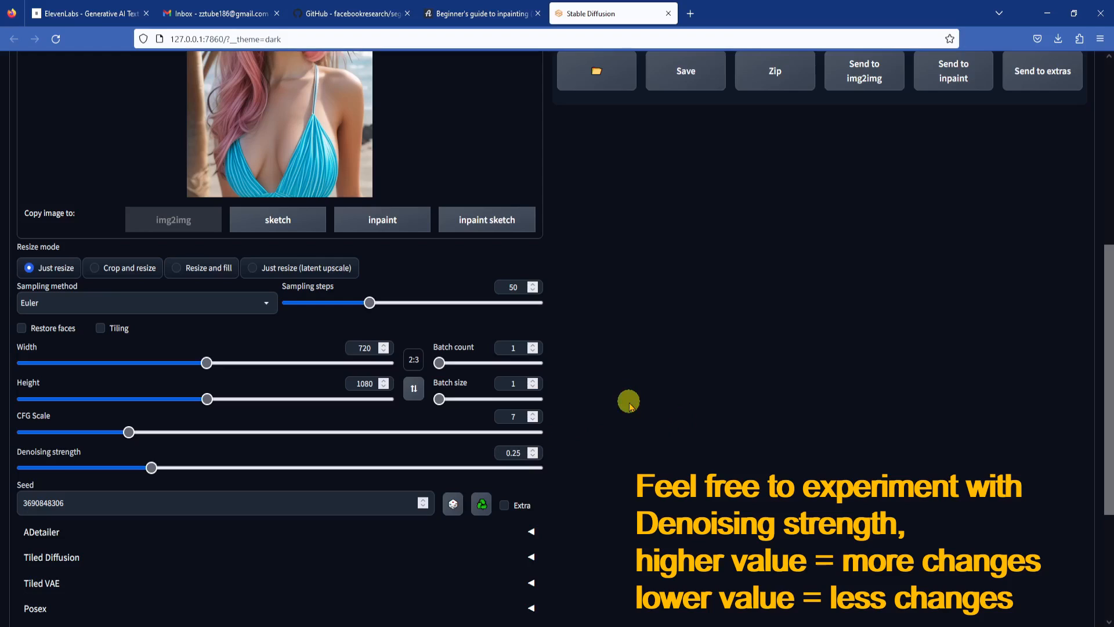
click(453, 503)
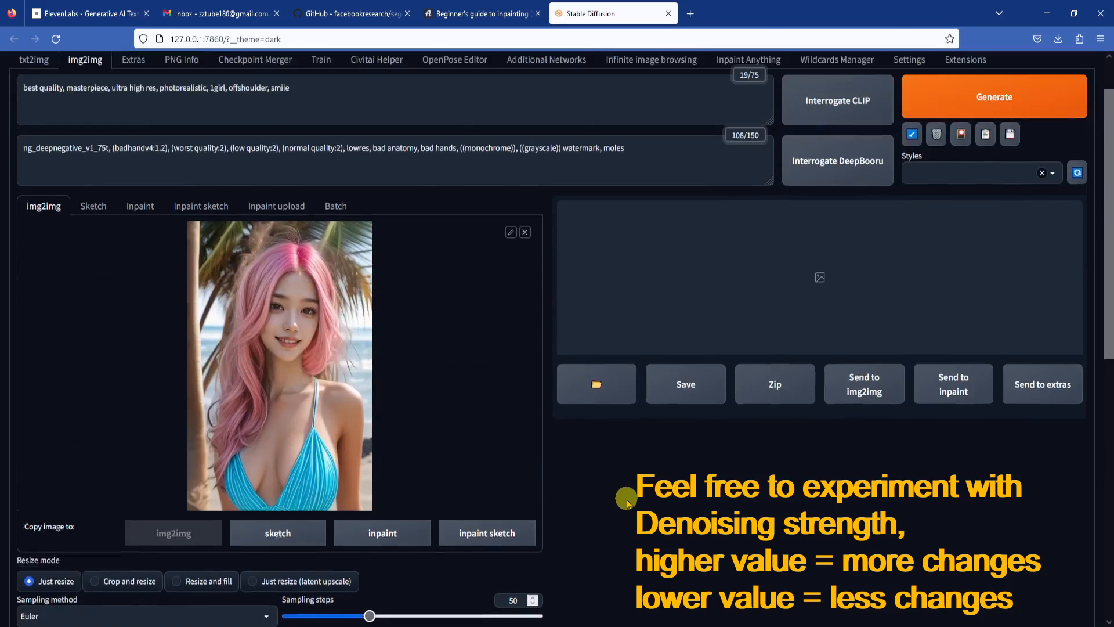
- Run the img2img generation at 720×1080 with 0.25 denoising strength
click(993, 96)
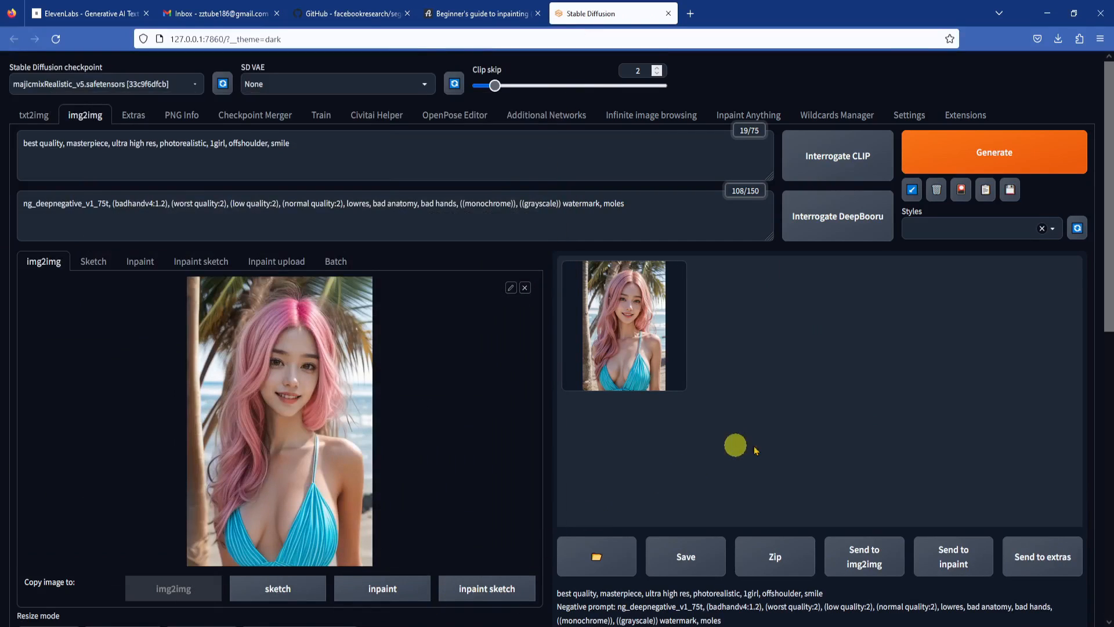
- View the refined pink-haired beach portrait full-size in the image viewer
click(623, 325)
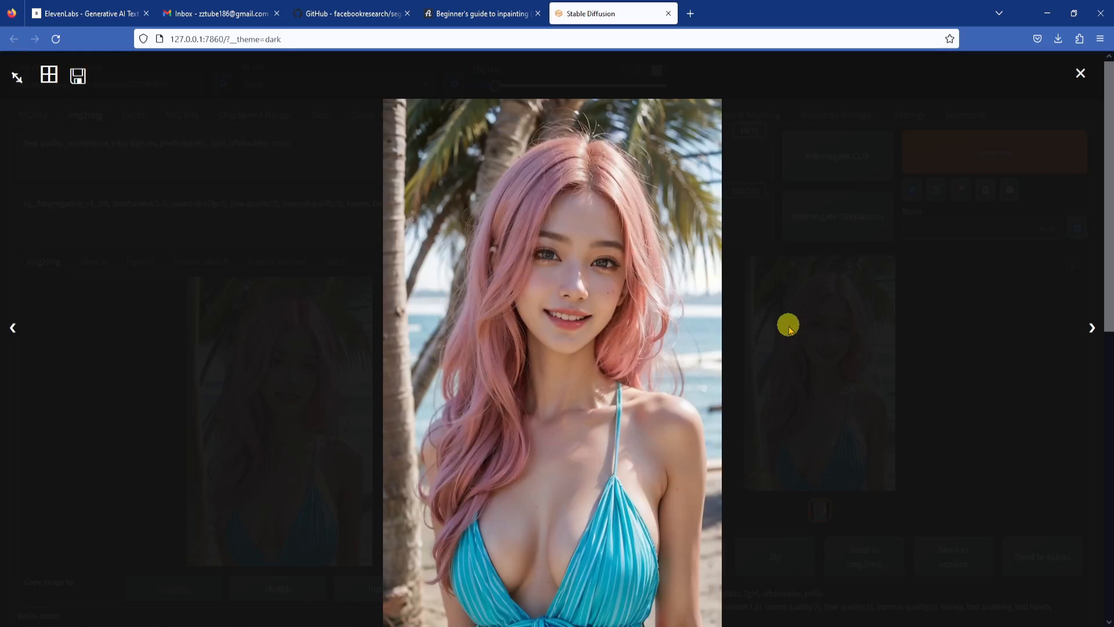
mouse_move(773, 335)
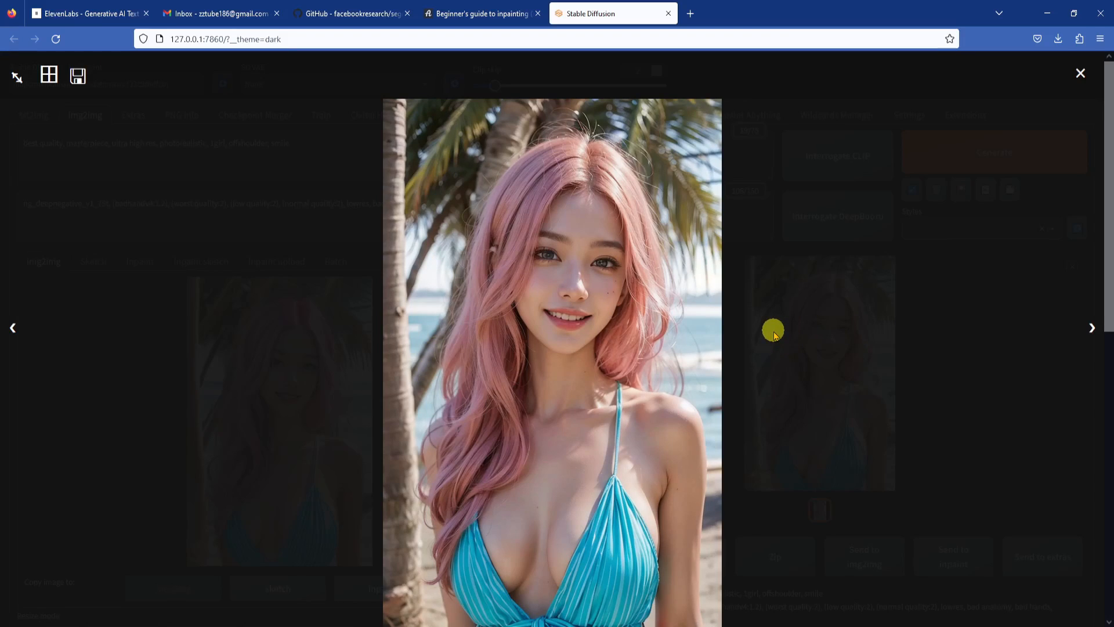
mouse_move(471, 417)
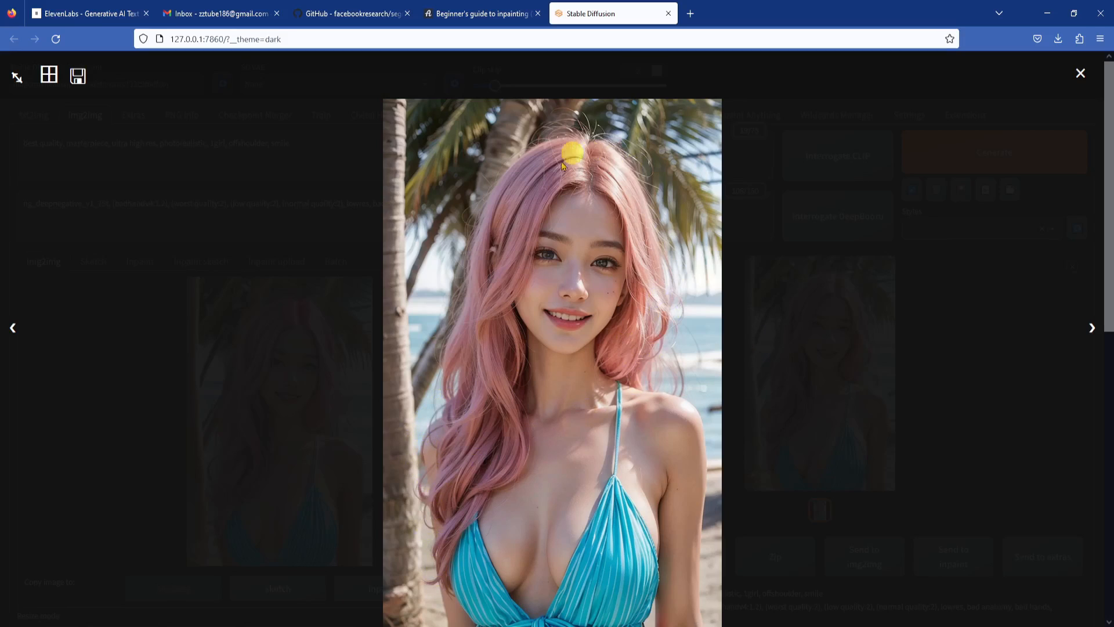
mouse_move(821, 405)
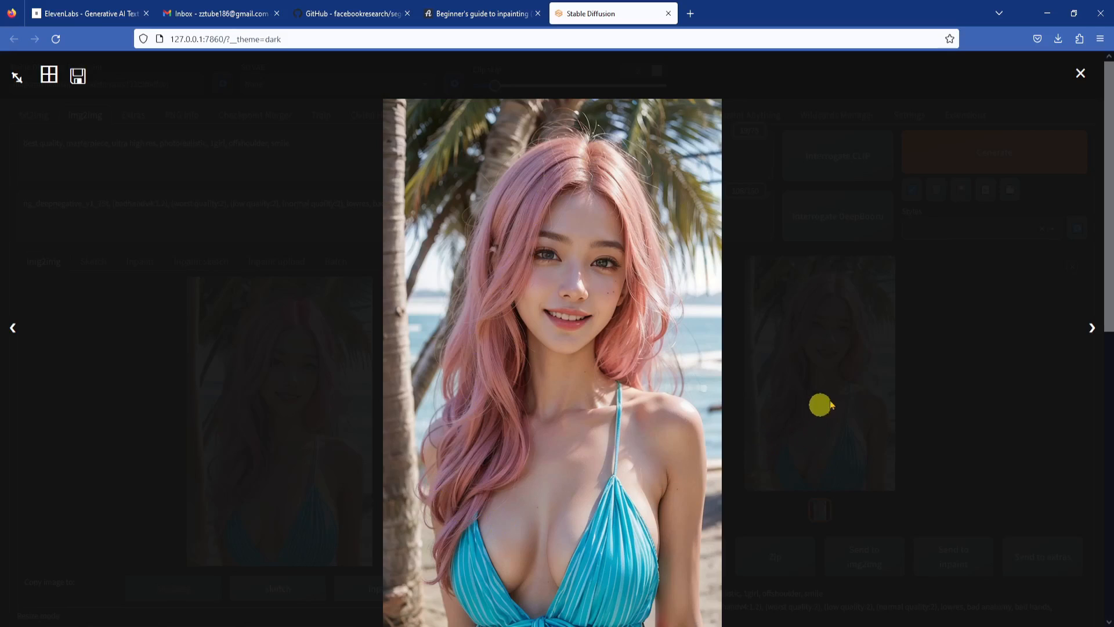